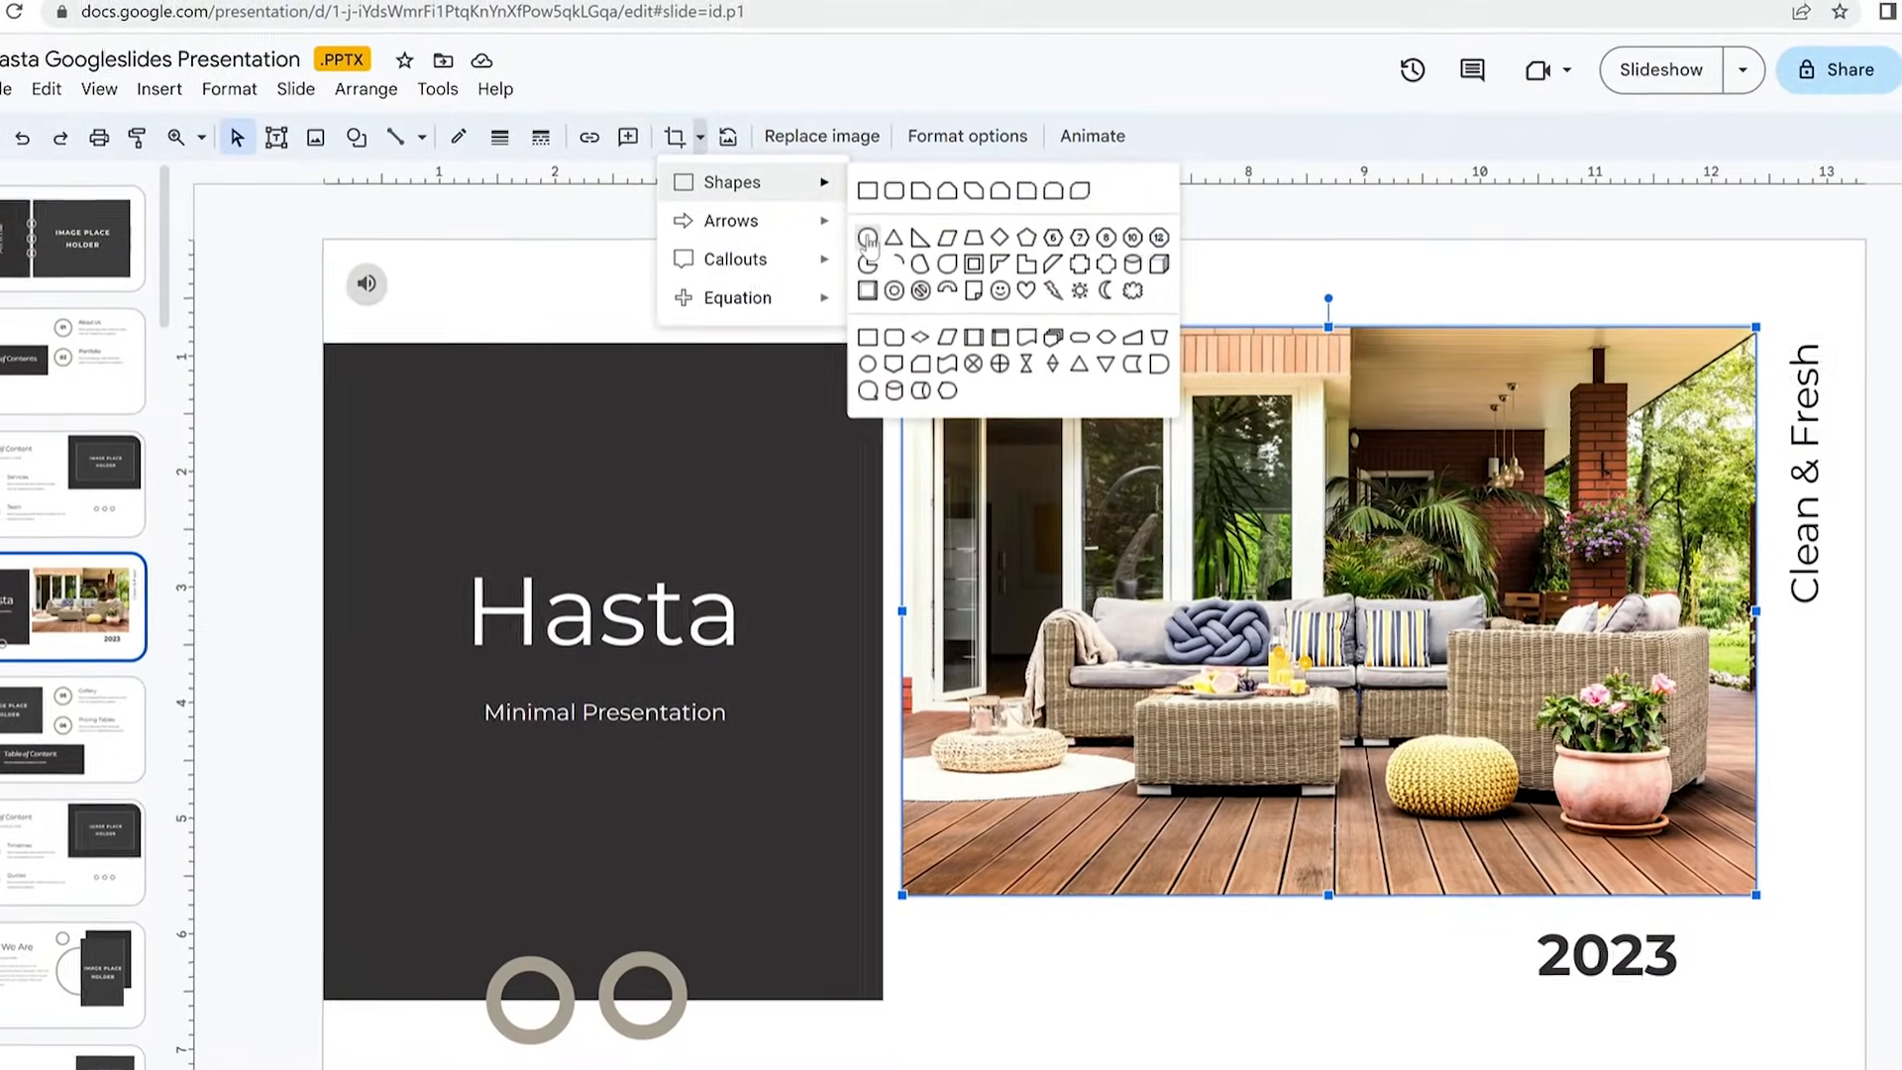
Crop the patio photo into an oval mask and move to the second slide.
left_click(919, 236)
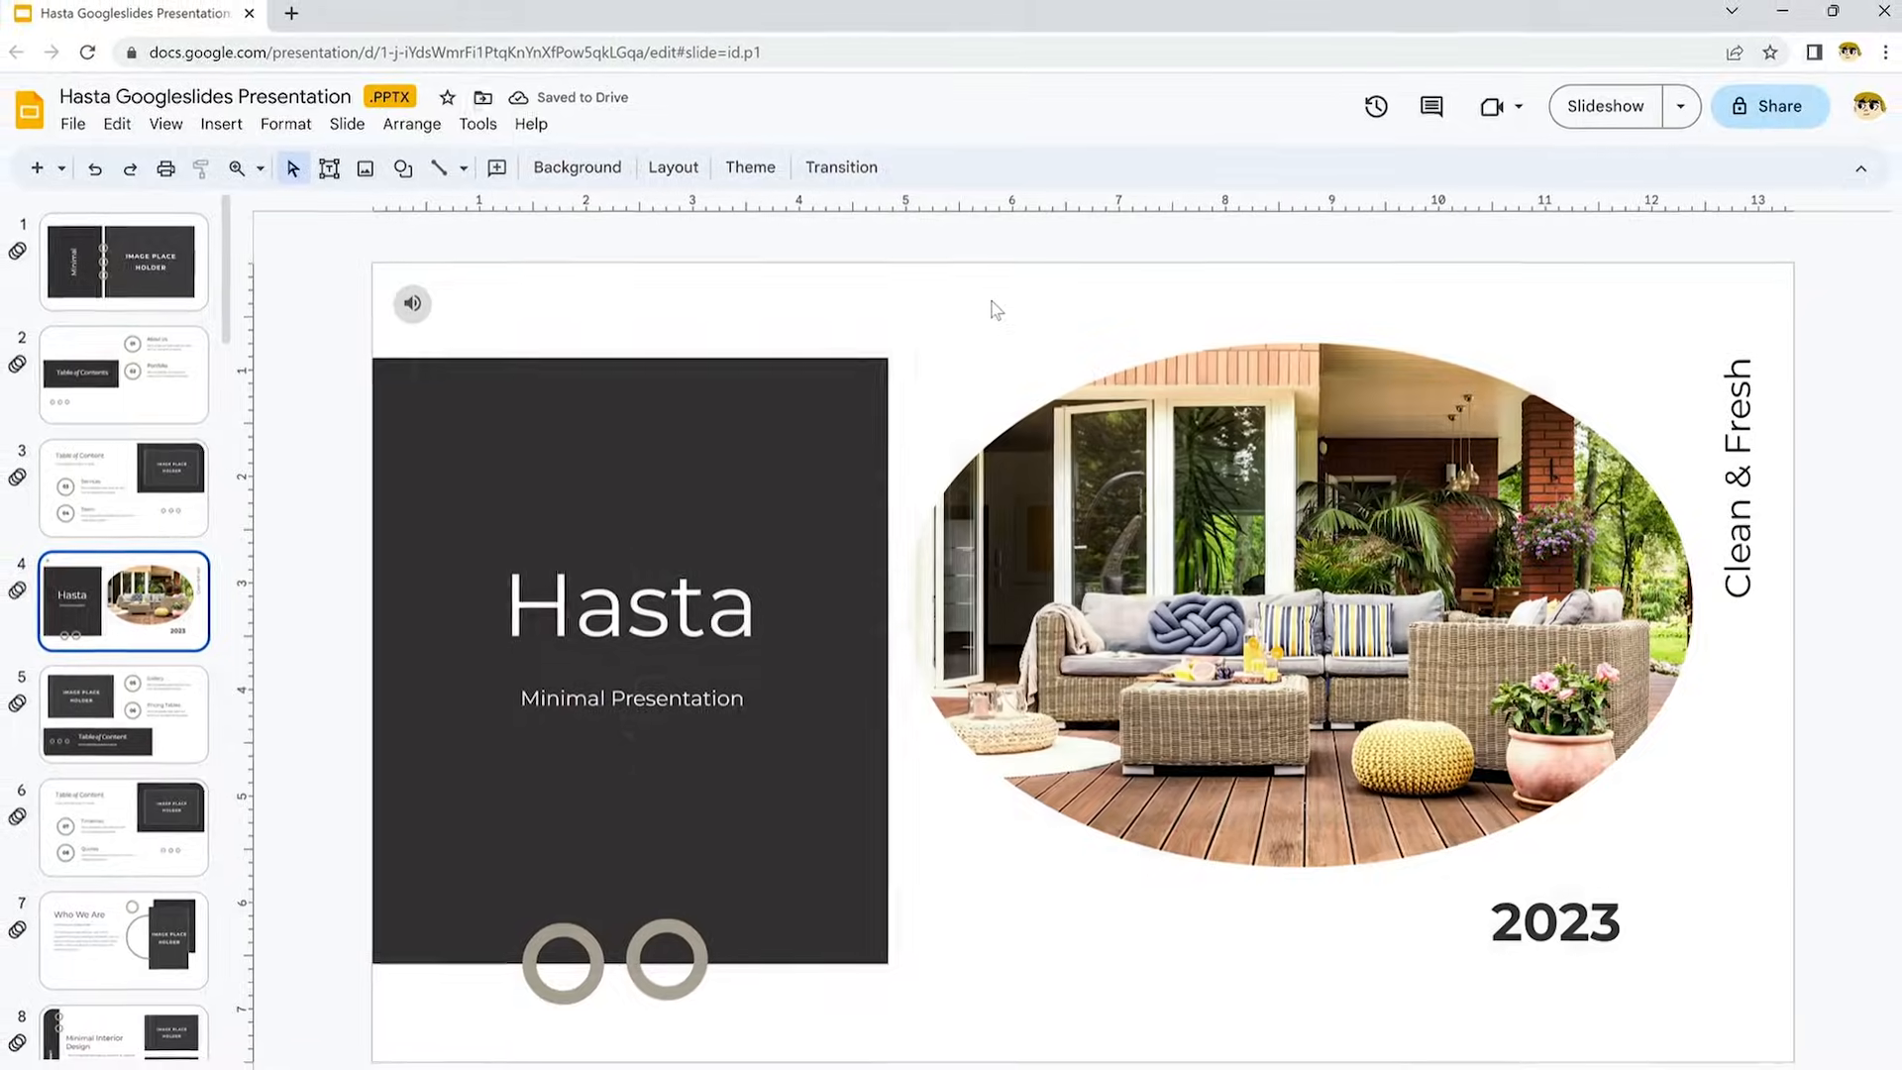
left_click(123, 263)
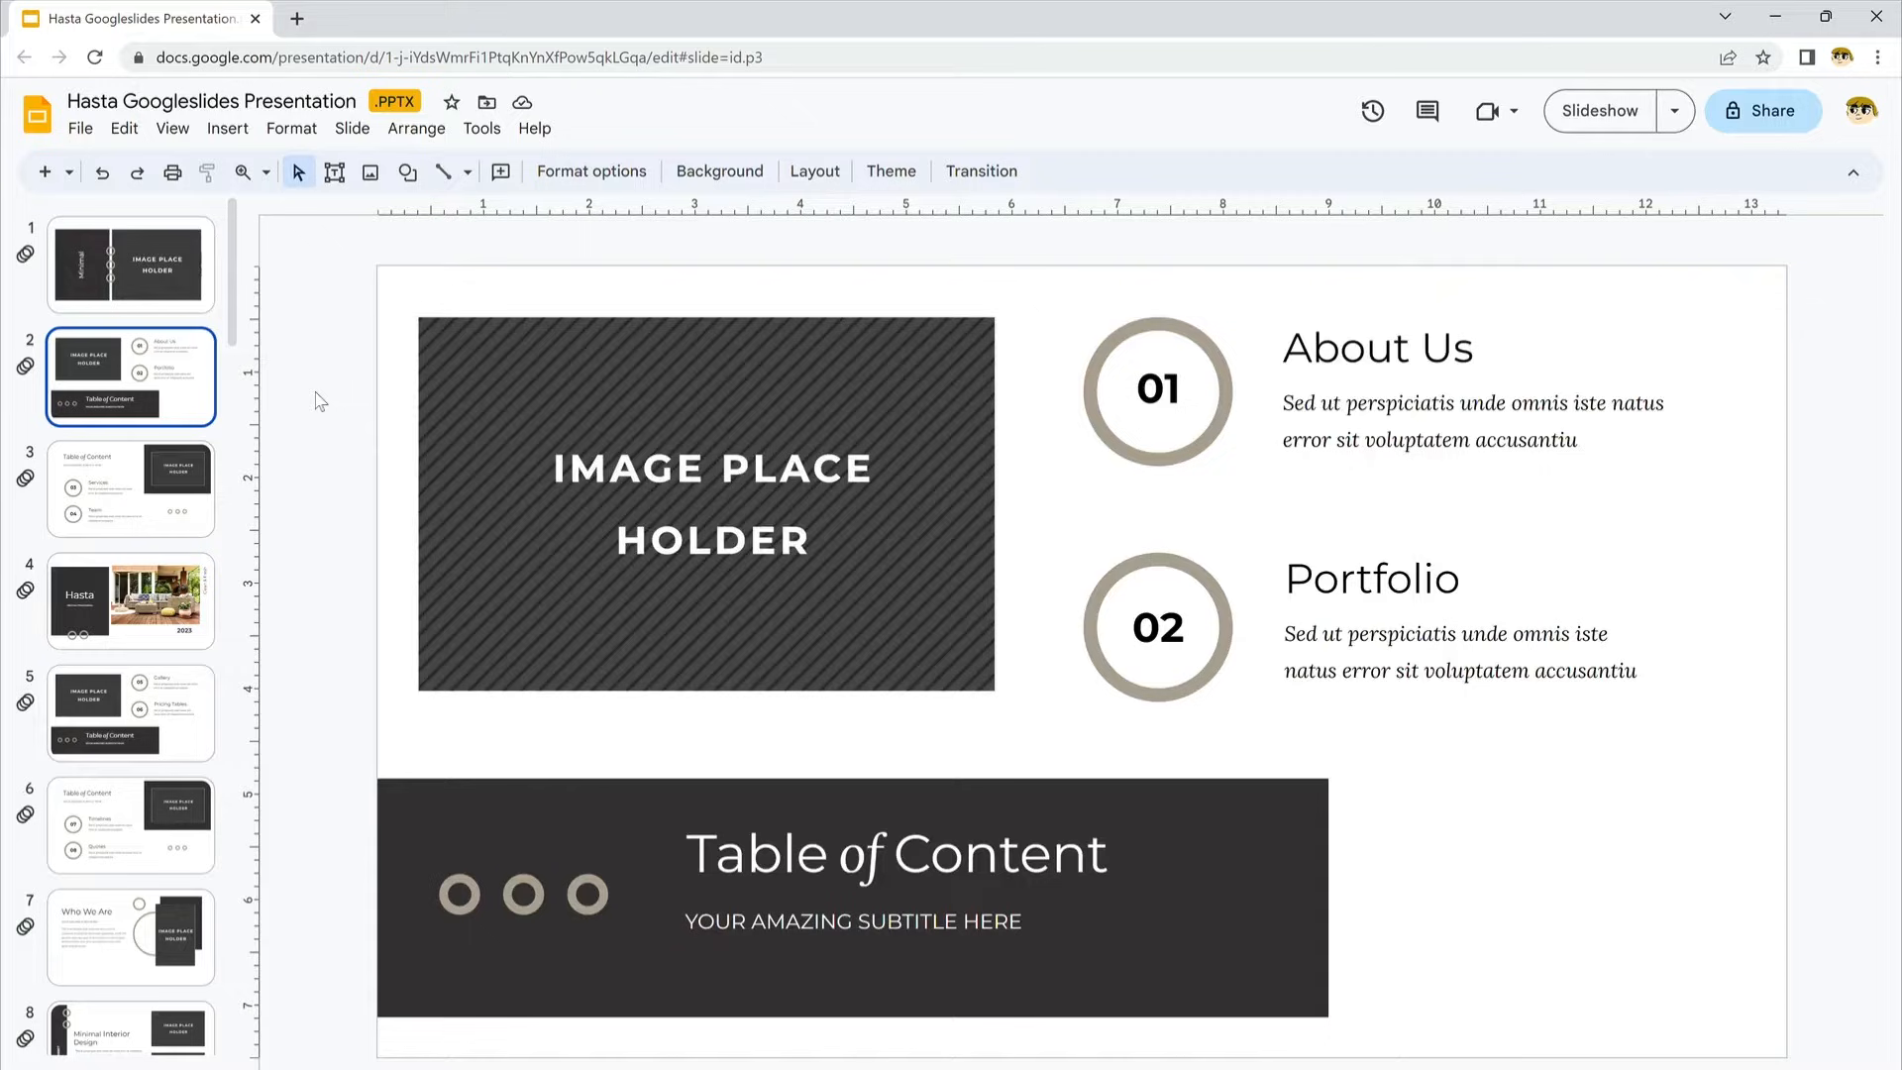
Step through the filmstrip back to the Hasta title slide with its rectangular patio photo.
left_click(131, 487)
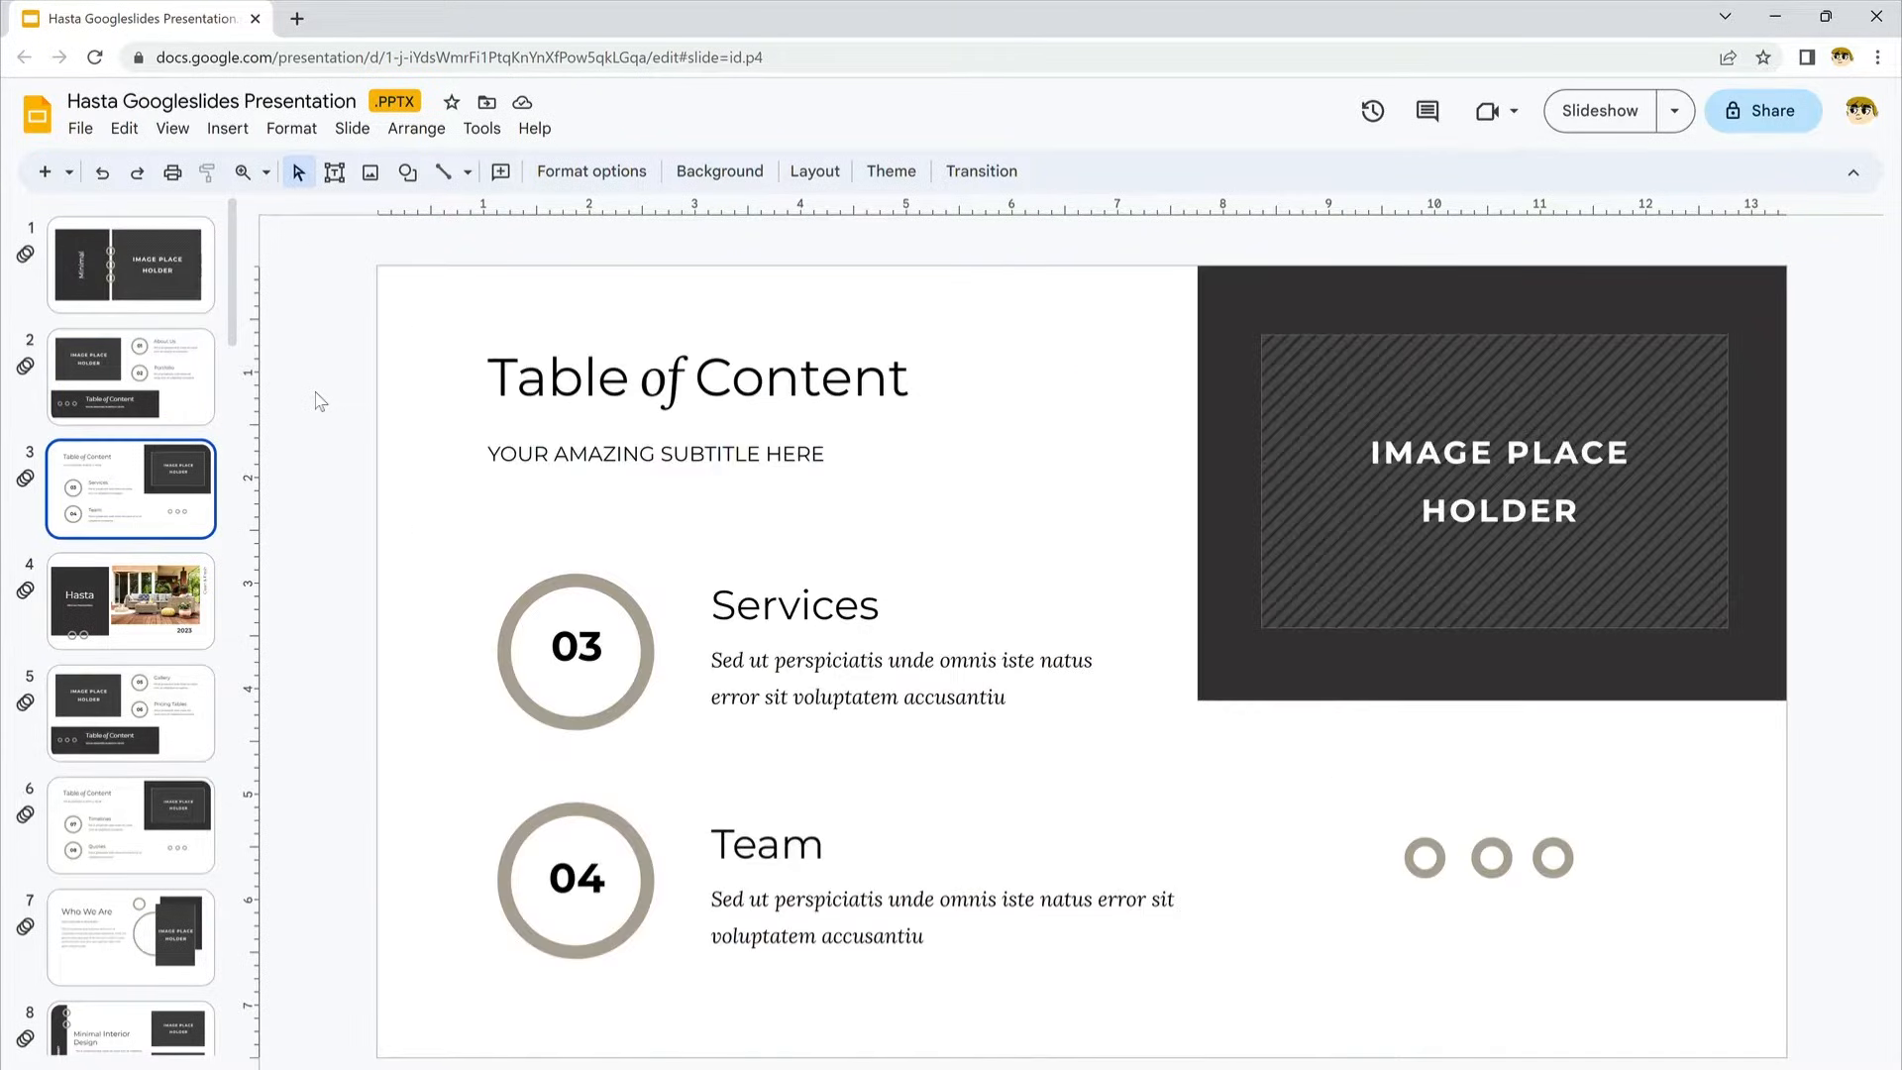
left_click(131, 600)
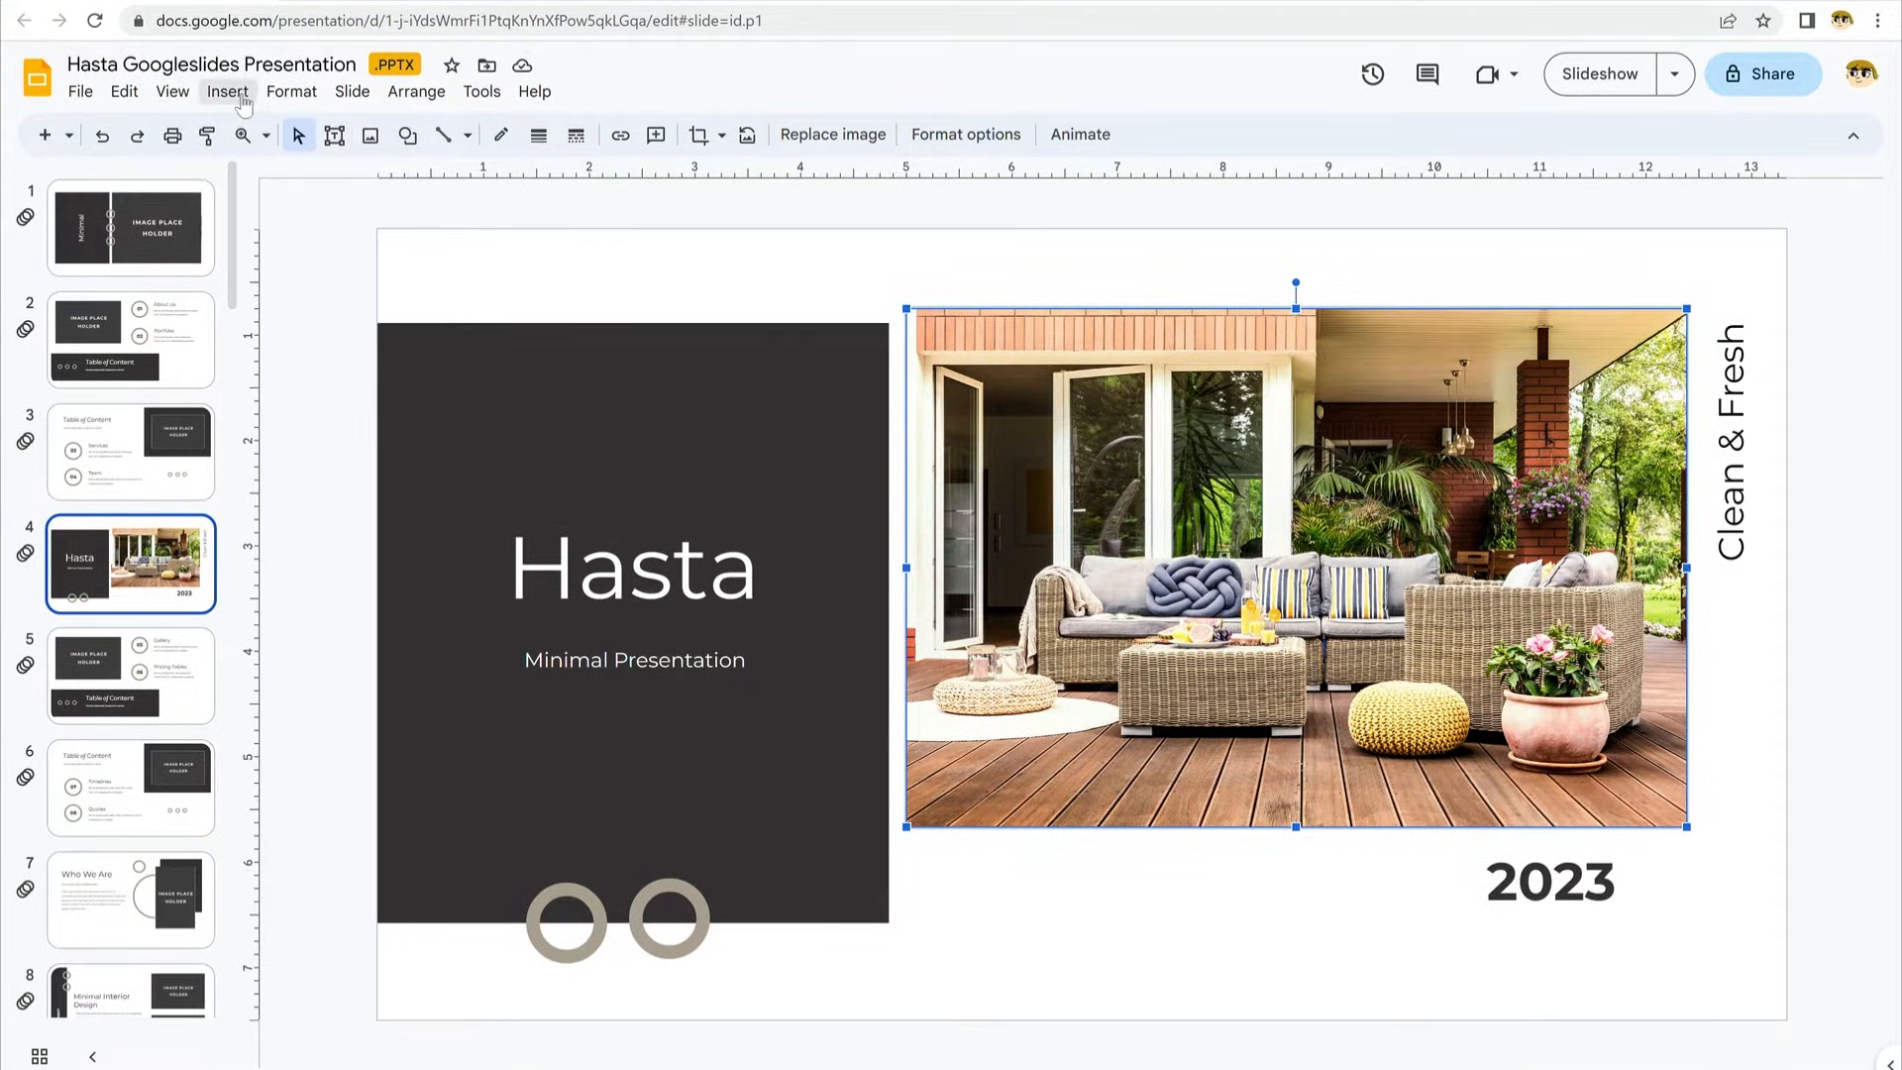
left_click(226, 91)
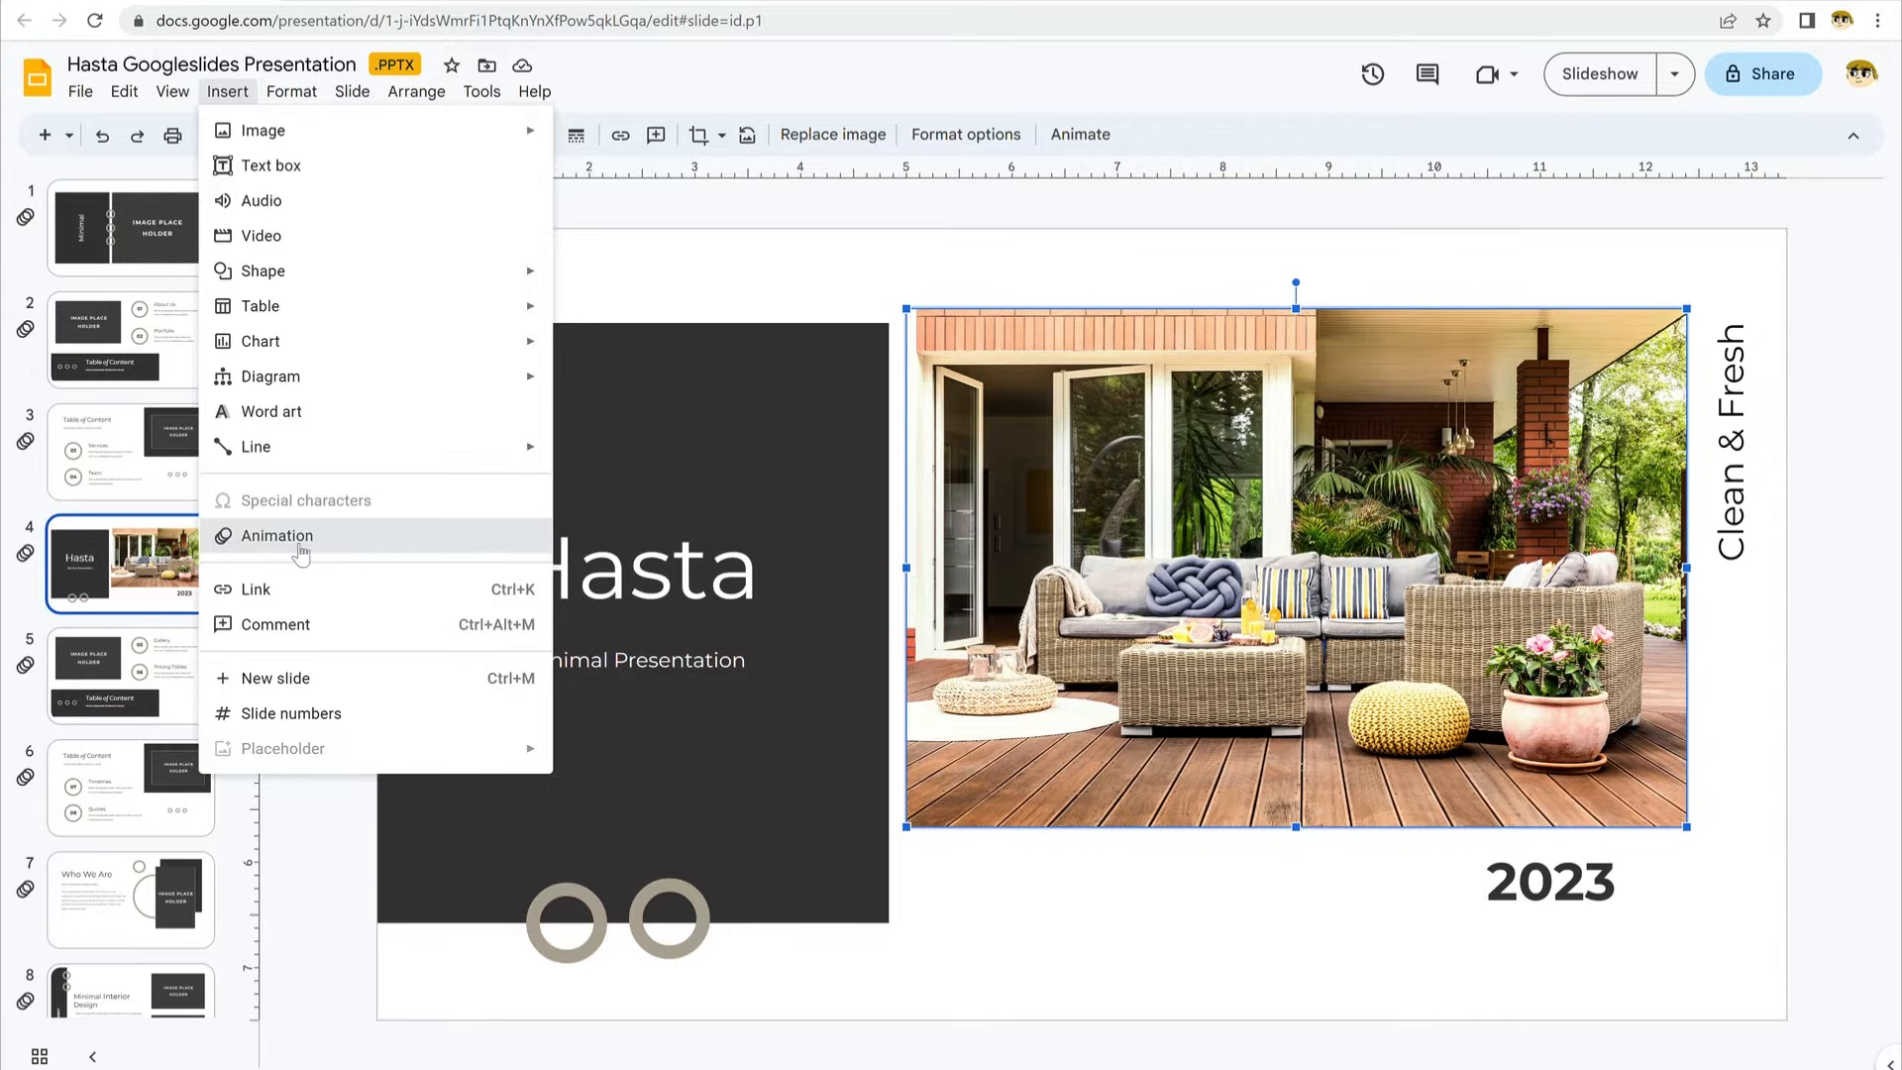
left_click(278, 535)
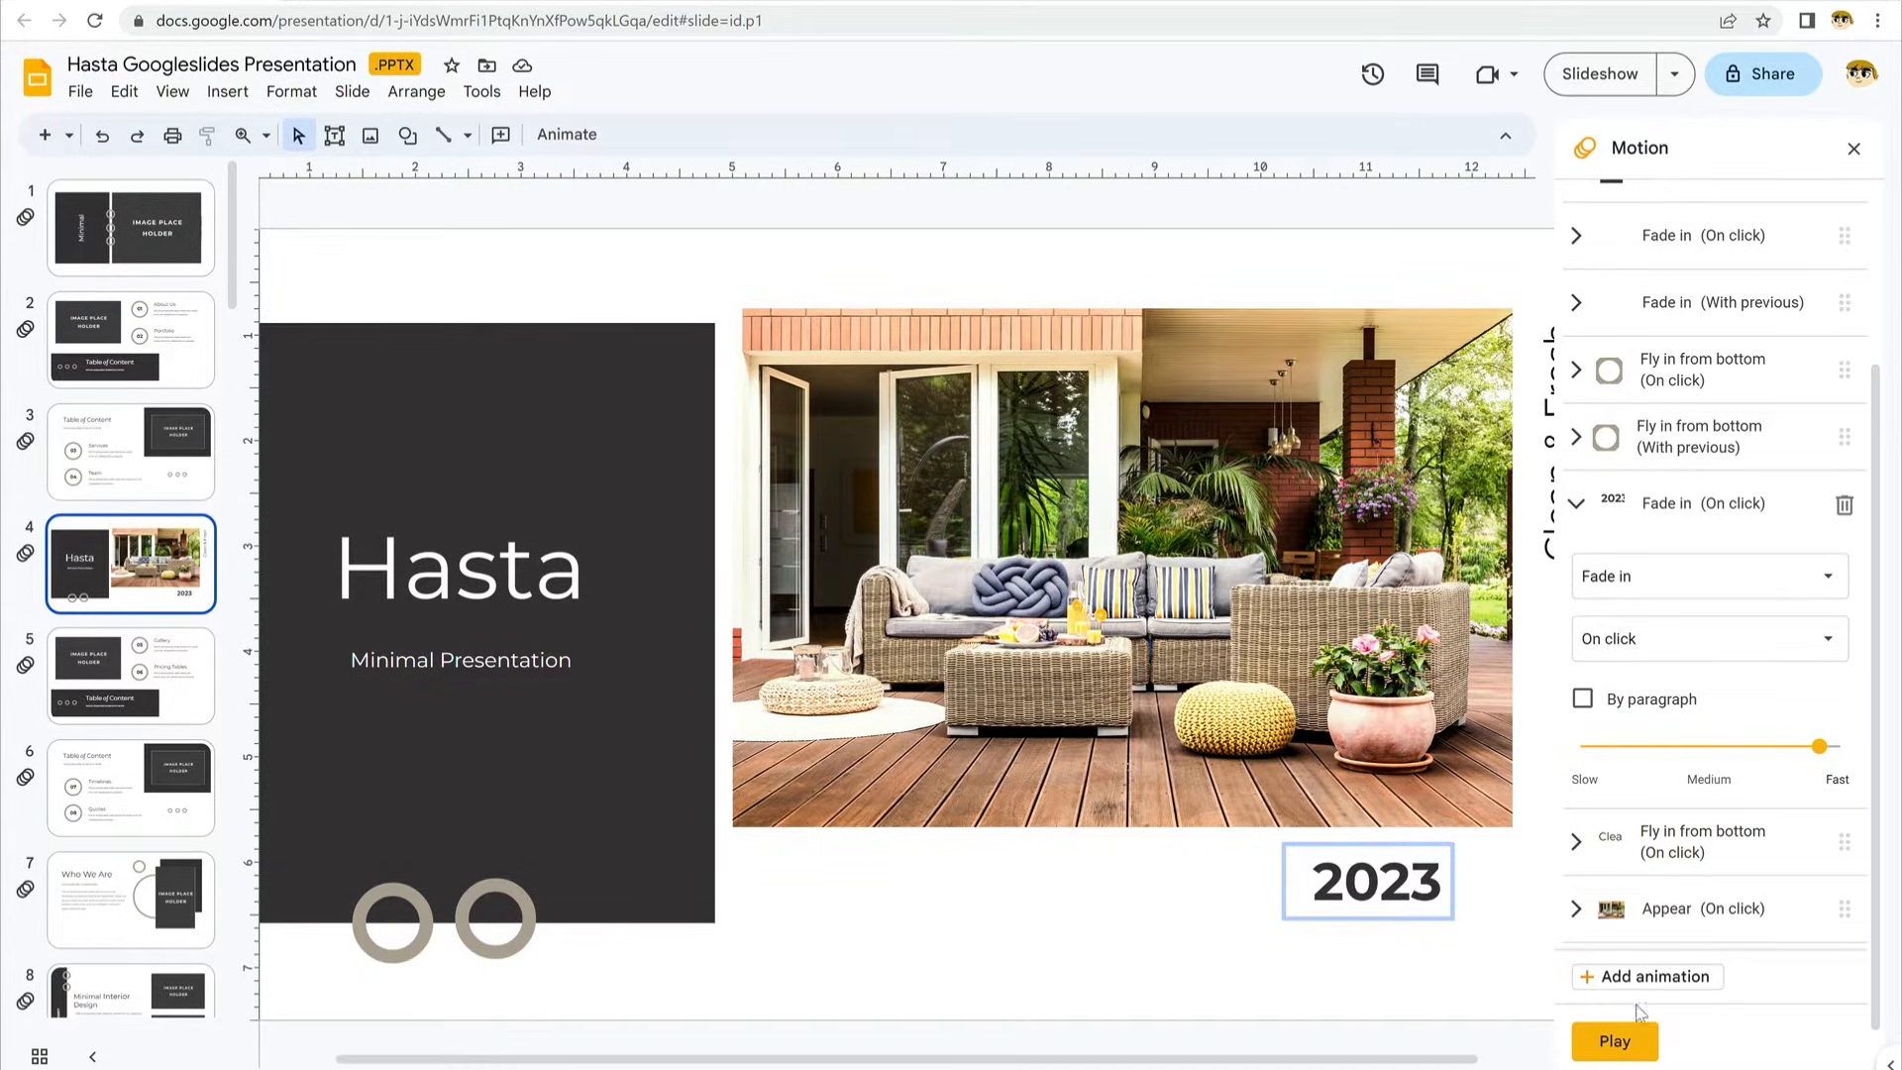
left_click(1853, 148)
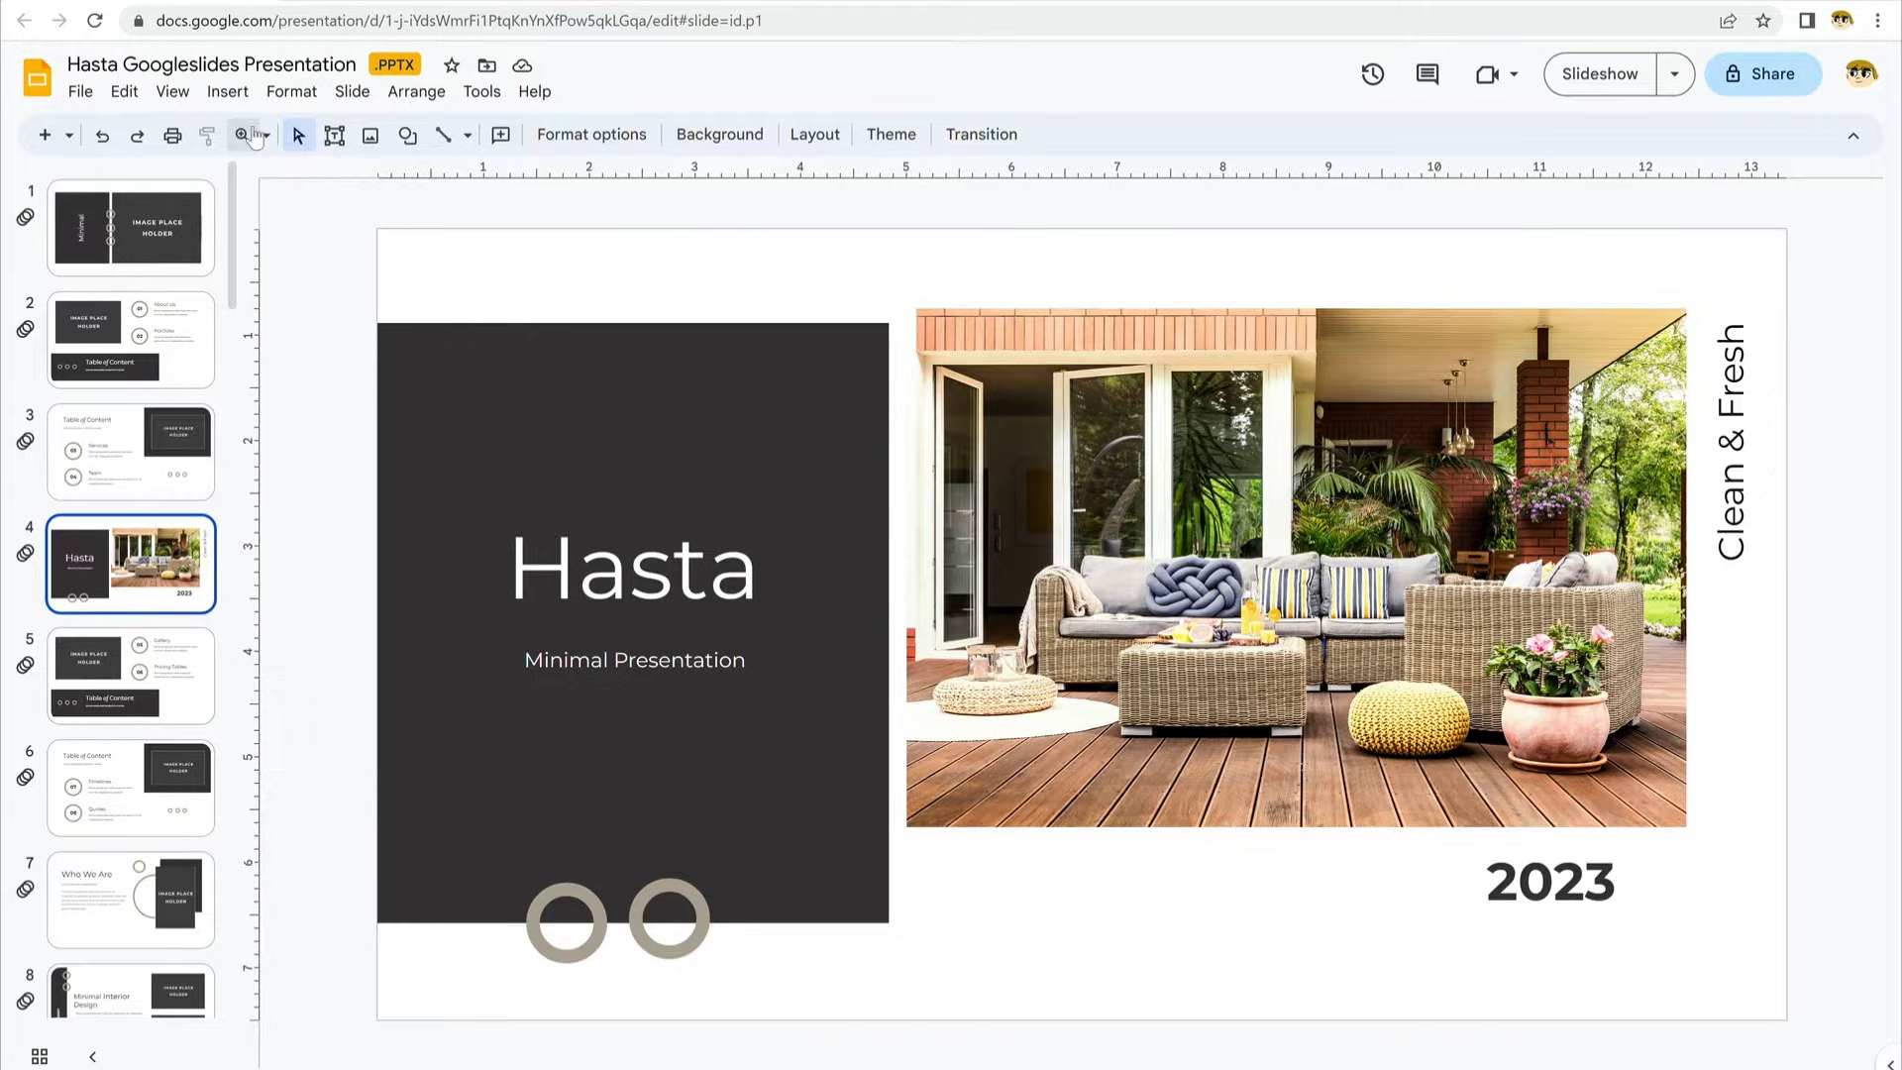
Insert the presentation audio file from the Audio Recordings folder, then go to the Table of Contents slide.
left_click(226, 92)
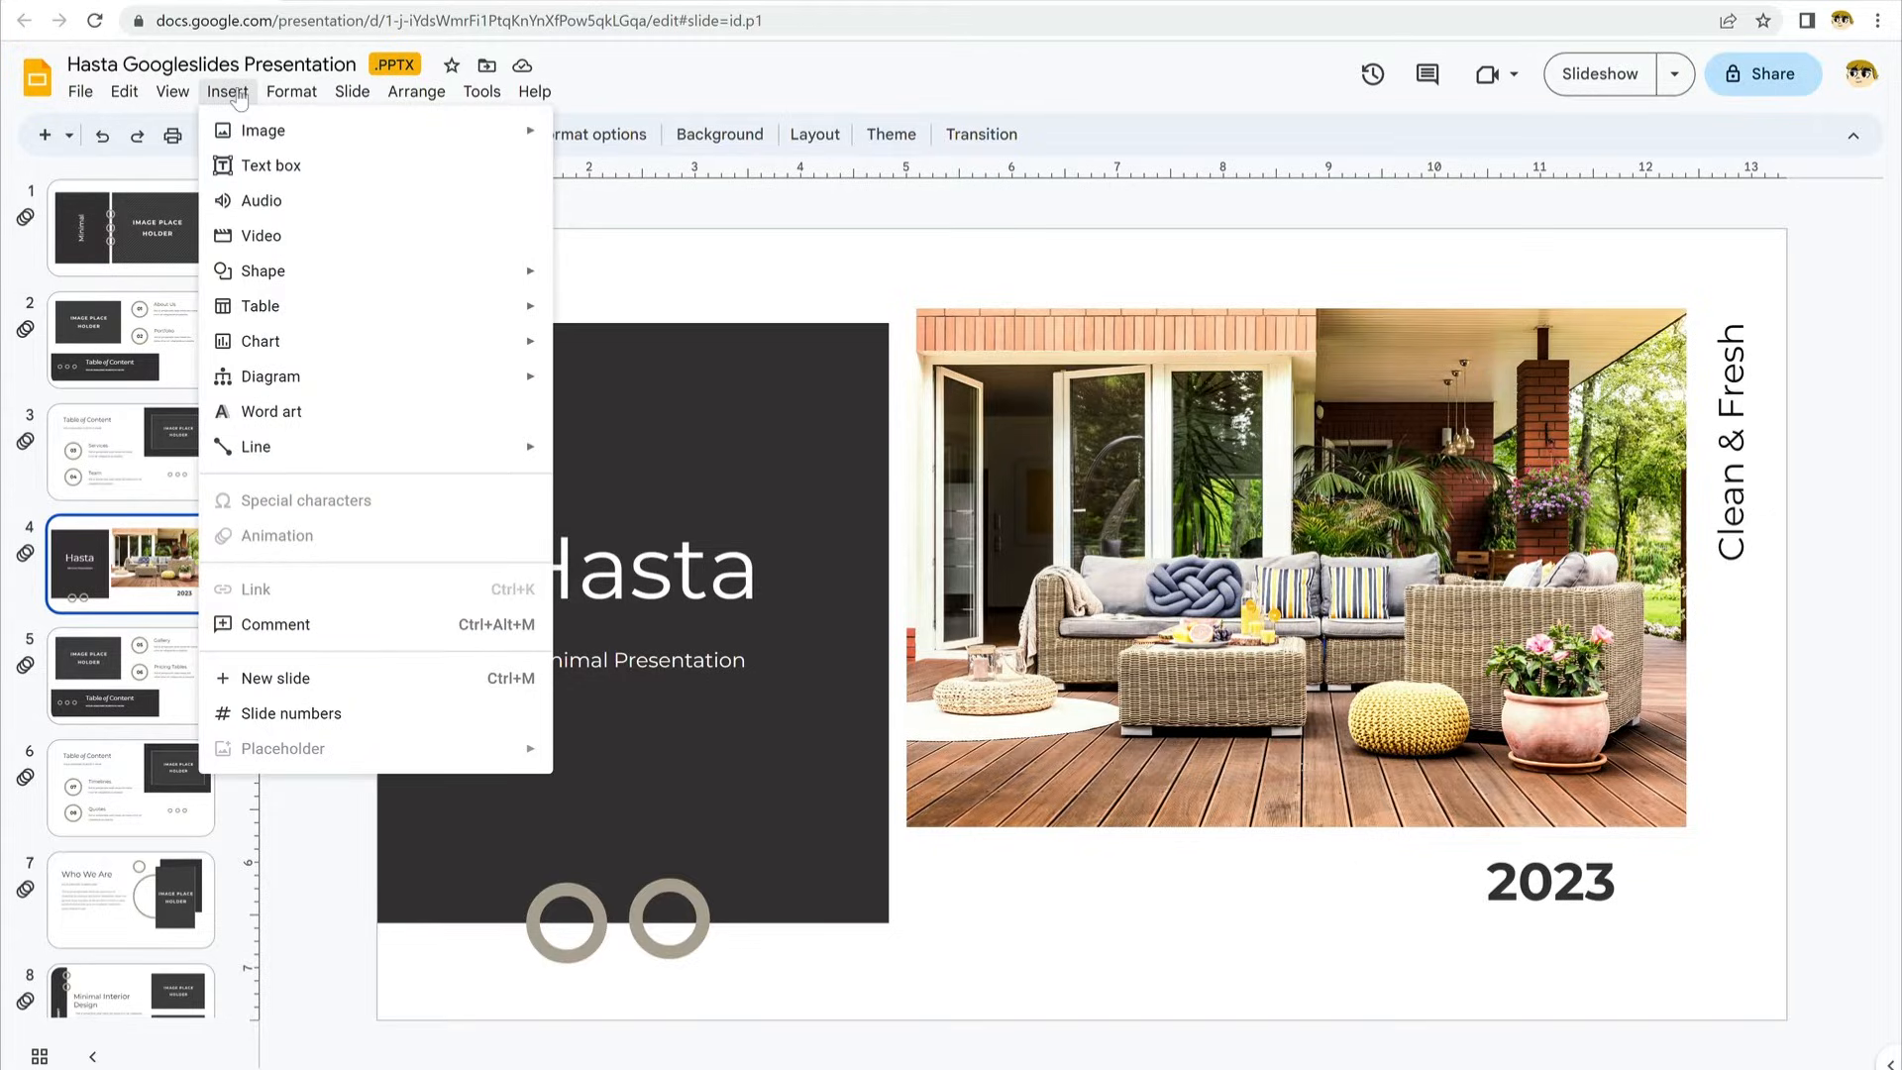
mouse_move(261, 200)
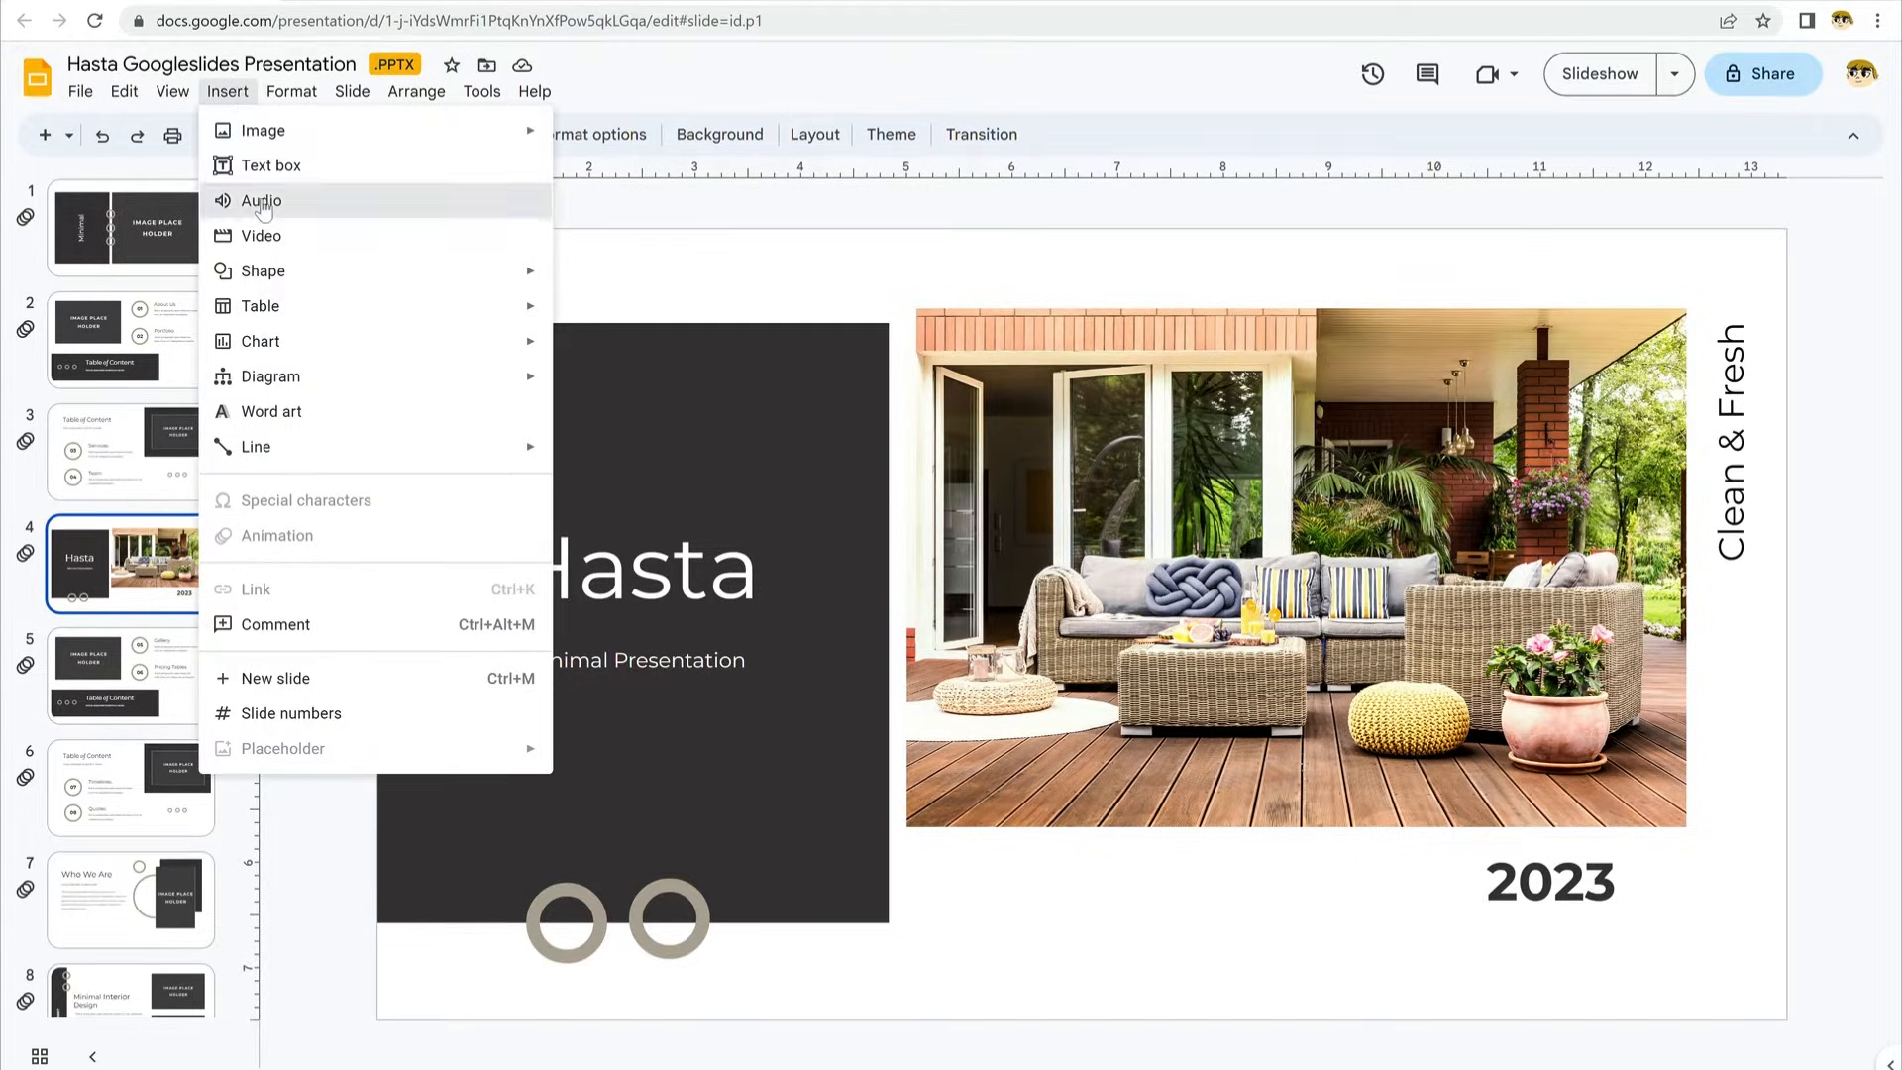
left_click(261, 200)
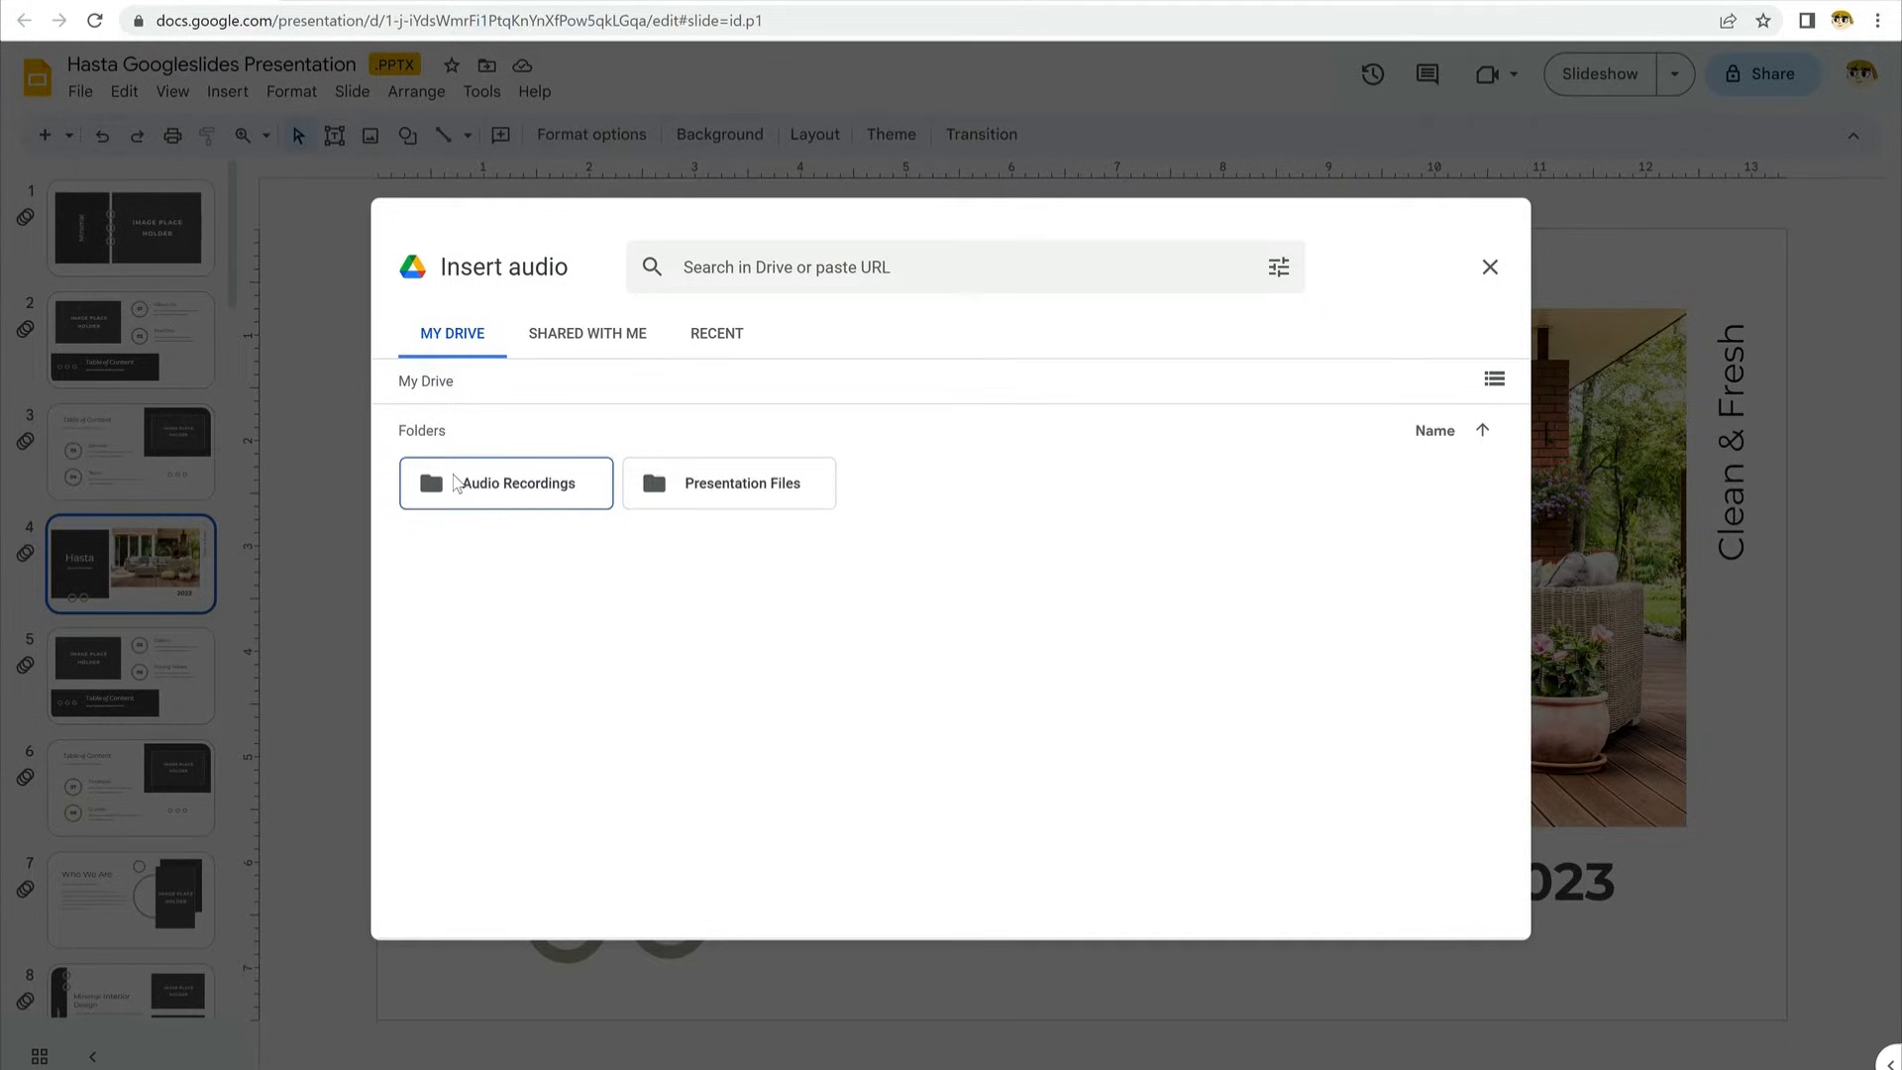
double_click(507, 483)
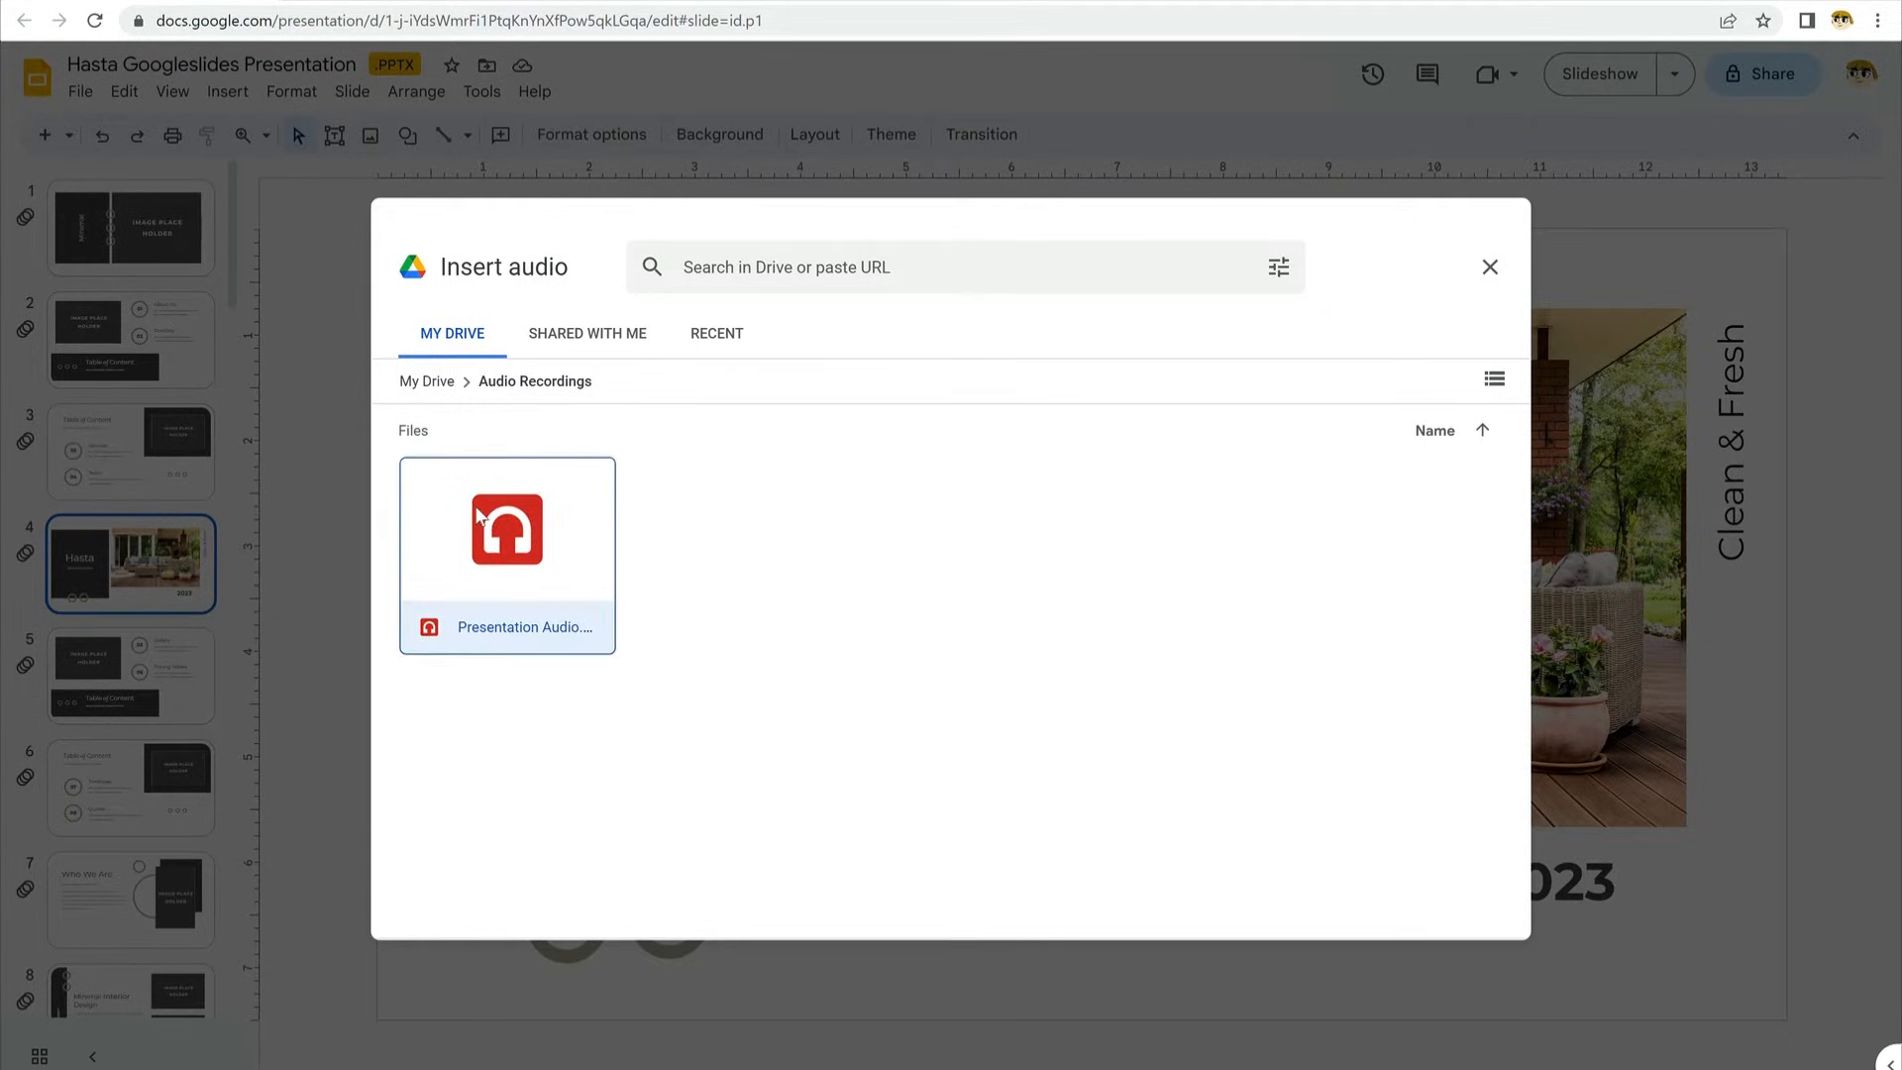
left_click(507, 527)
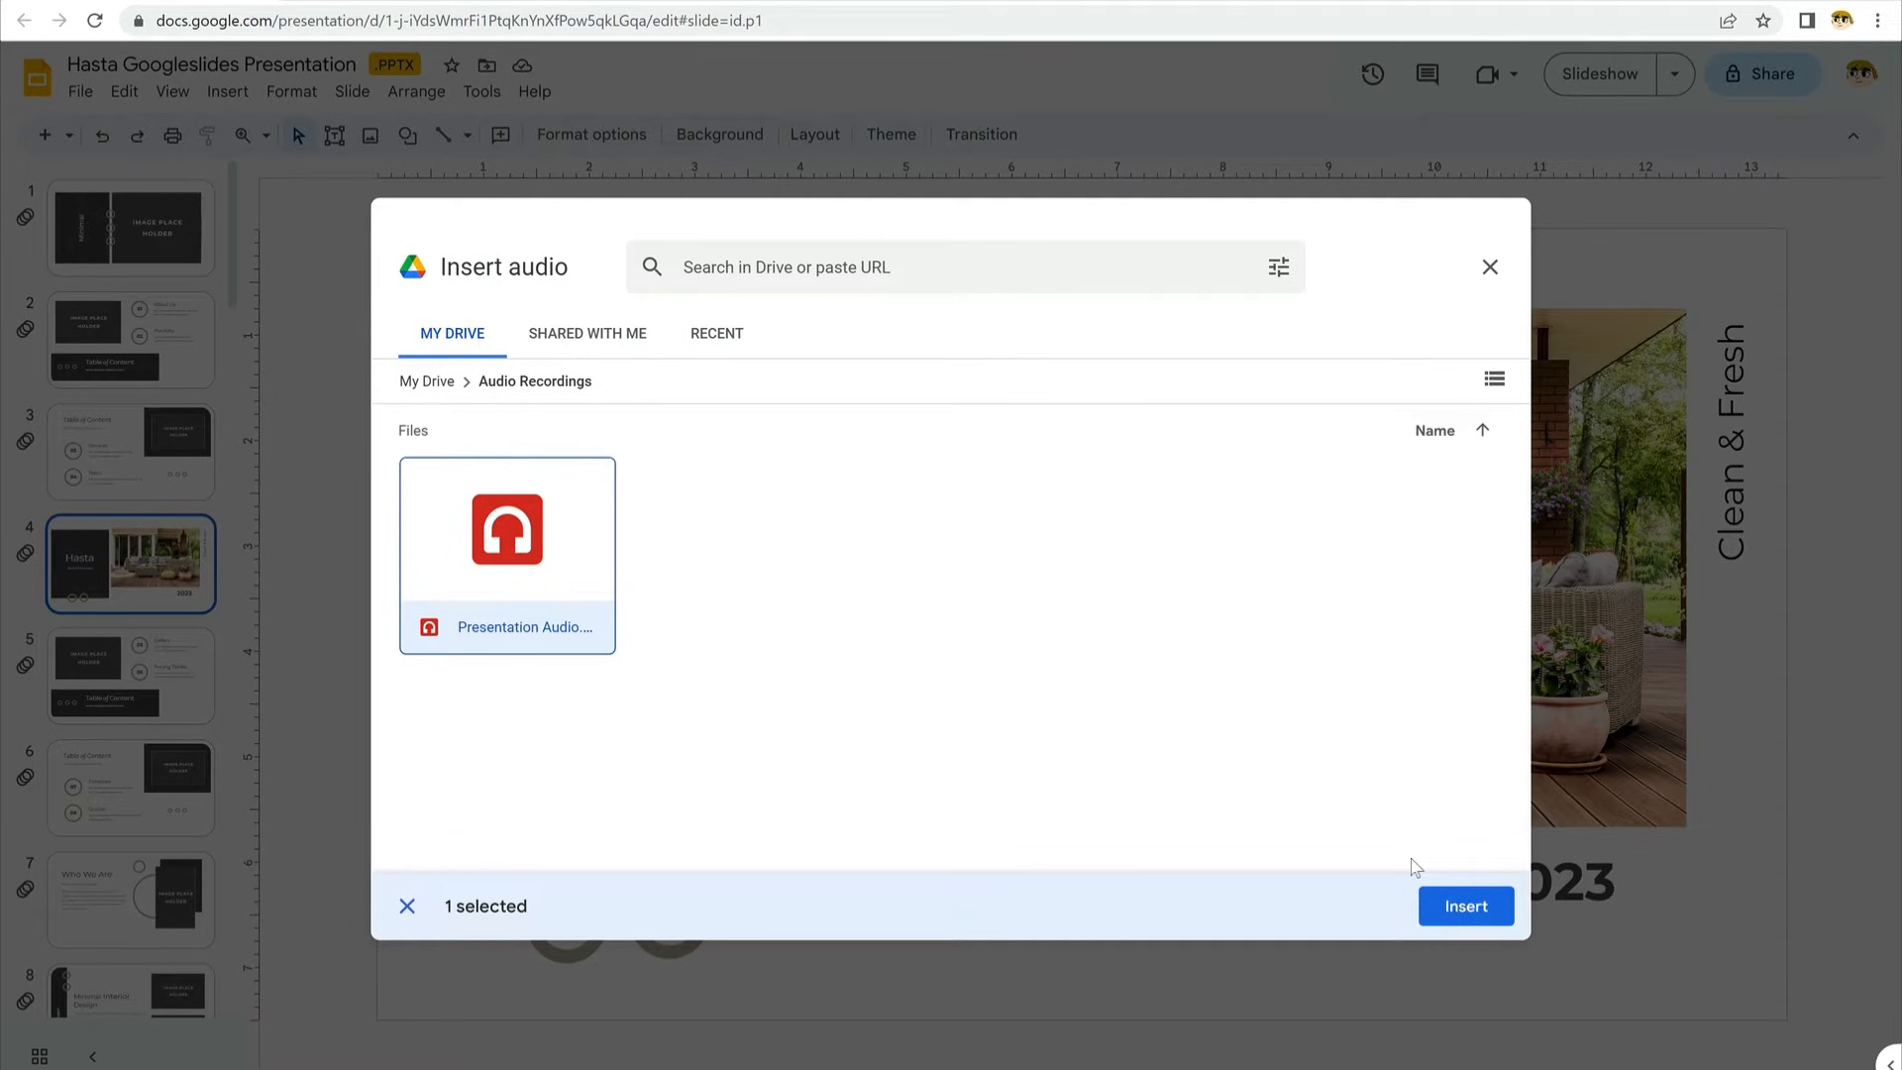
left_click(1467, 905)
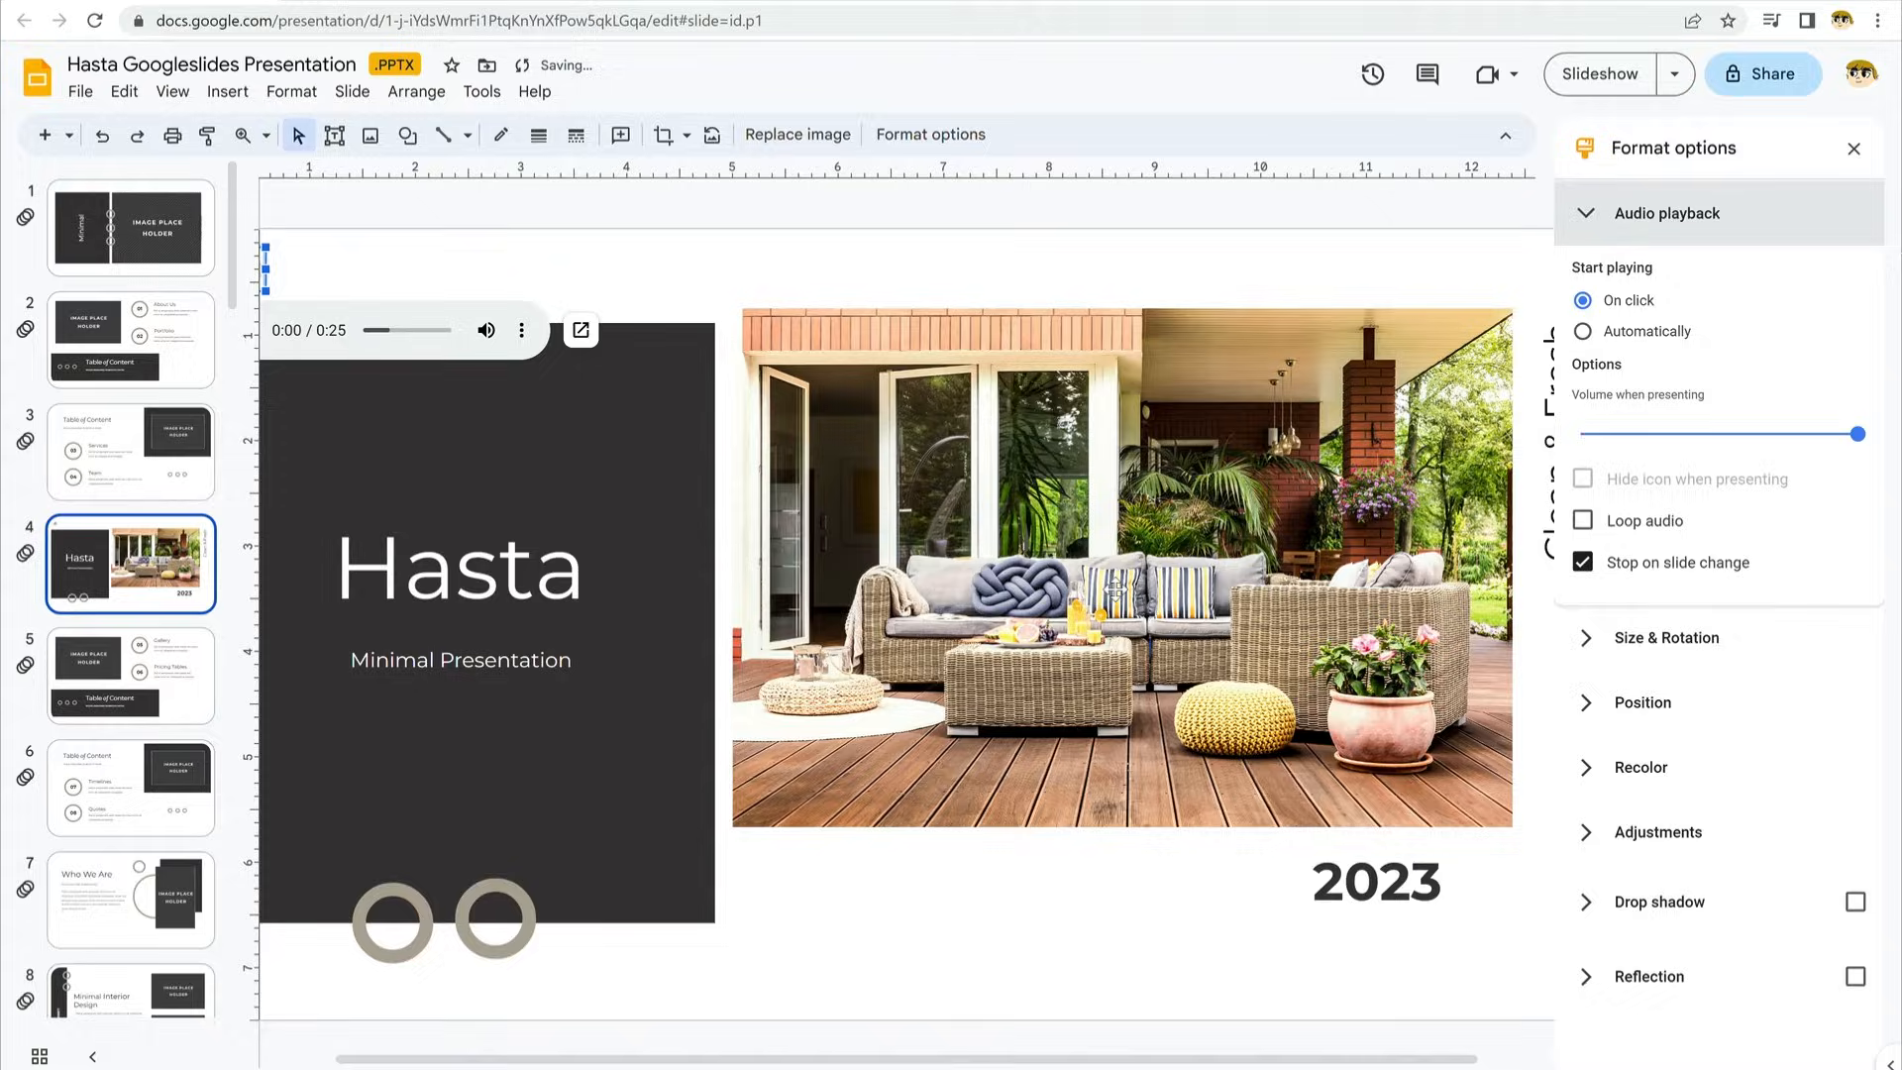
left_click(130, 339)
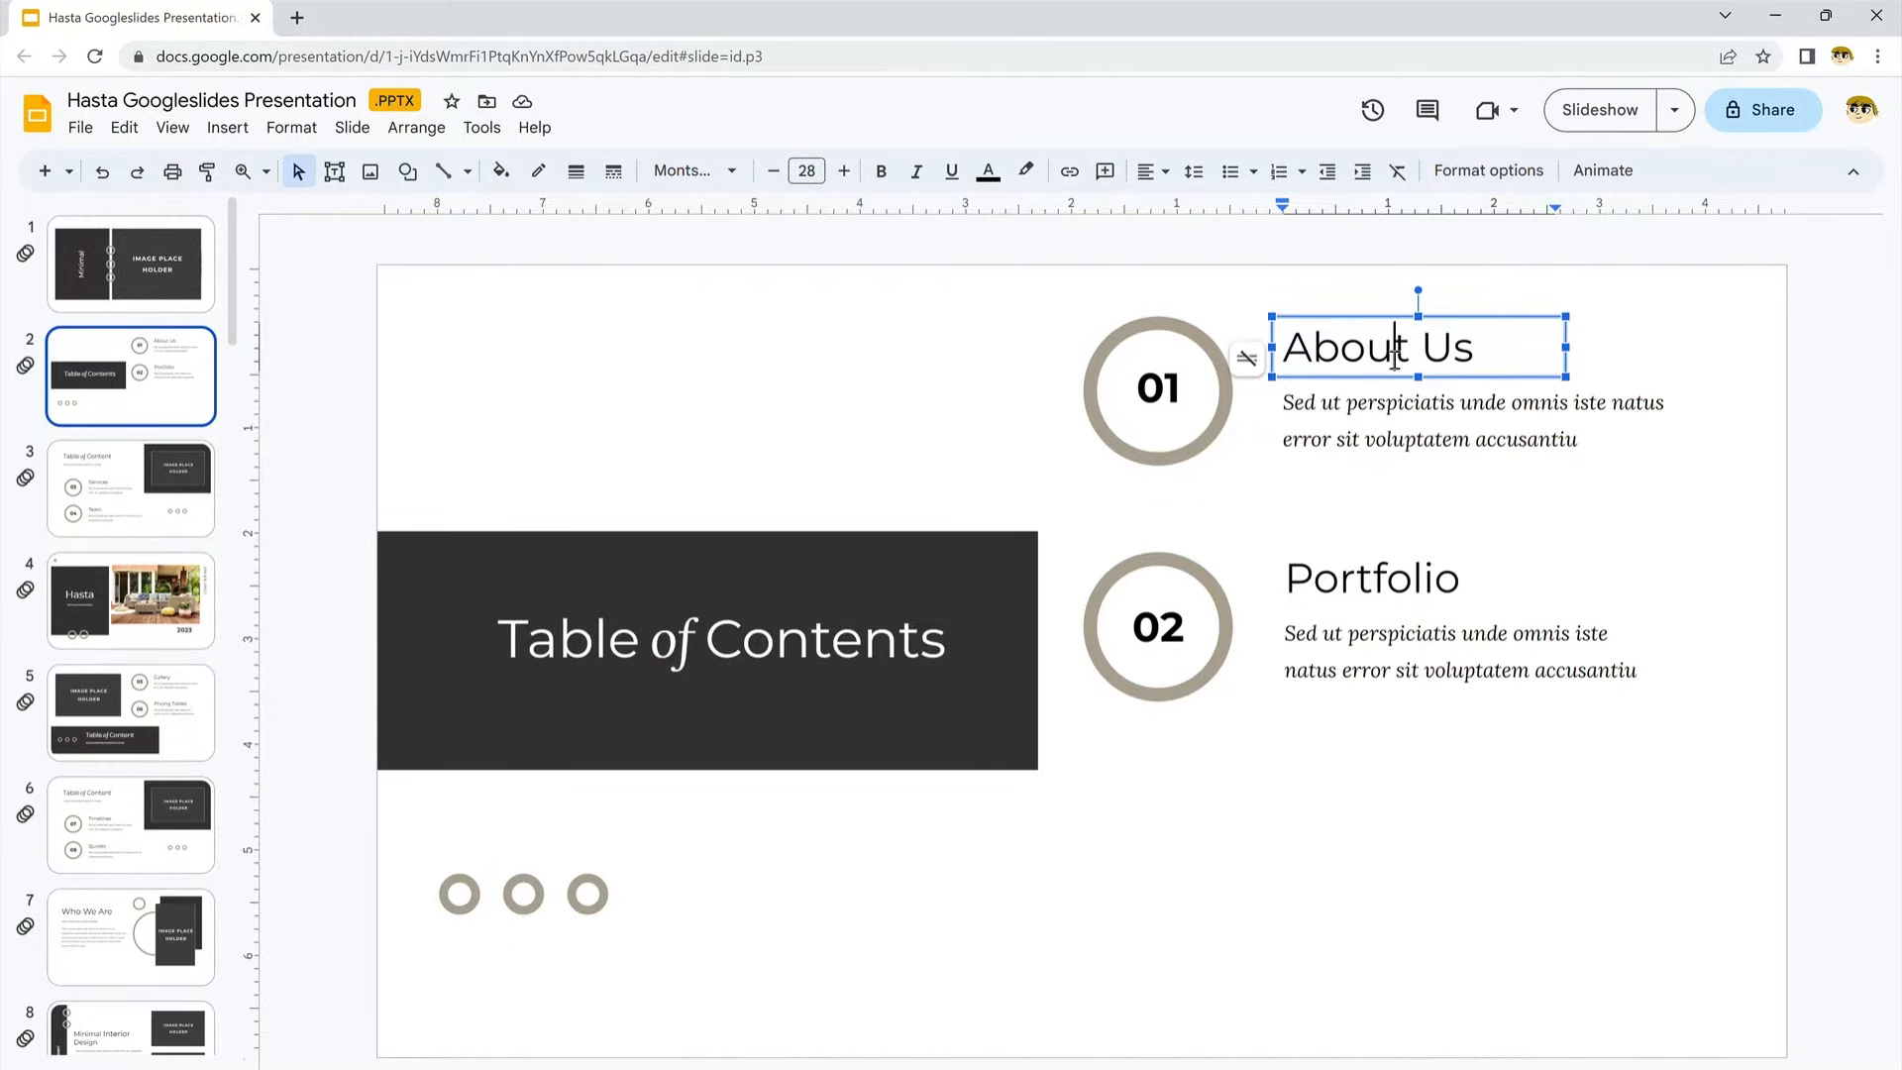
Set the About Us heading's font to Noto Sans via More fonts.
double_click(1342, 347)
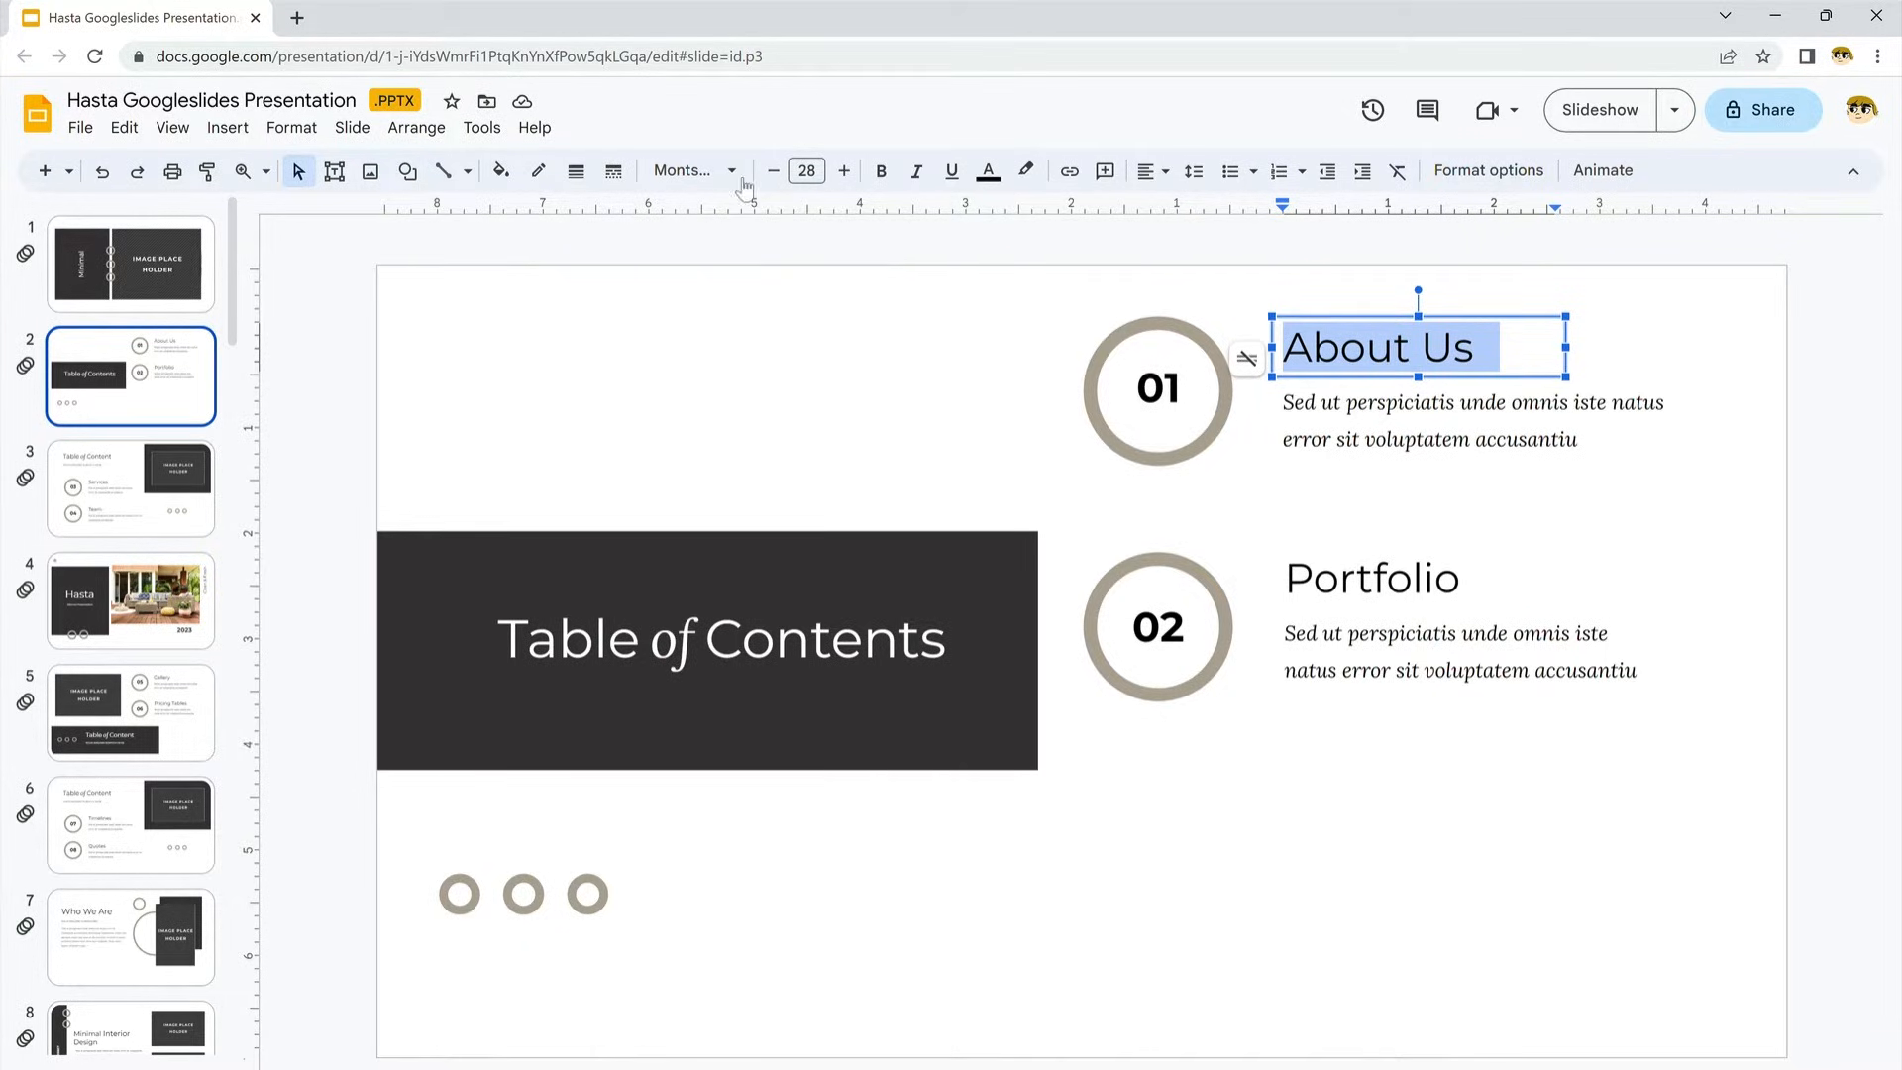
left_click(690, 170)
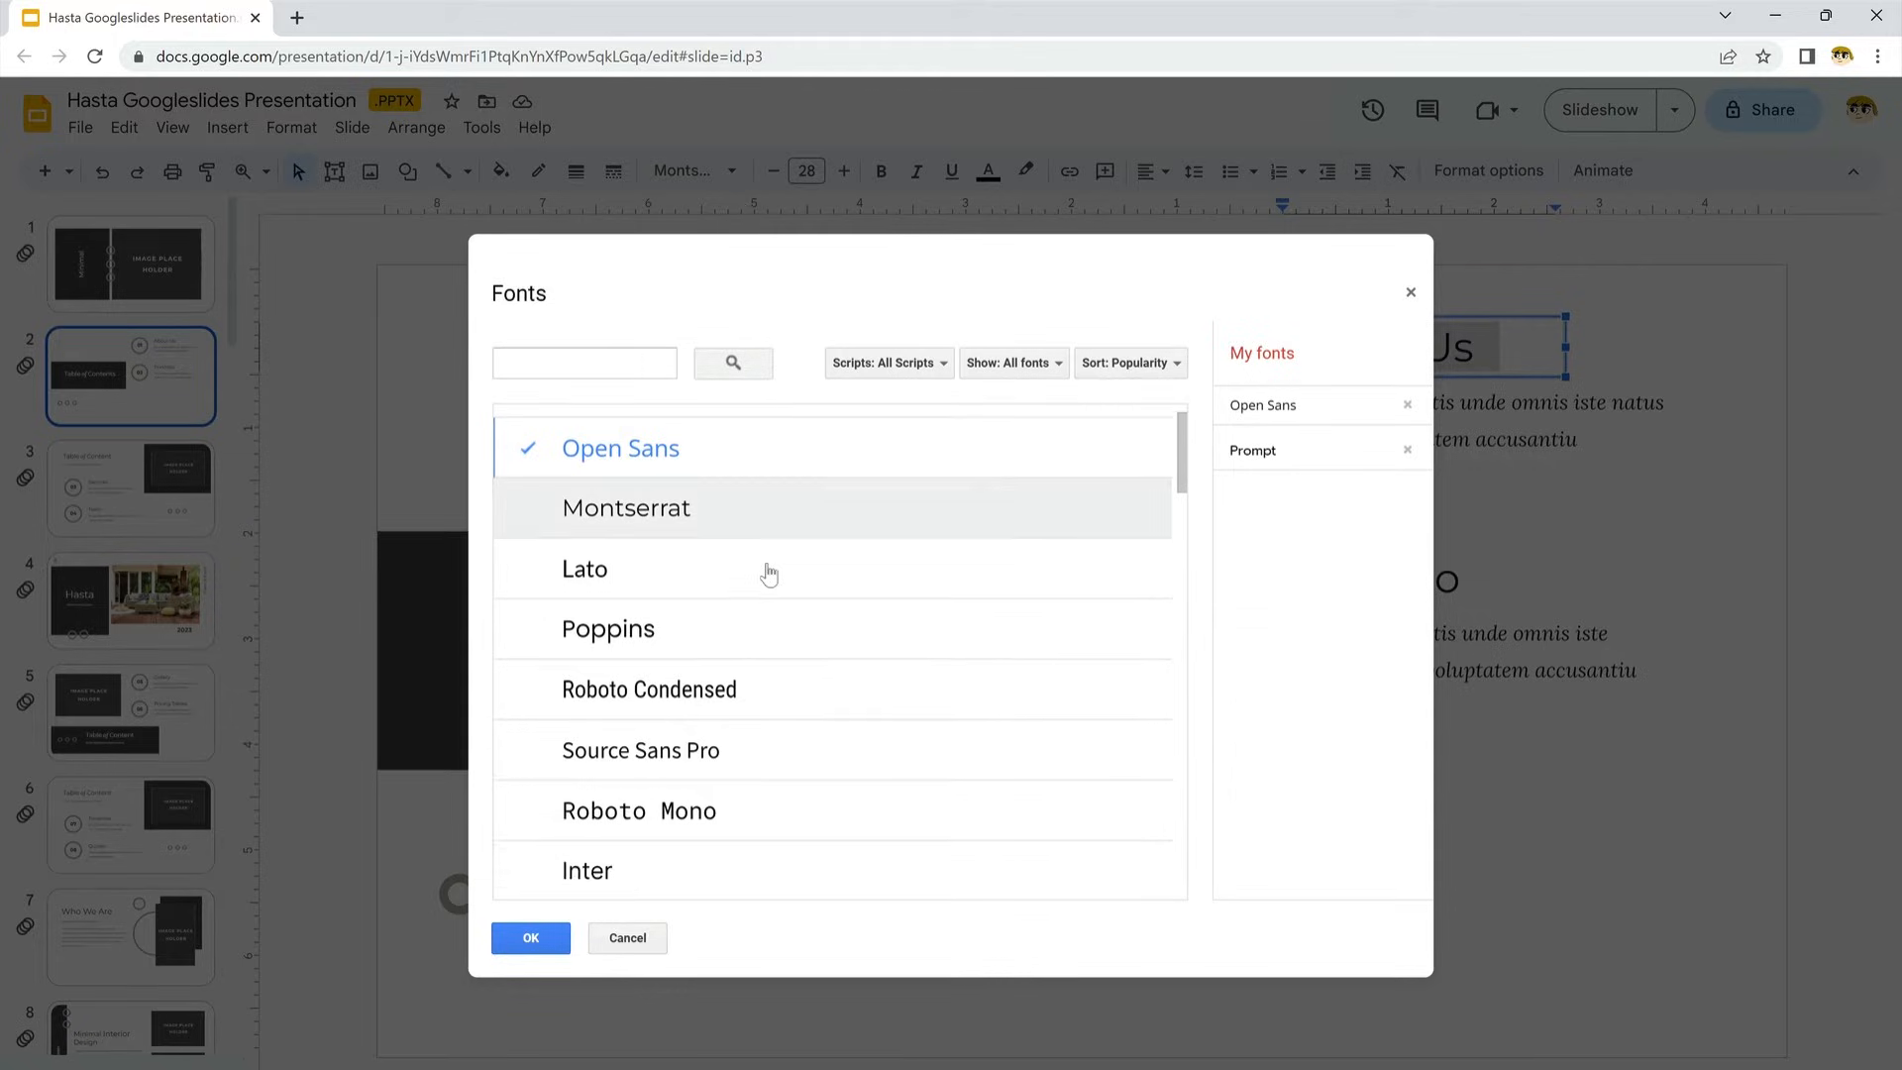
left_click(619, 721)
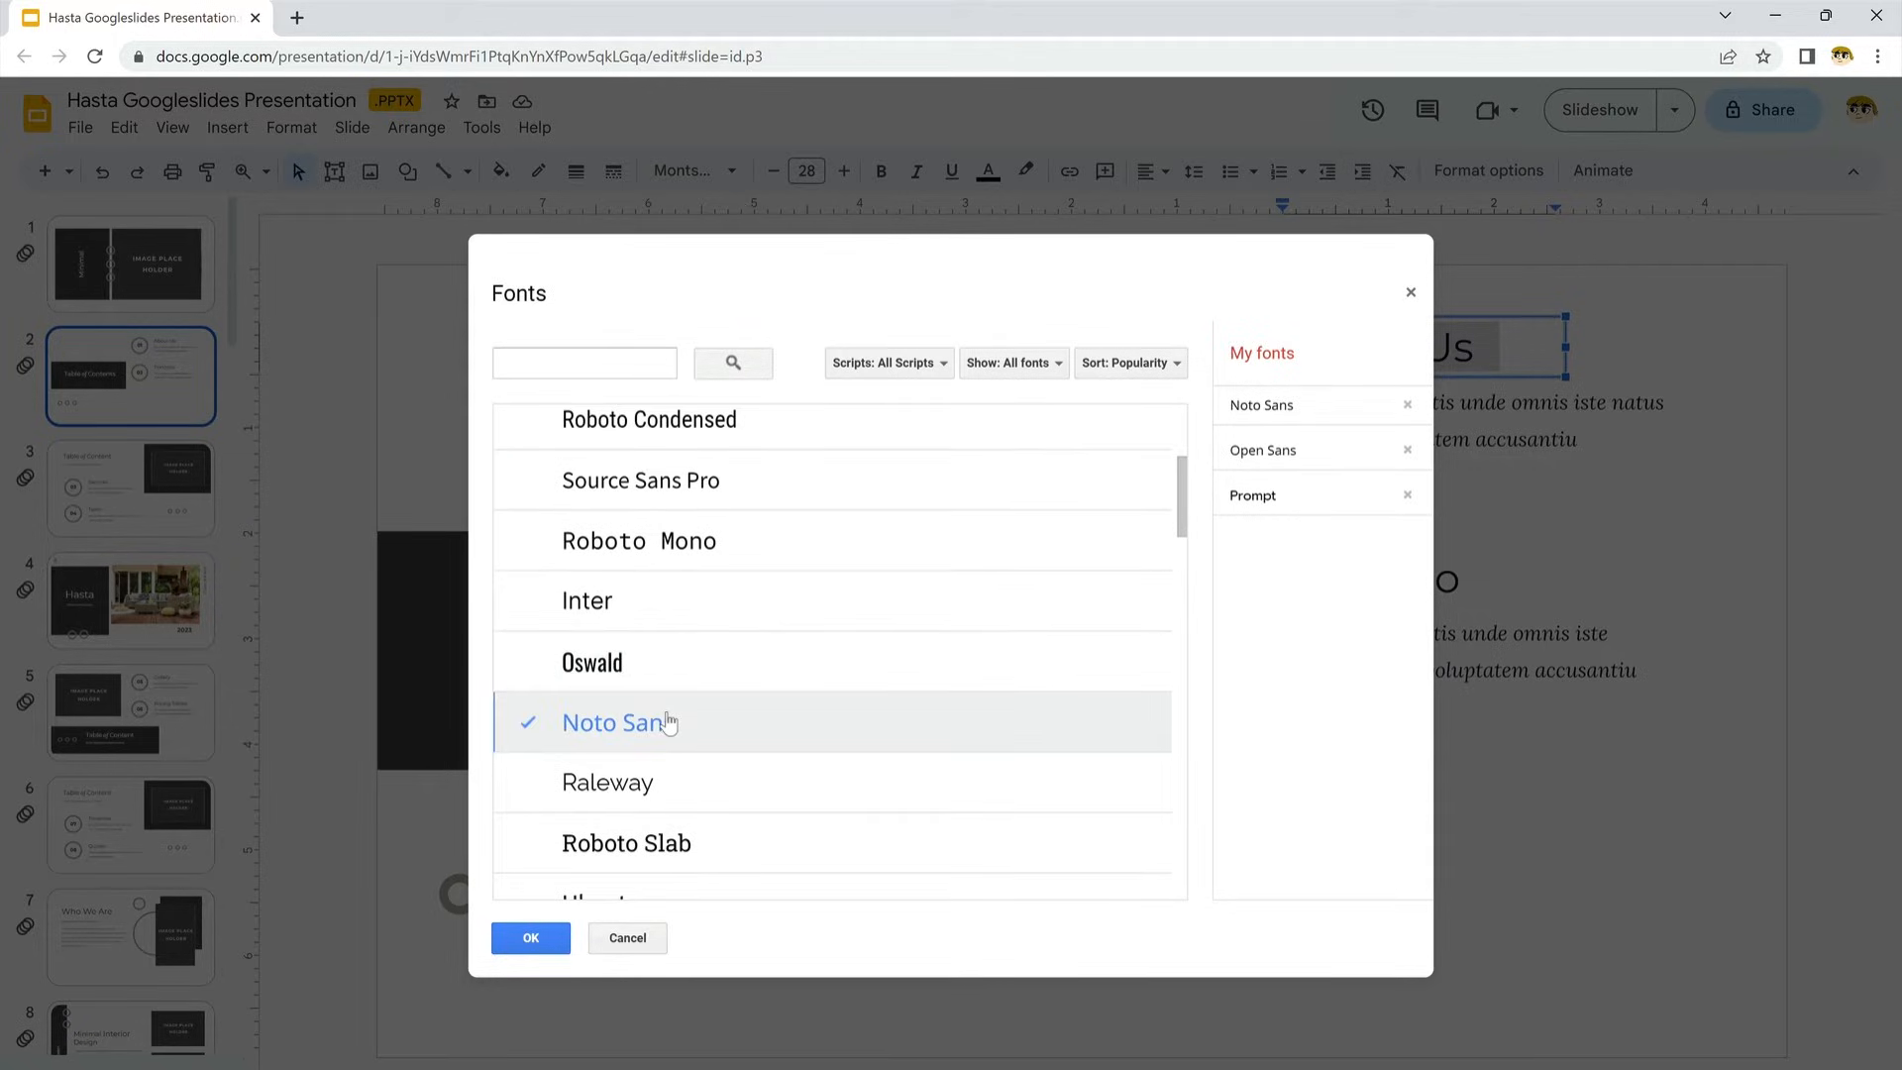
left_click(531, 937)
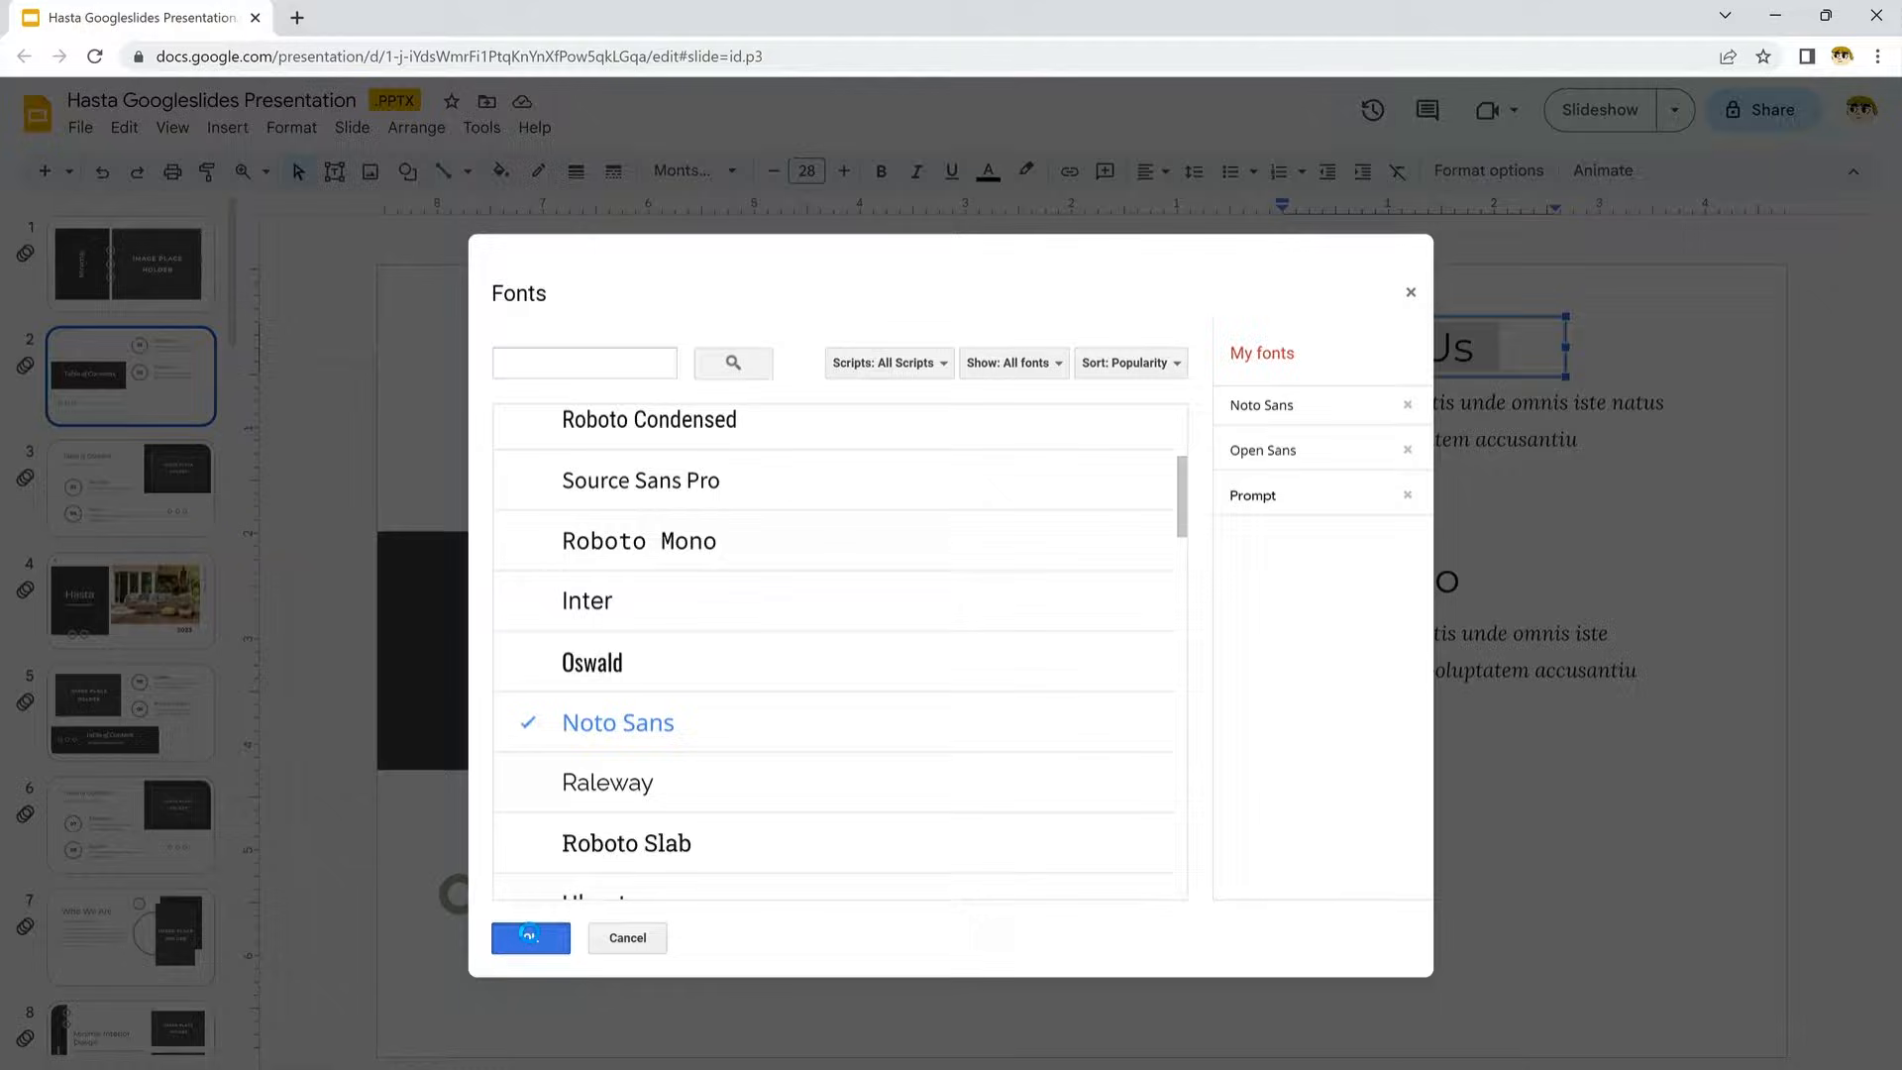
left_click(531, 937)
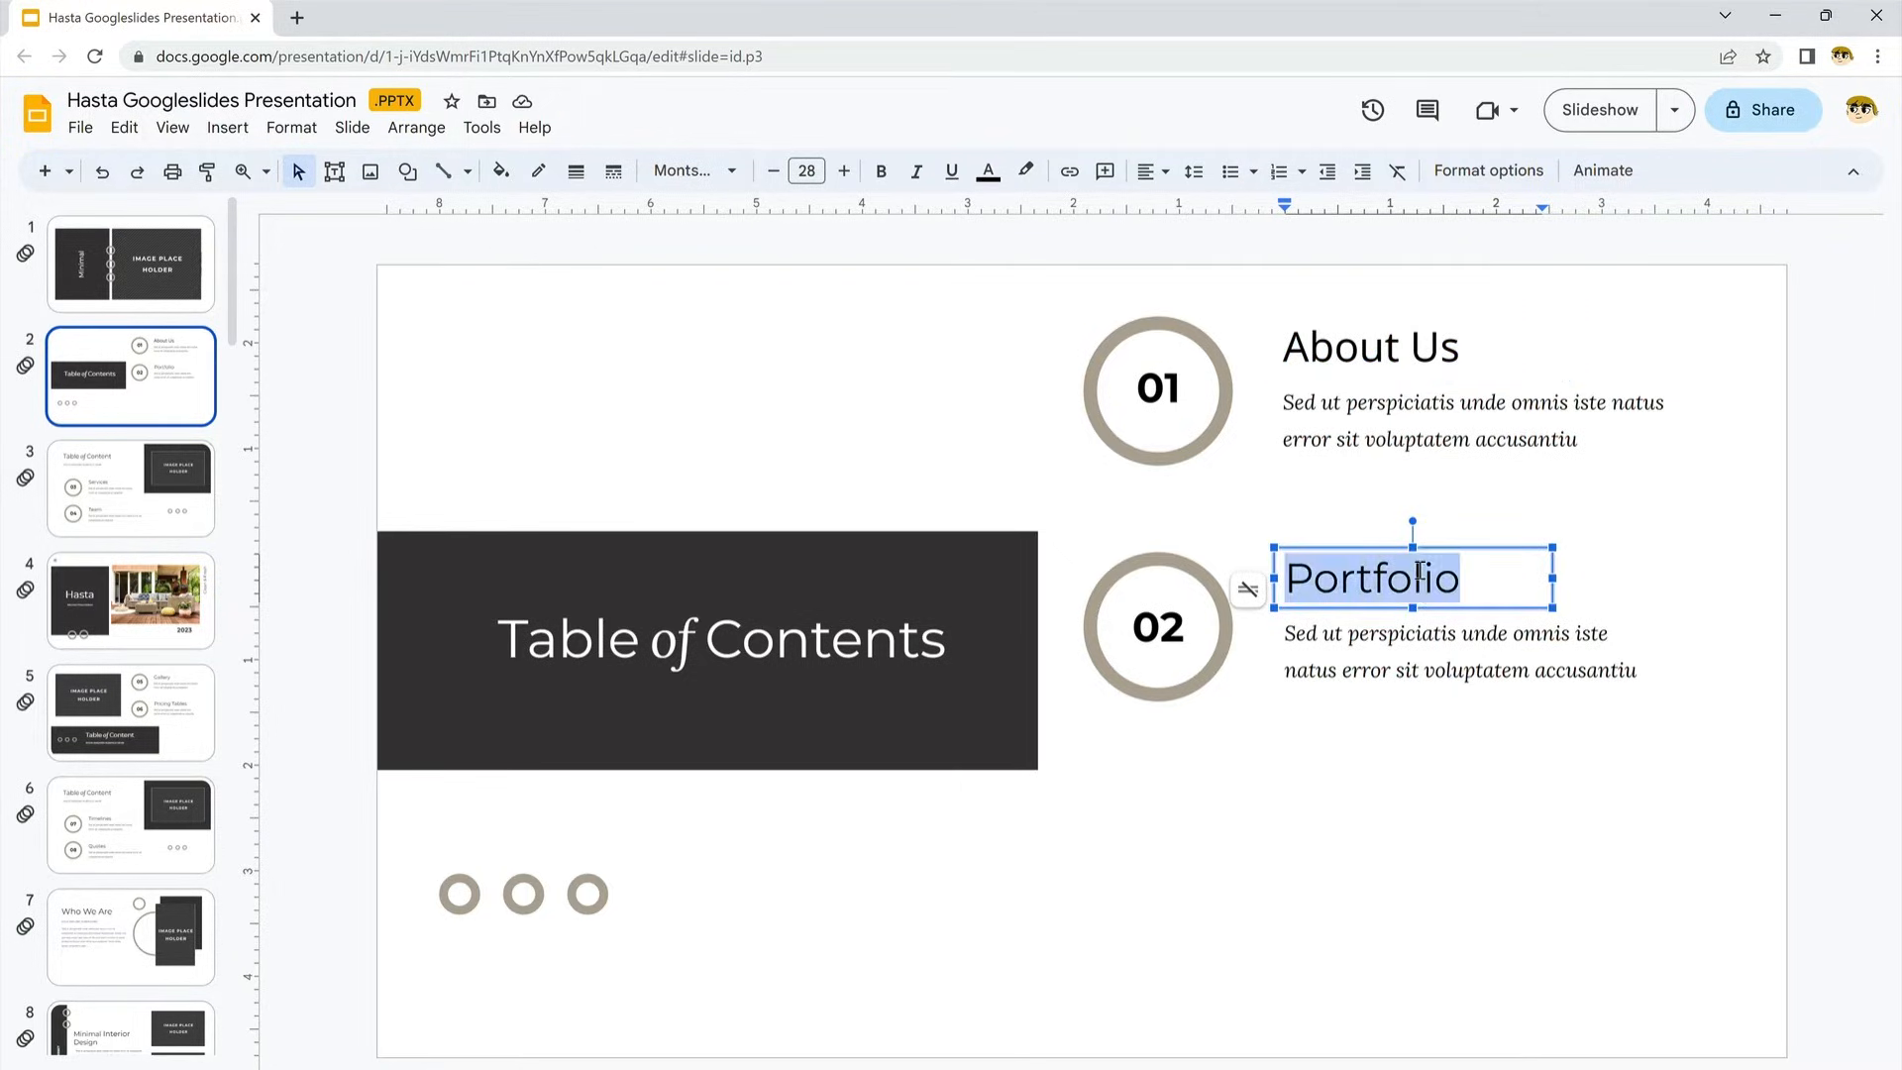
Turn on a drop shadow for the Portfolio heading through Format options, then return to the Hasta slide.
right_click(1371, 576)
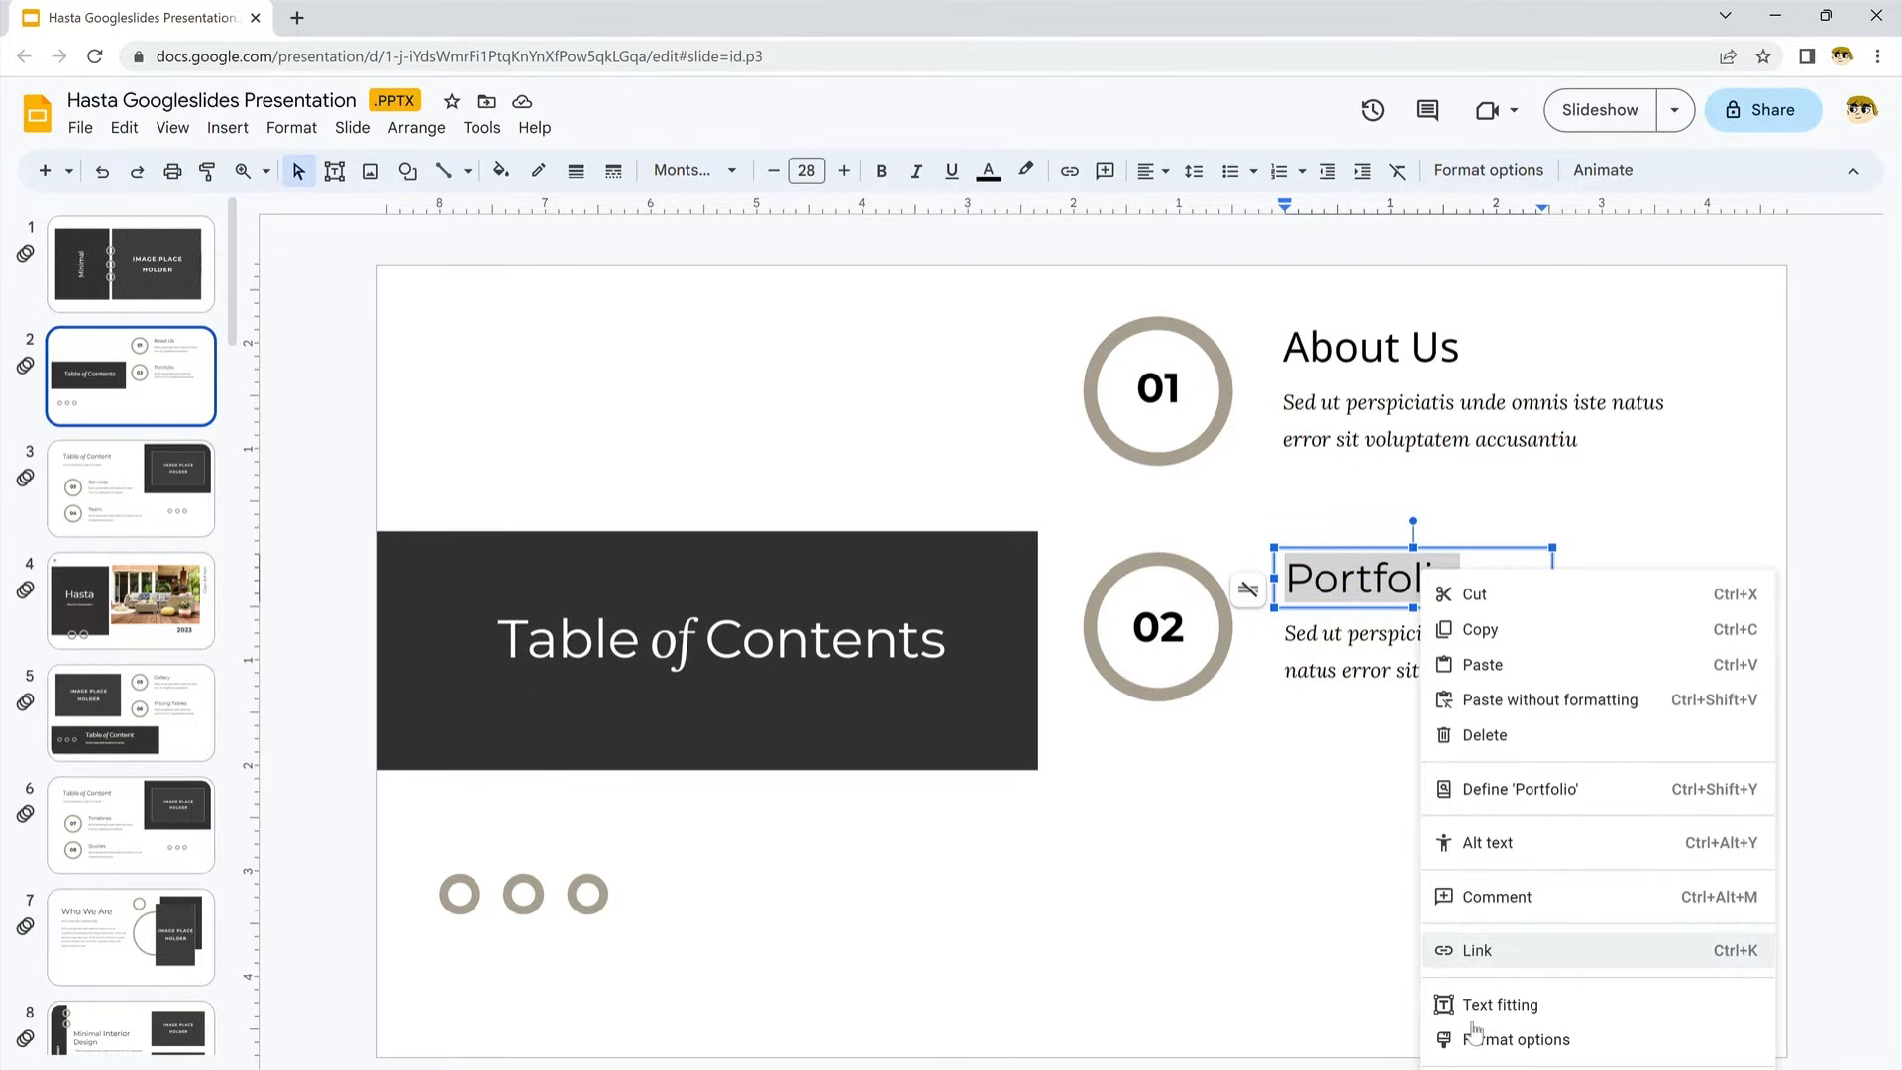
left_click(1520, 1040)
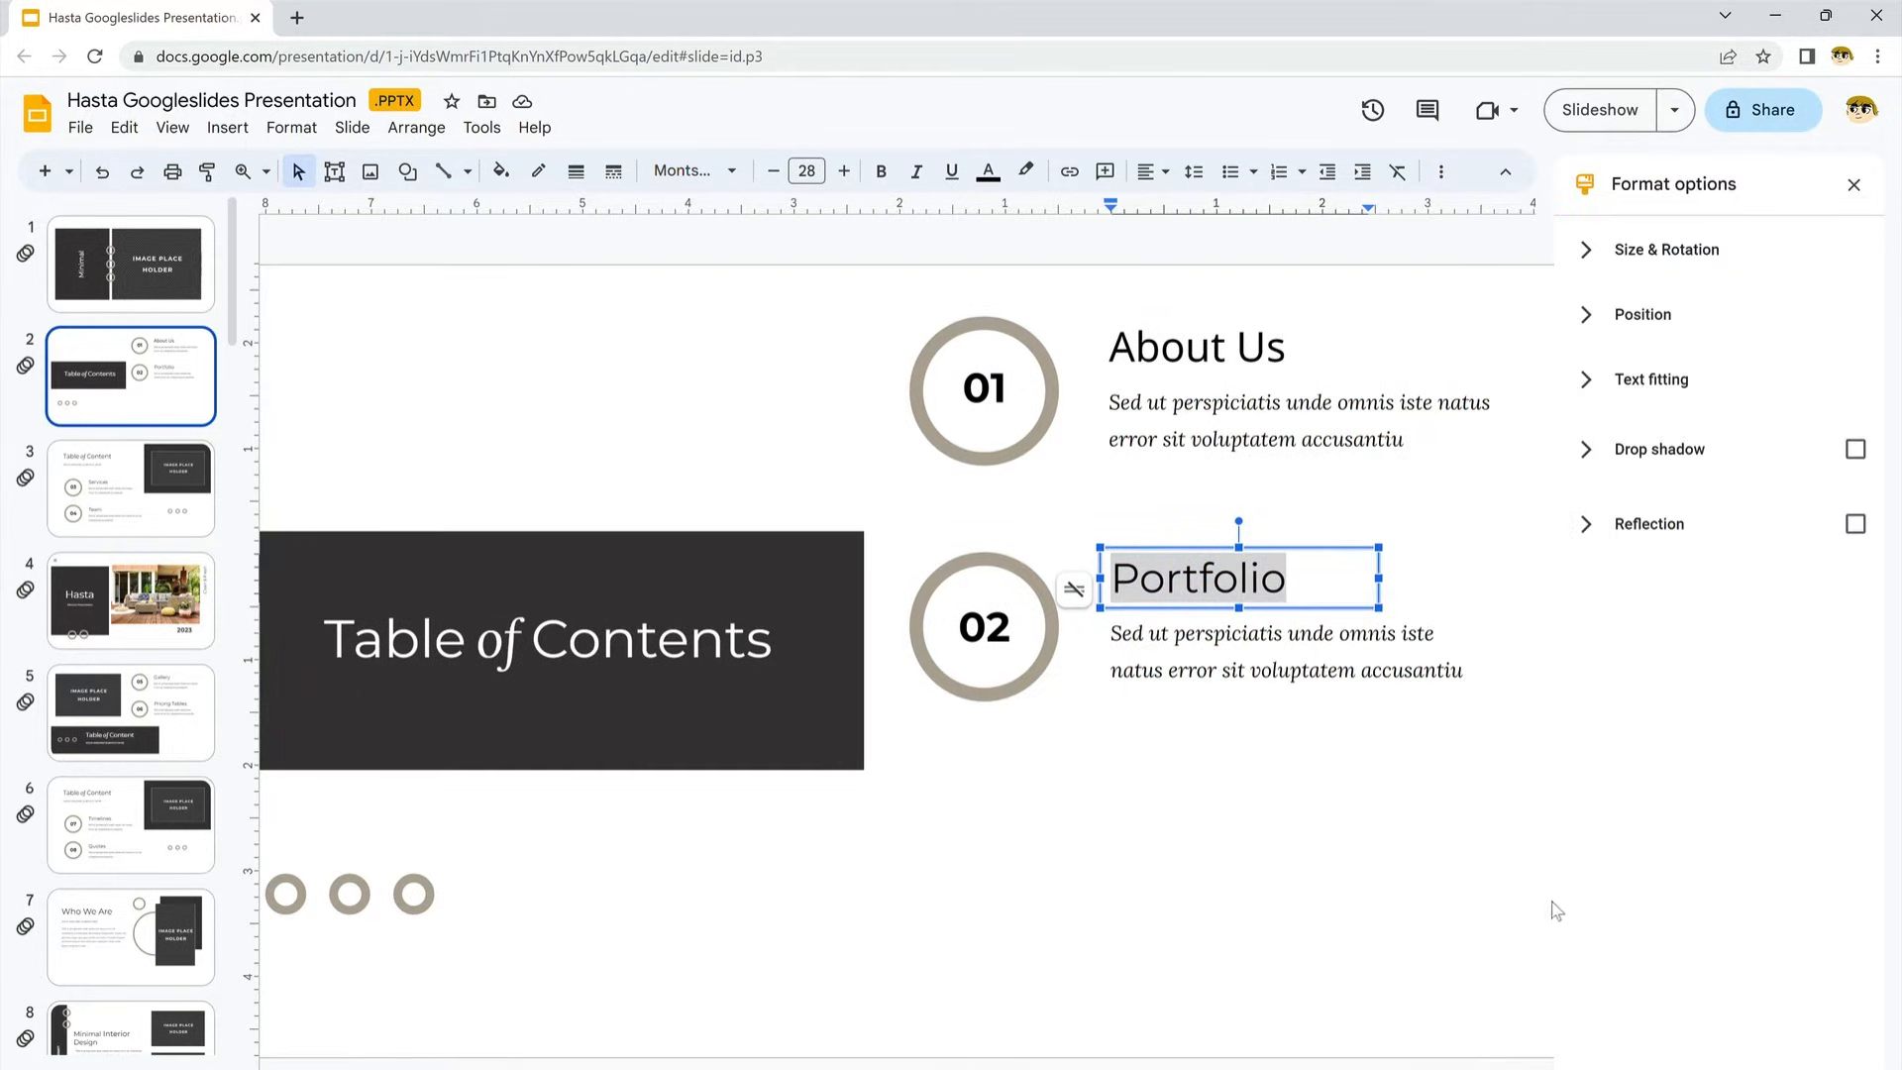
left_click(1854, 450)
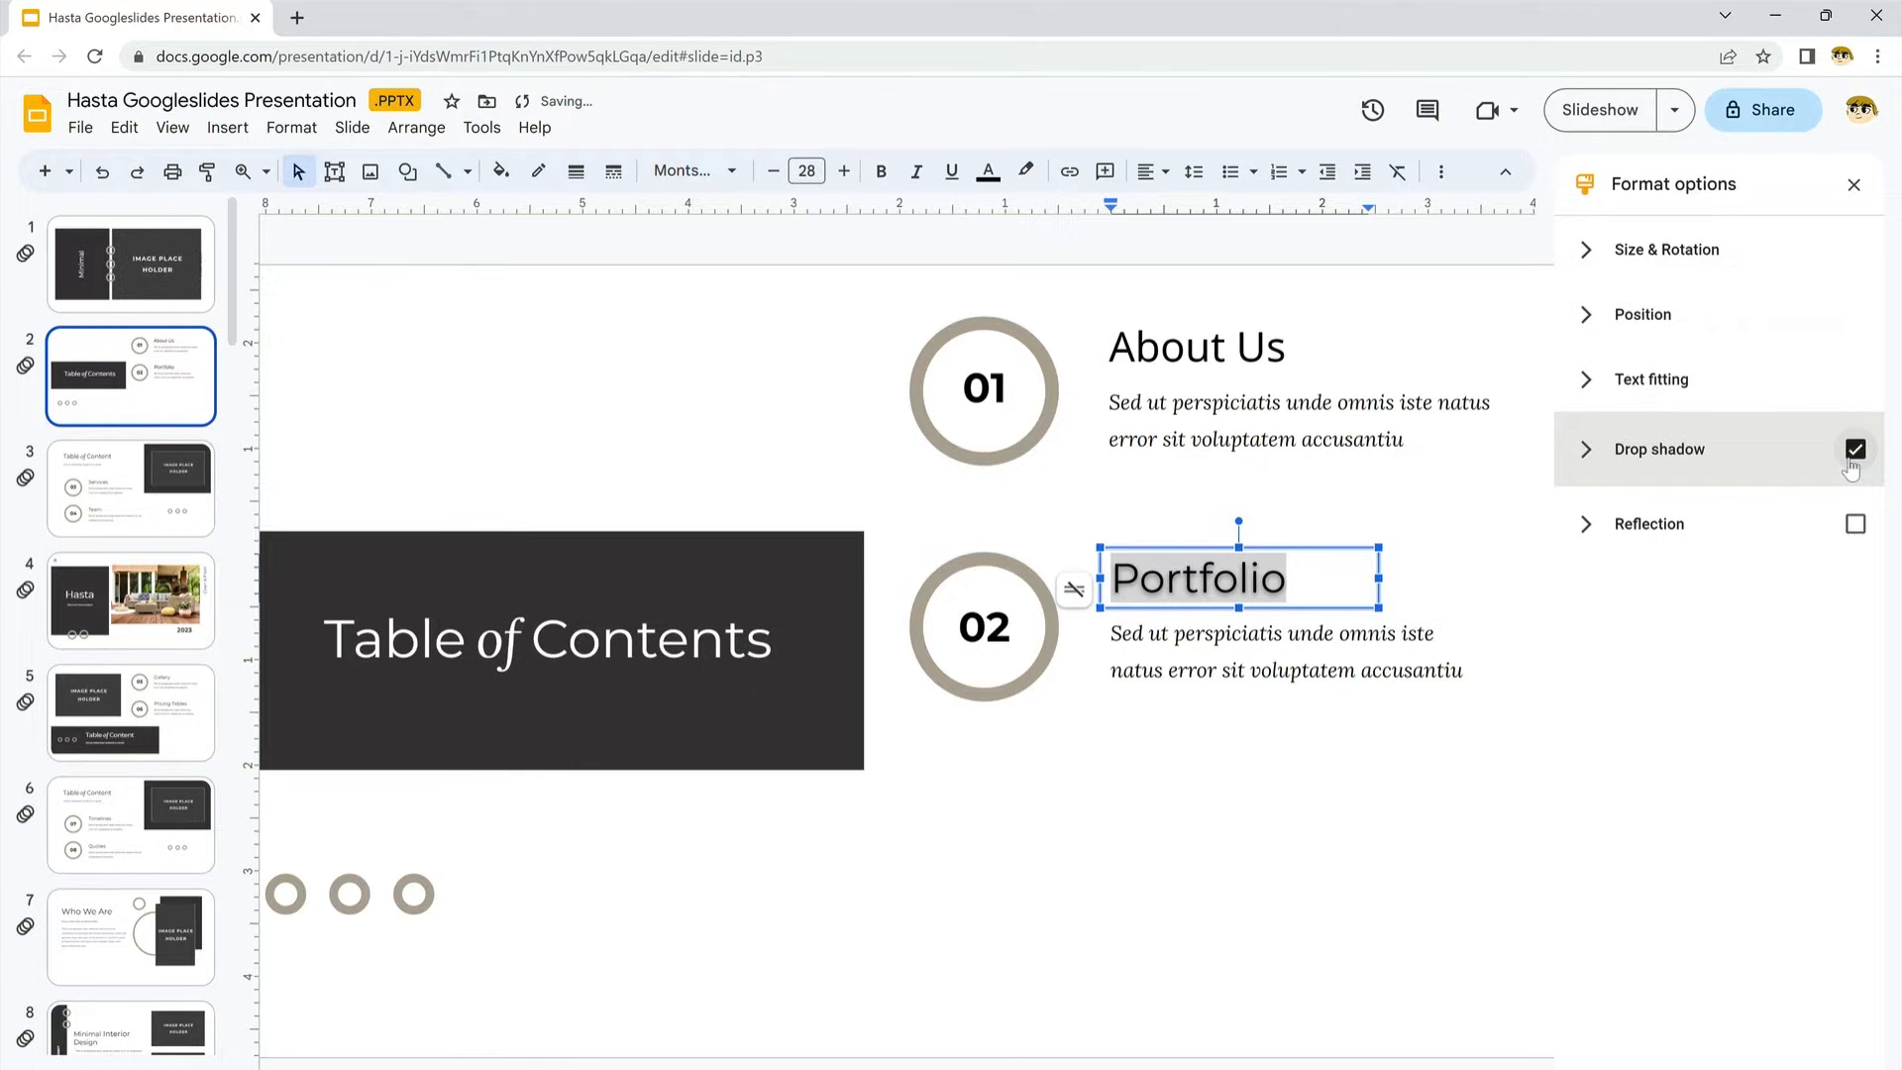
left_click(1342, 778)
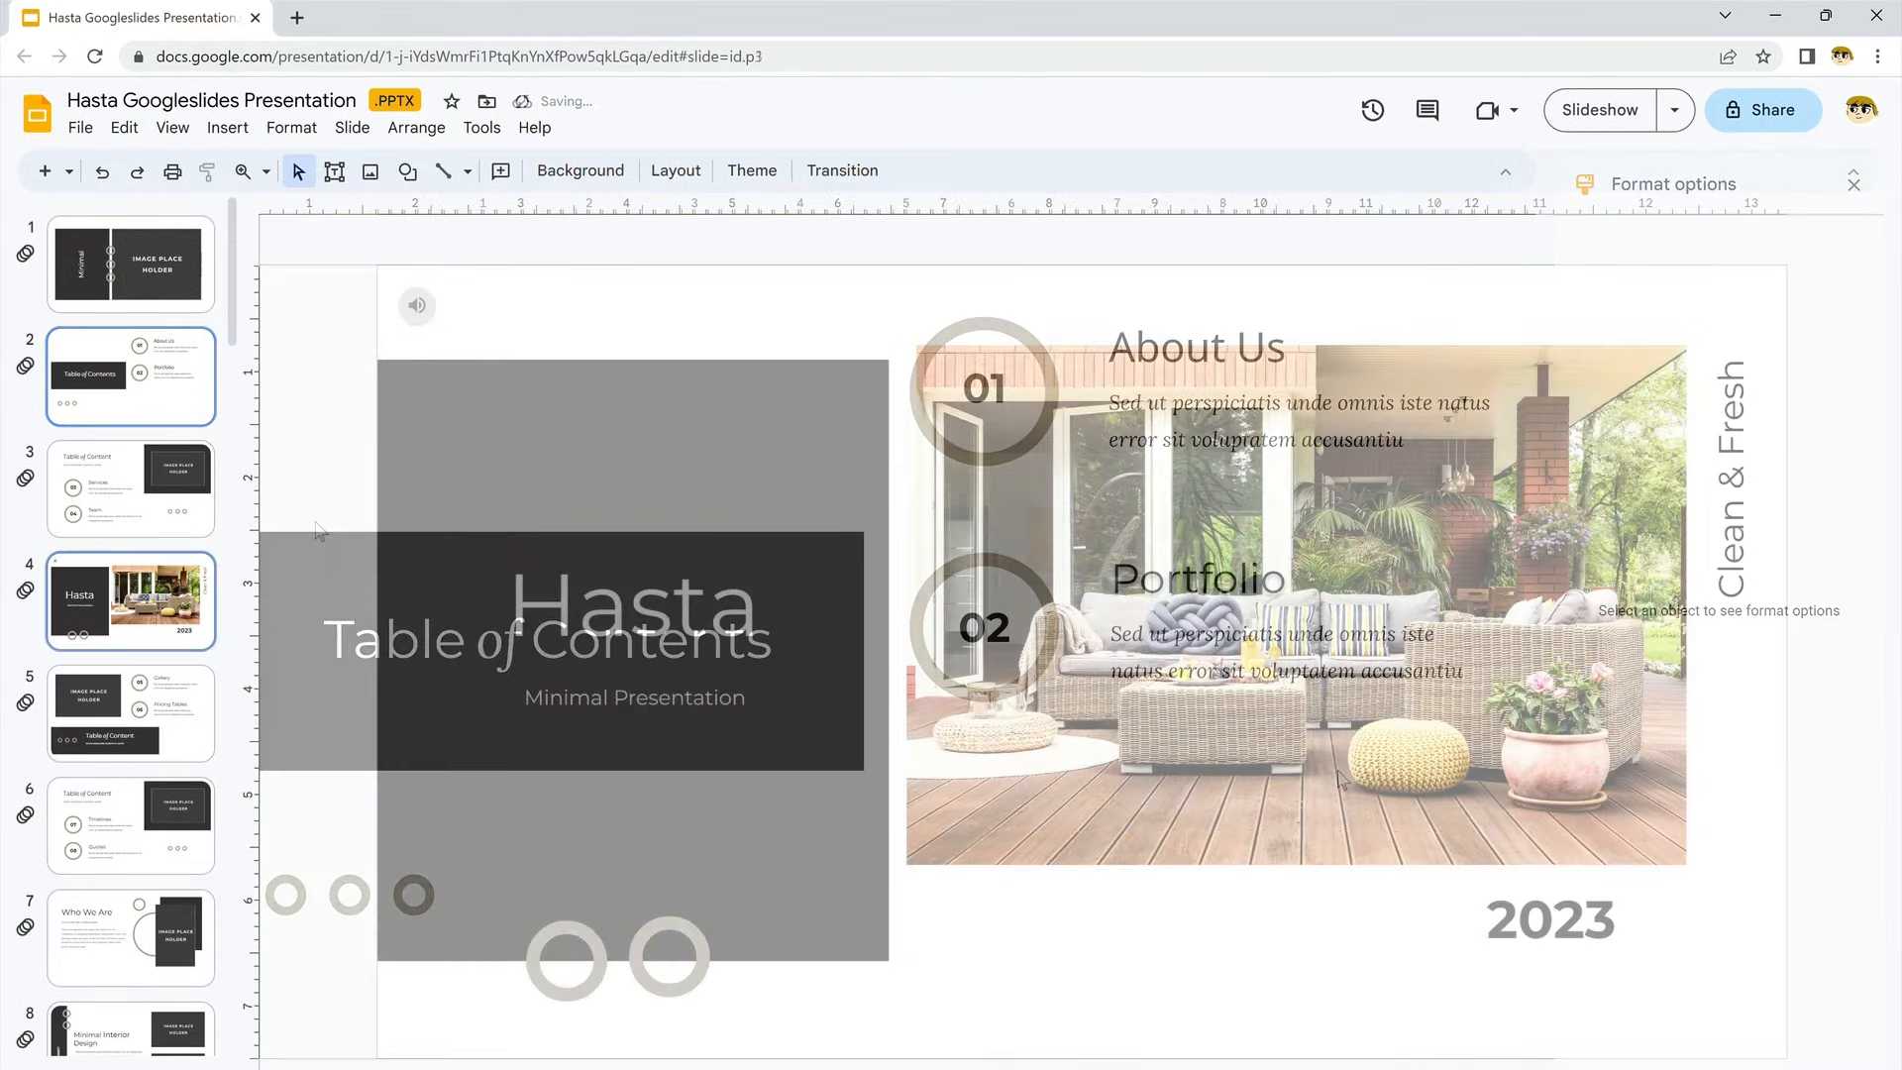
Mask the Hasta slide's patio photo into an oval using the Mask image shapes.
left_click(130, 598)
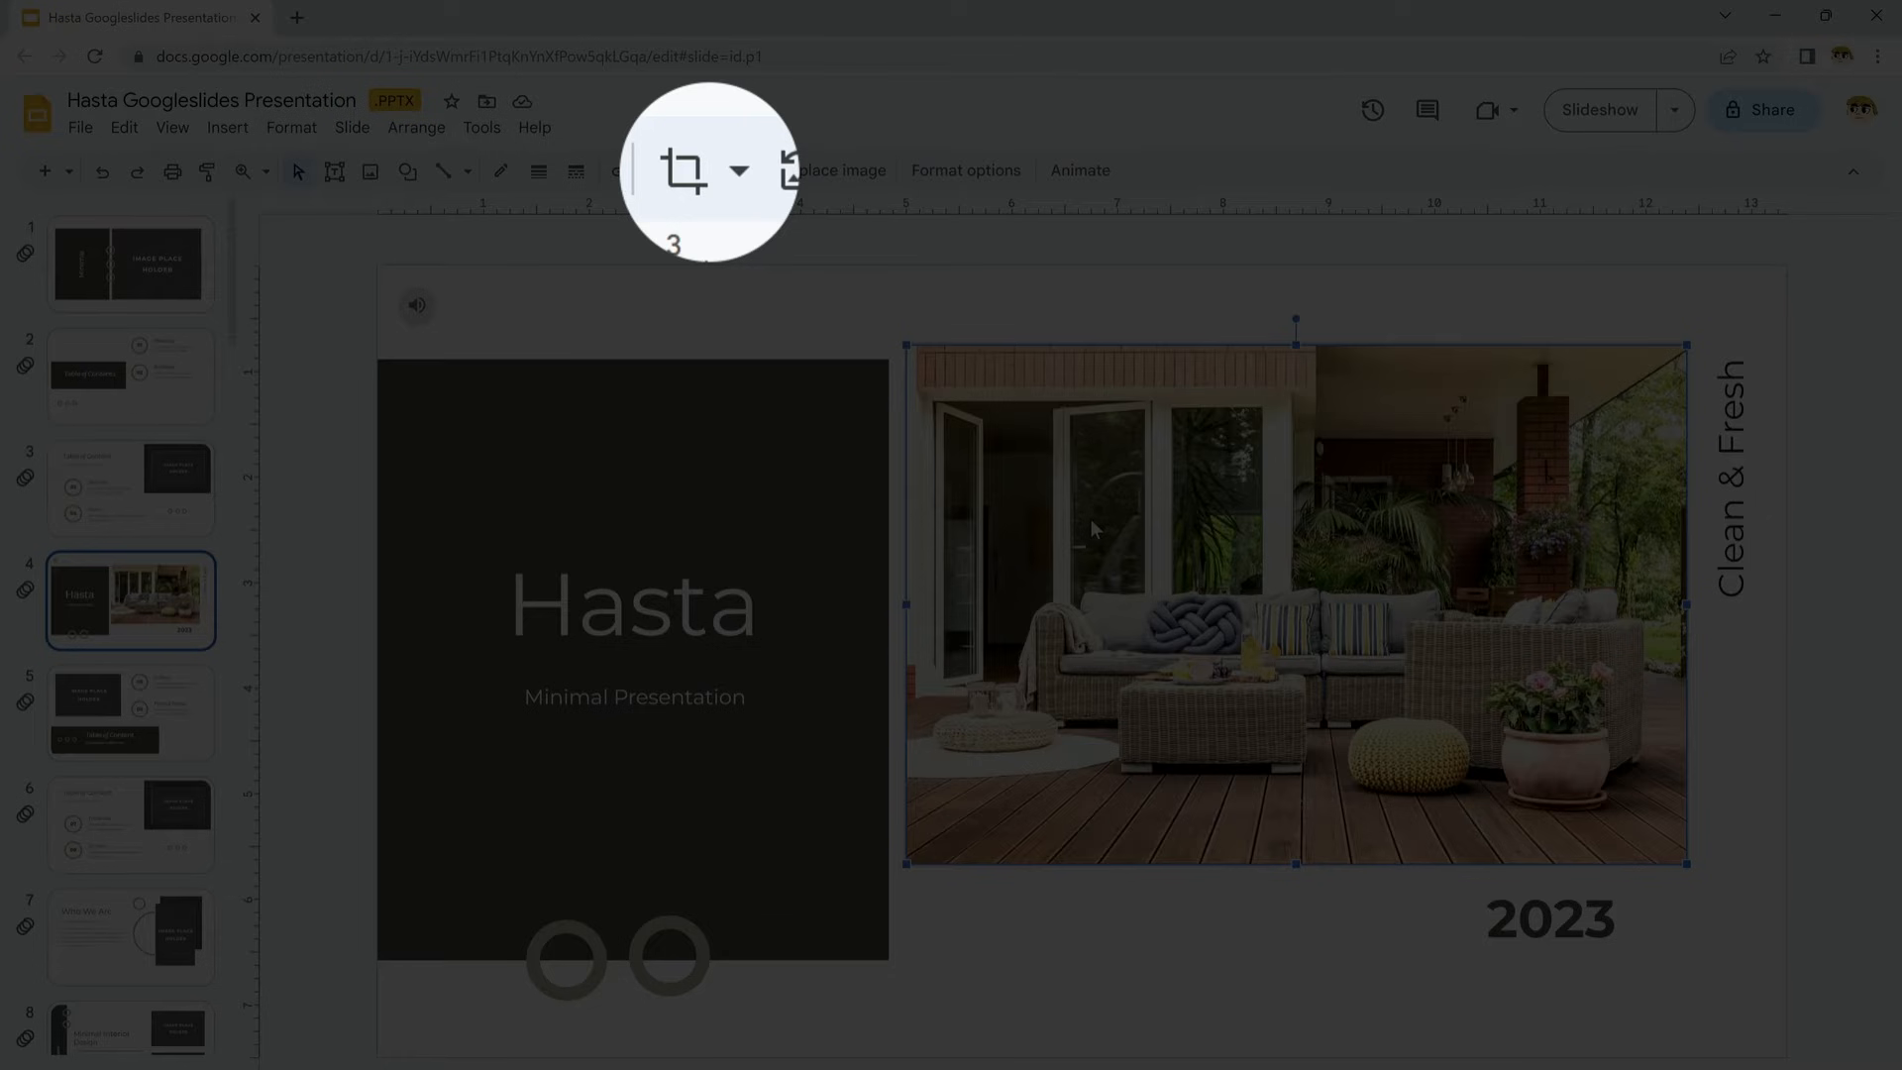
left_click(683, 171)
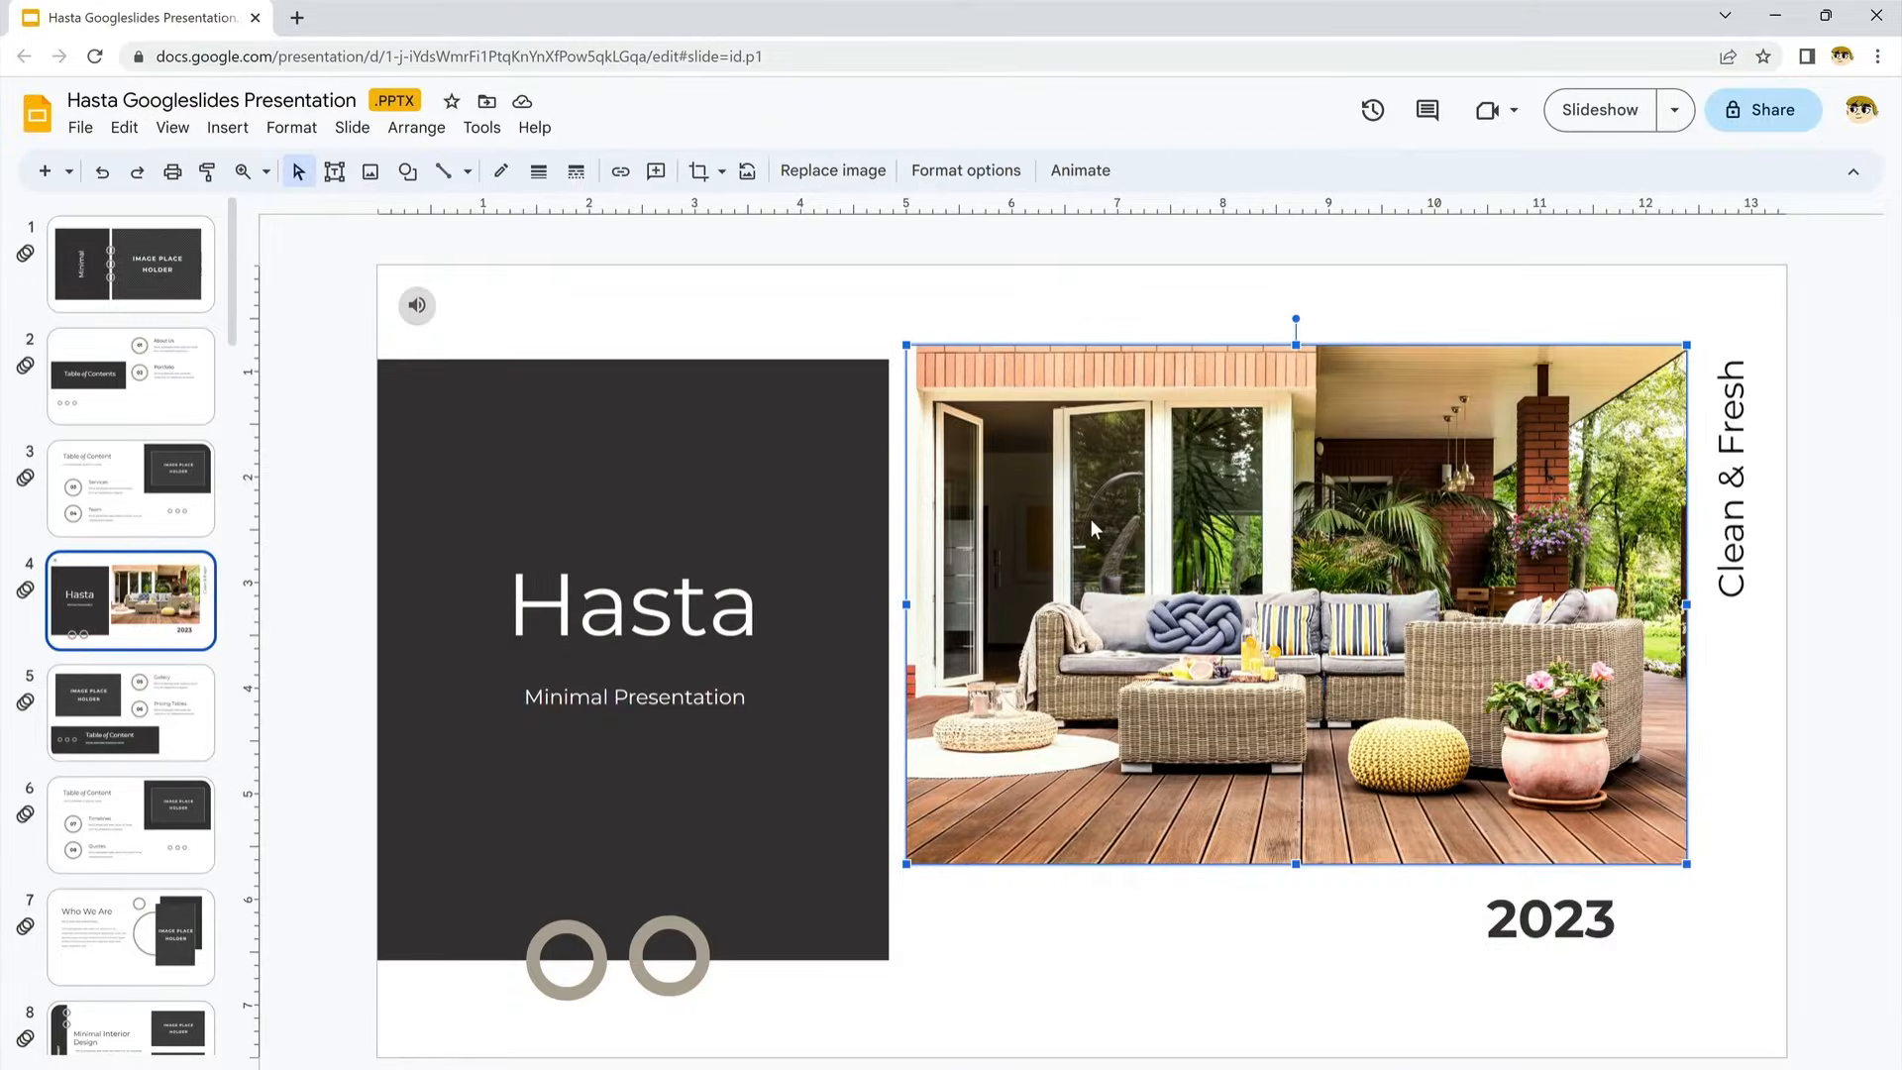
left_click(719, 170)
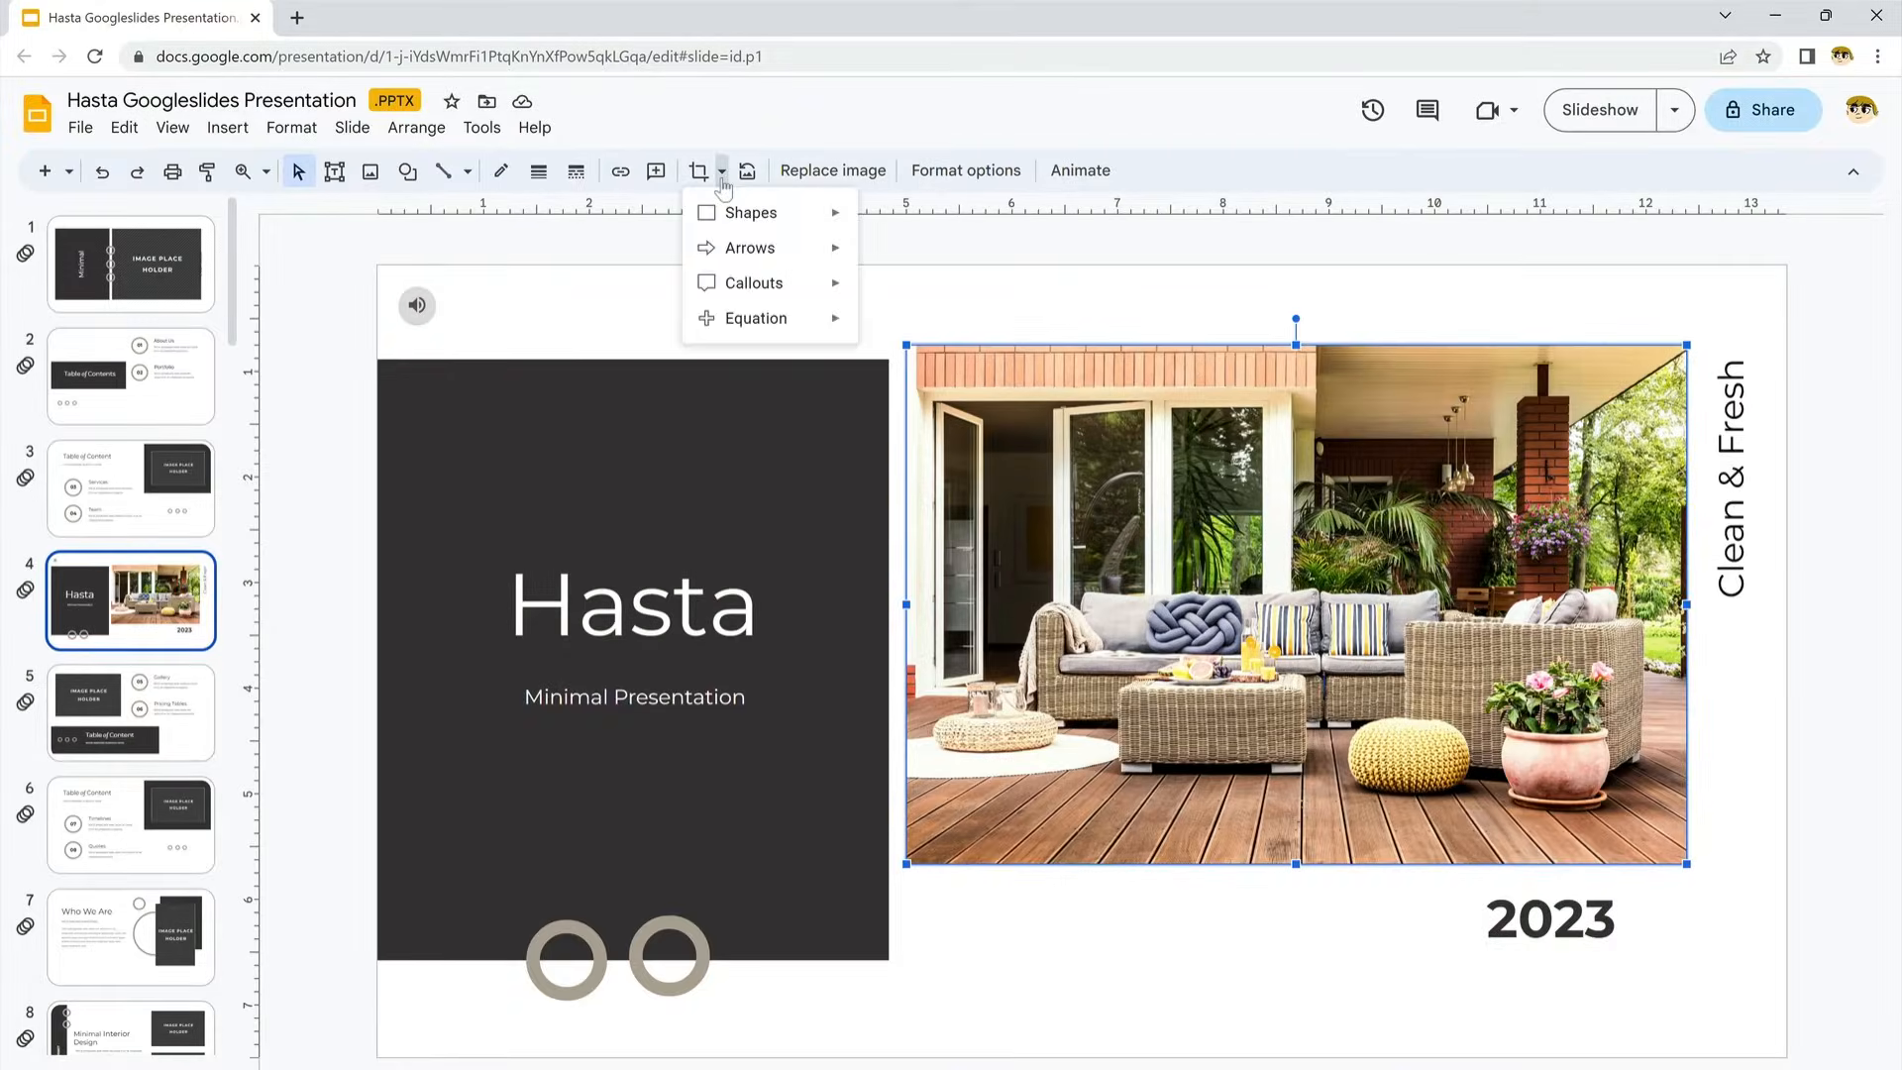
mouse_move(749, 212)
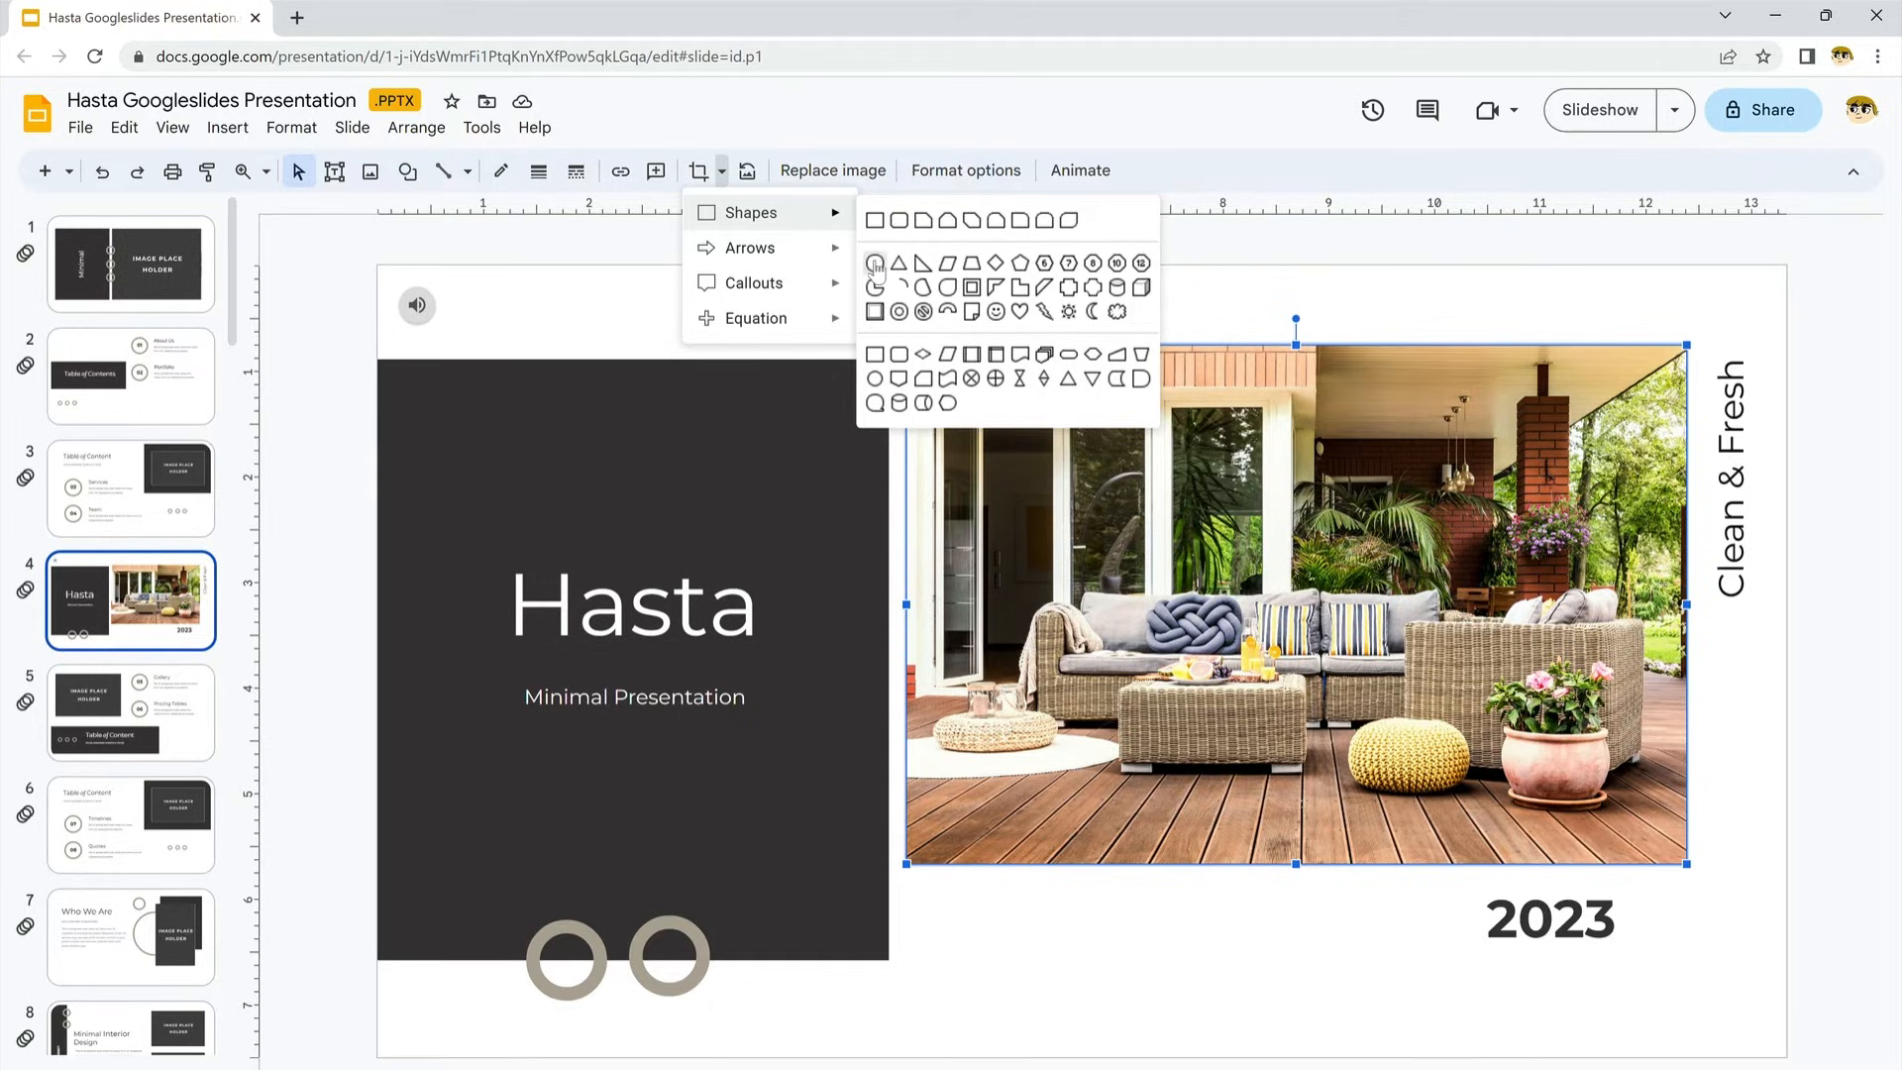
left_click(874, 263)
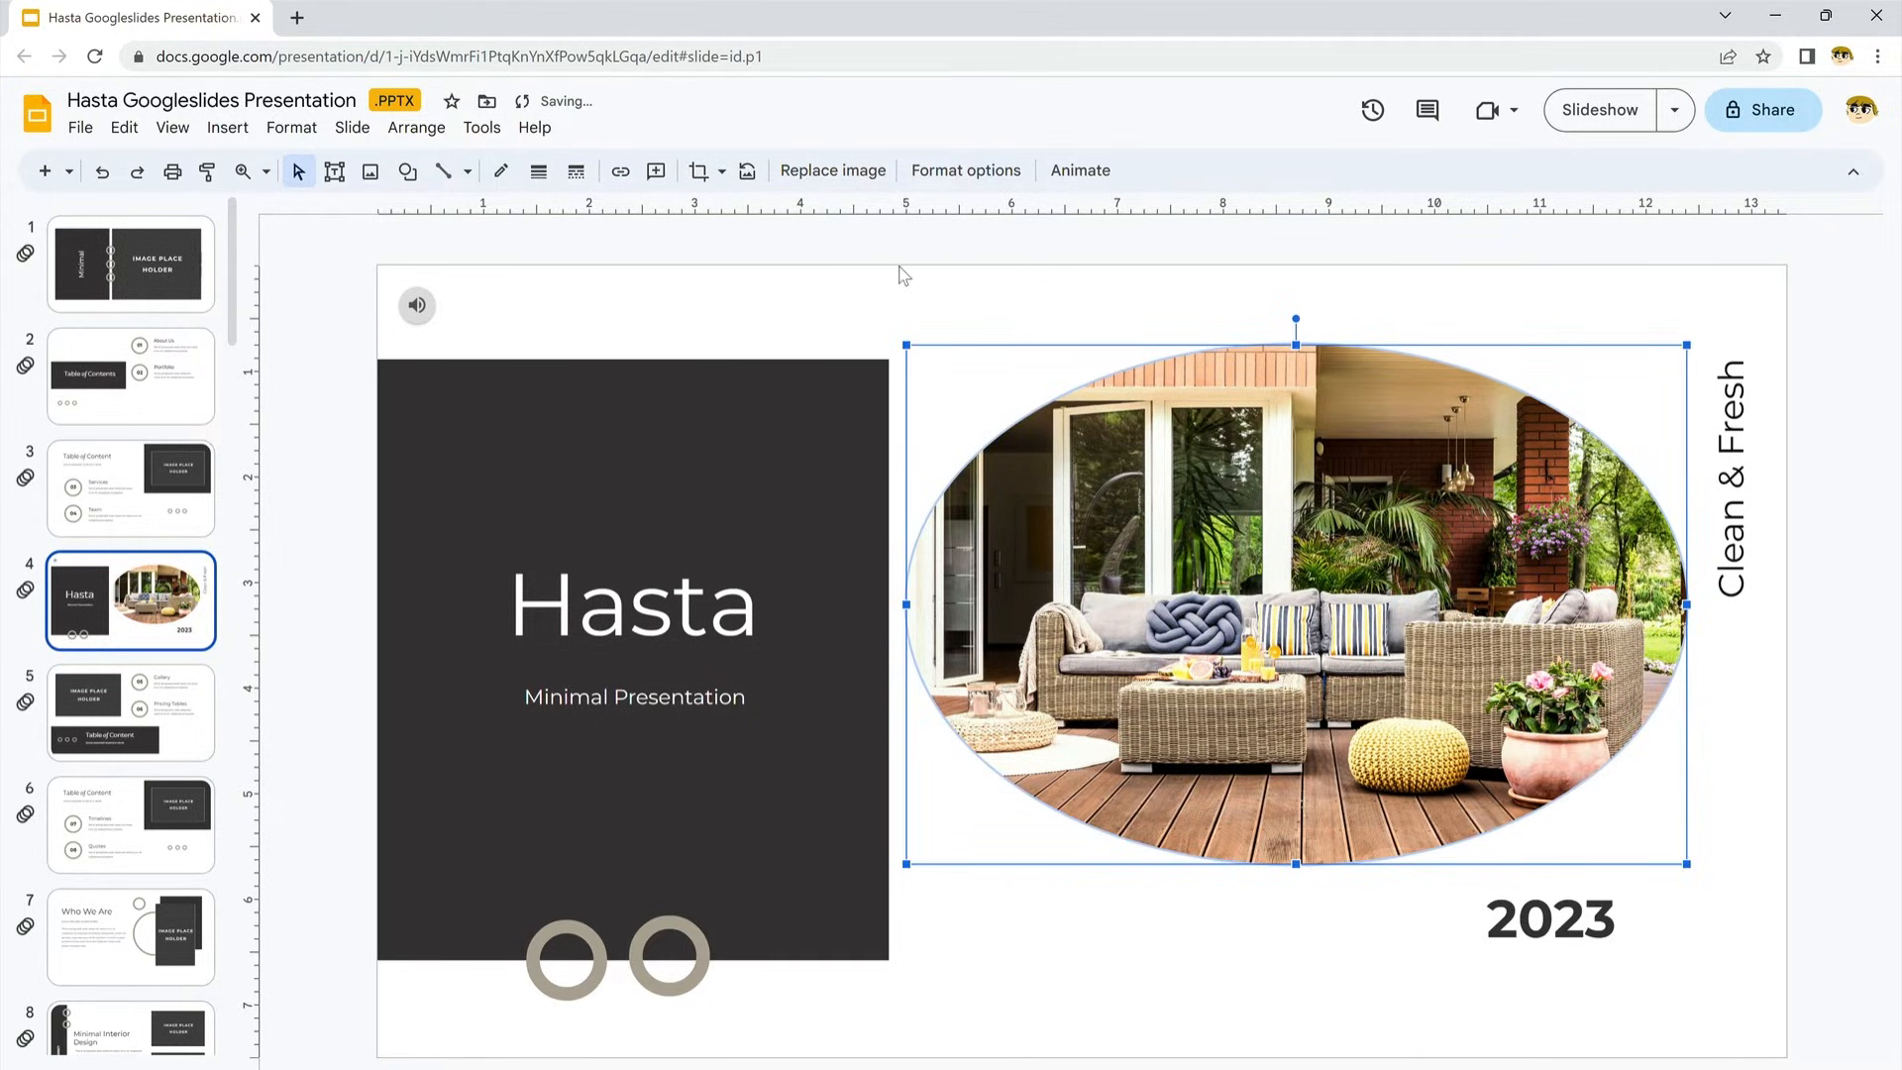
Enable a reflection beneath the oval patio photo, then go to the Table of Content slide.
left_click(993, 311)
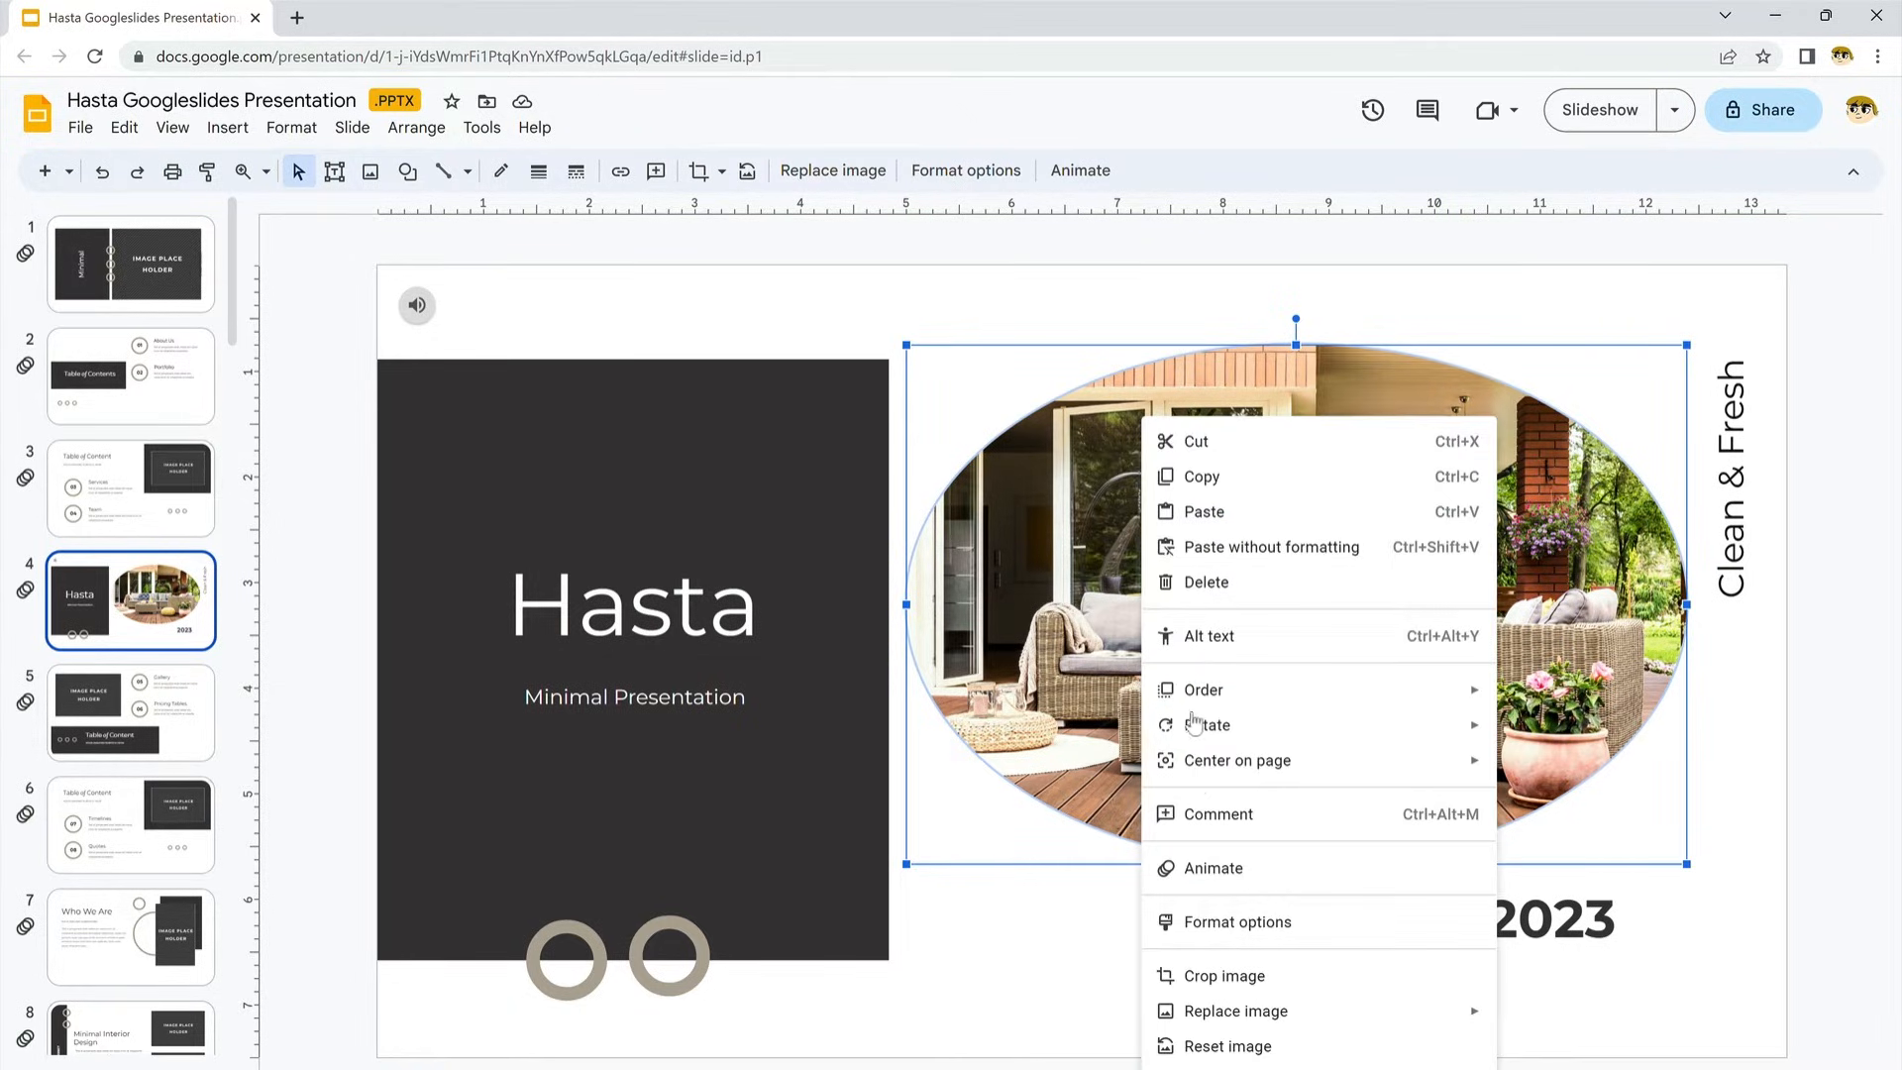
left_click(1236, 921)
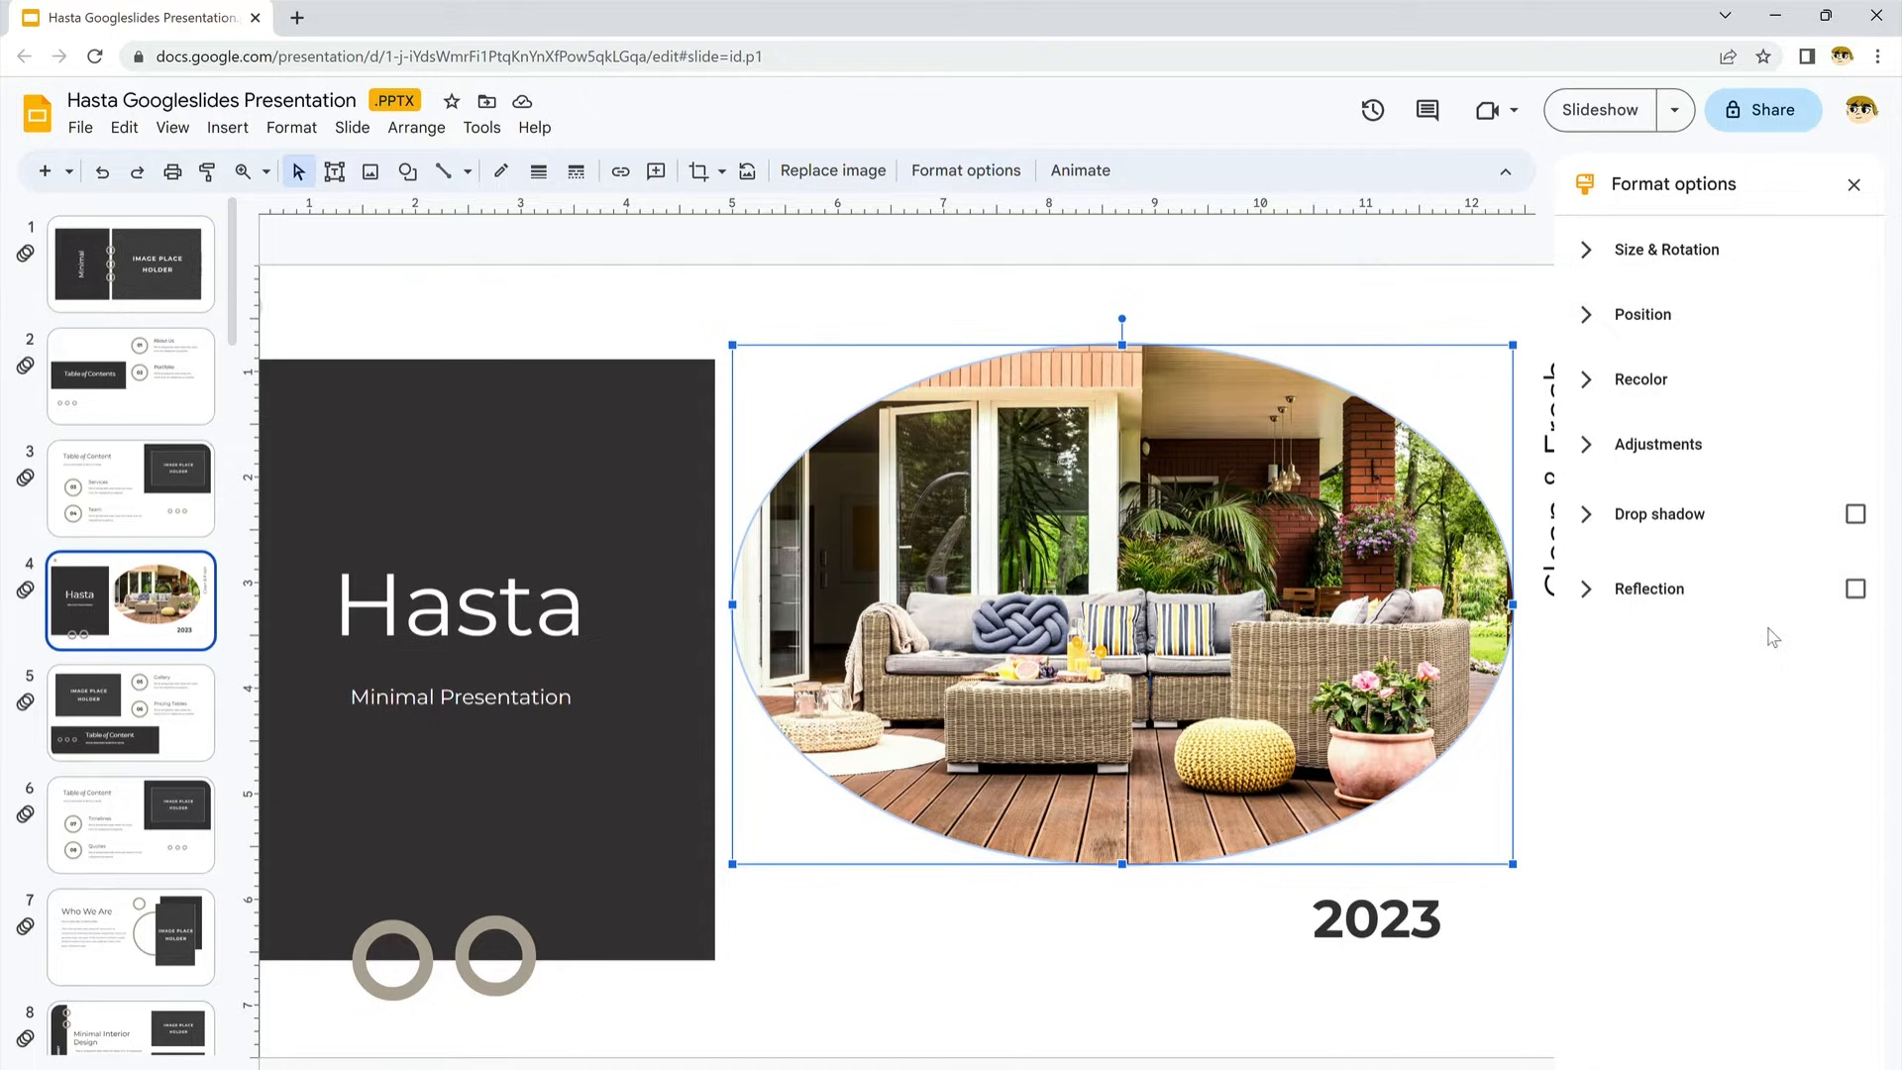
left_click(1855, 588)
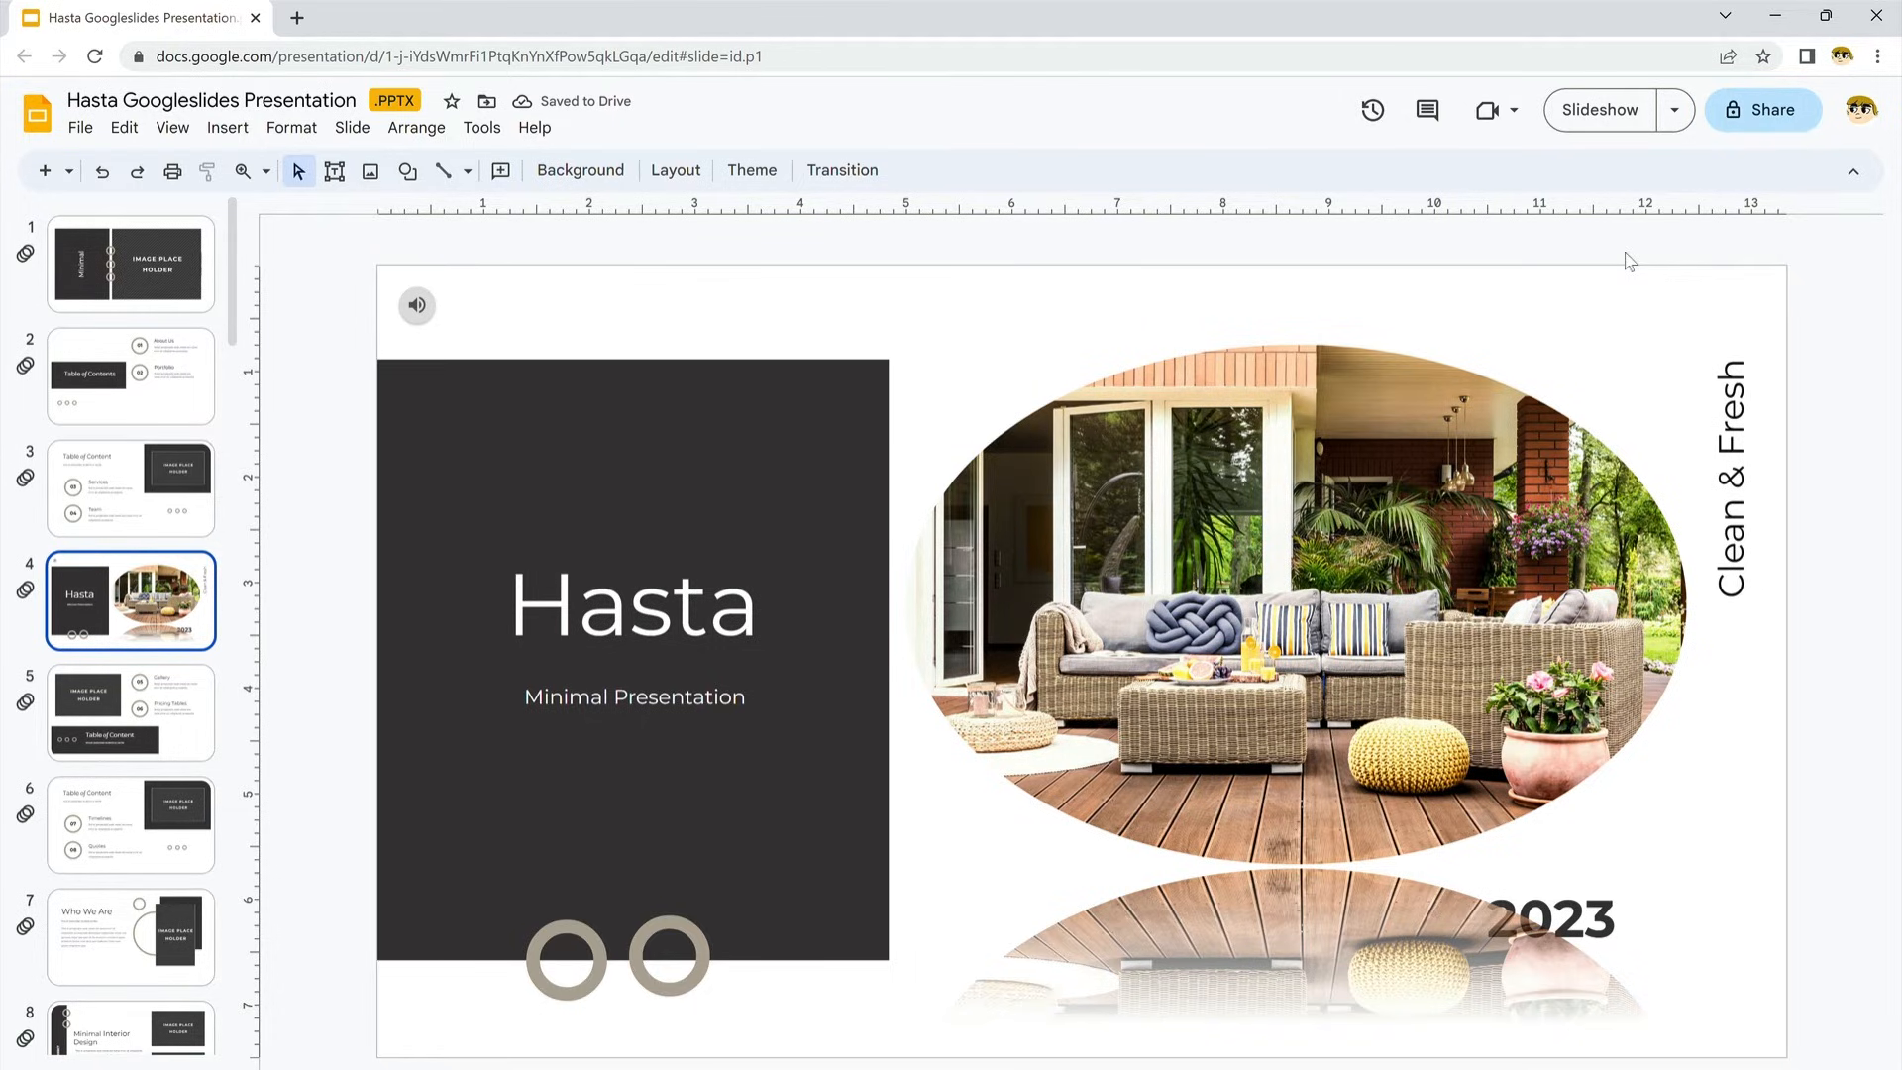
left_click(131, 825)
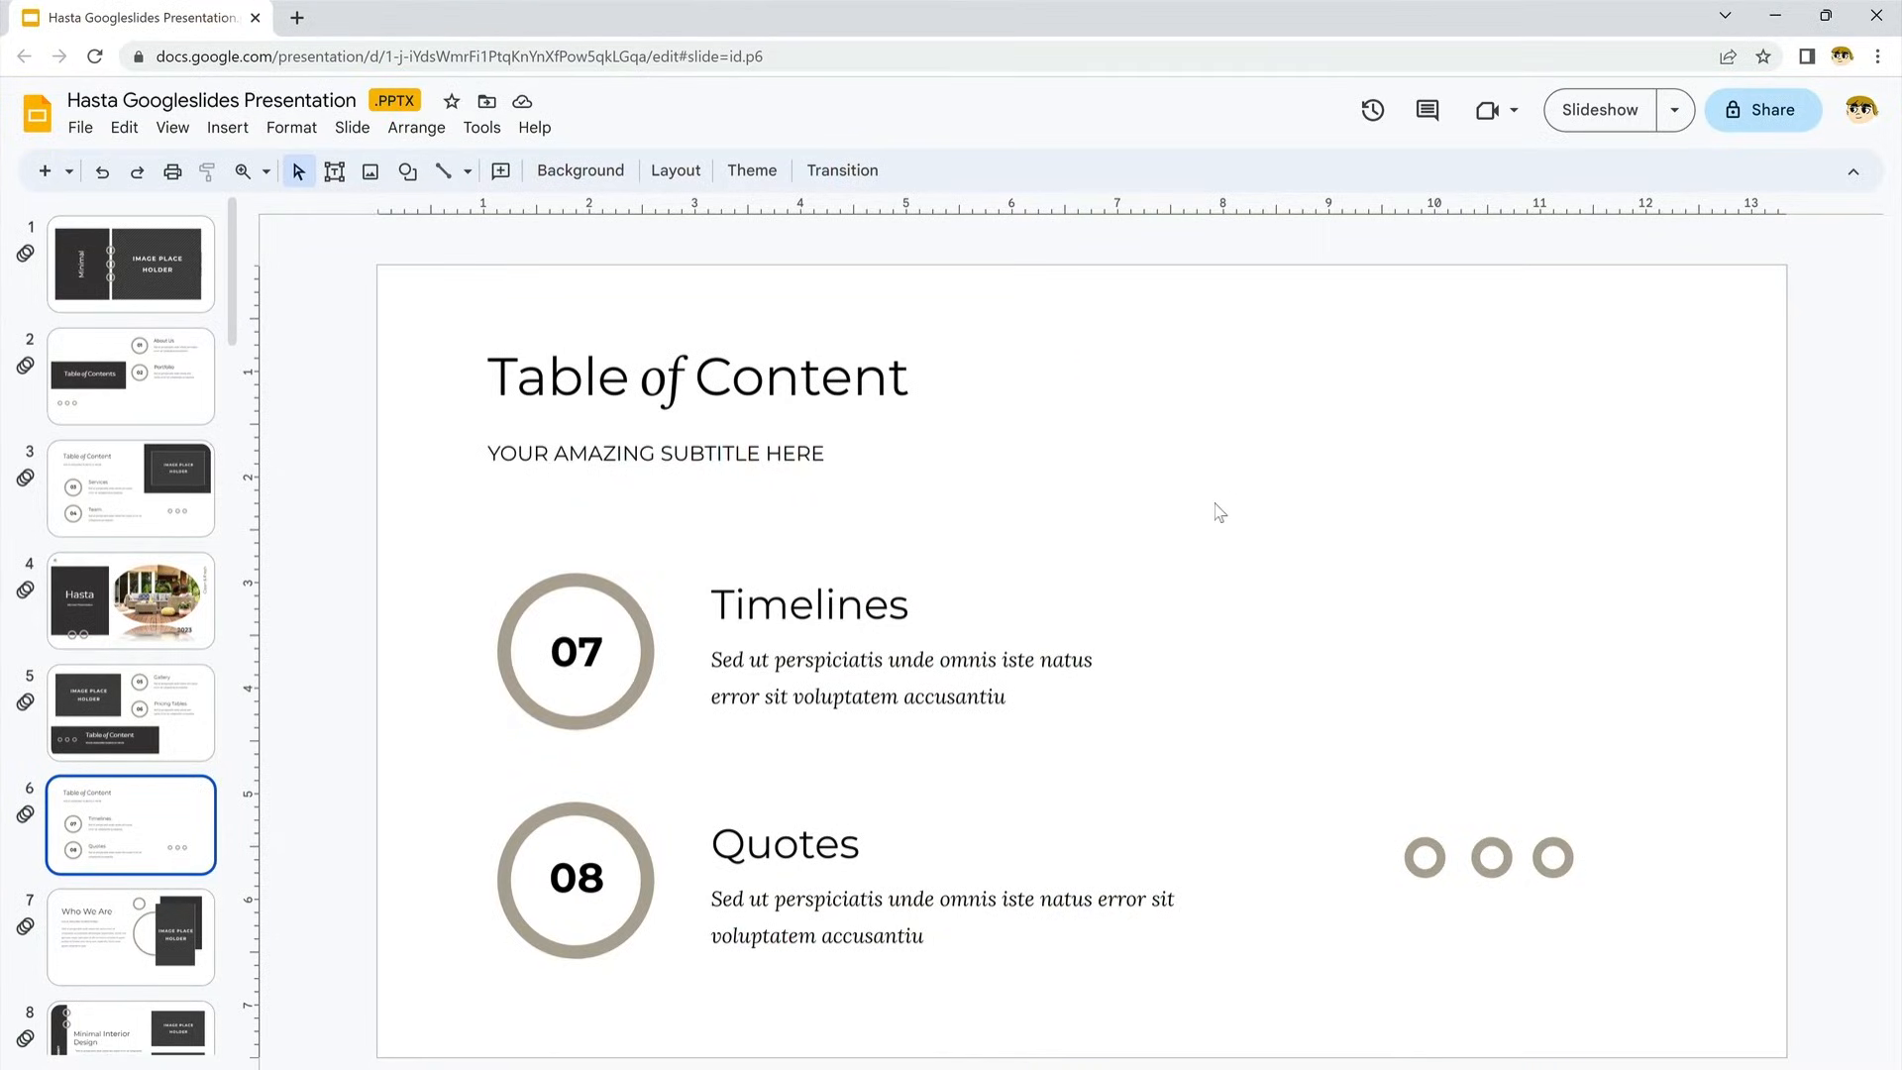
mouse_move(1209, 509)
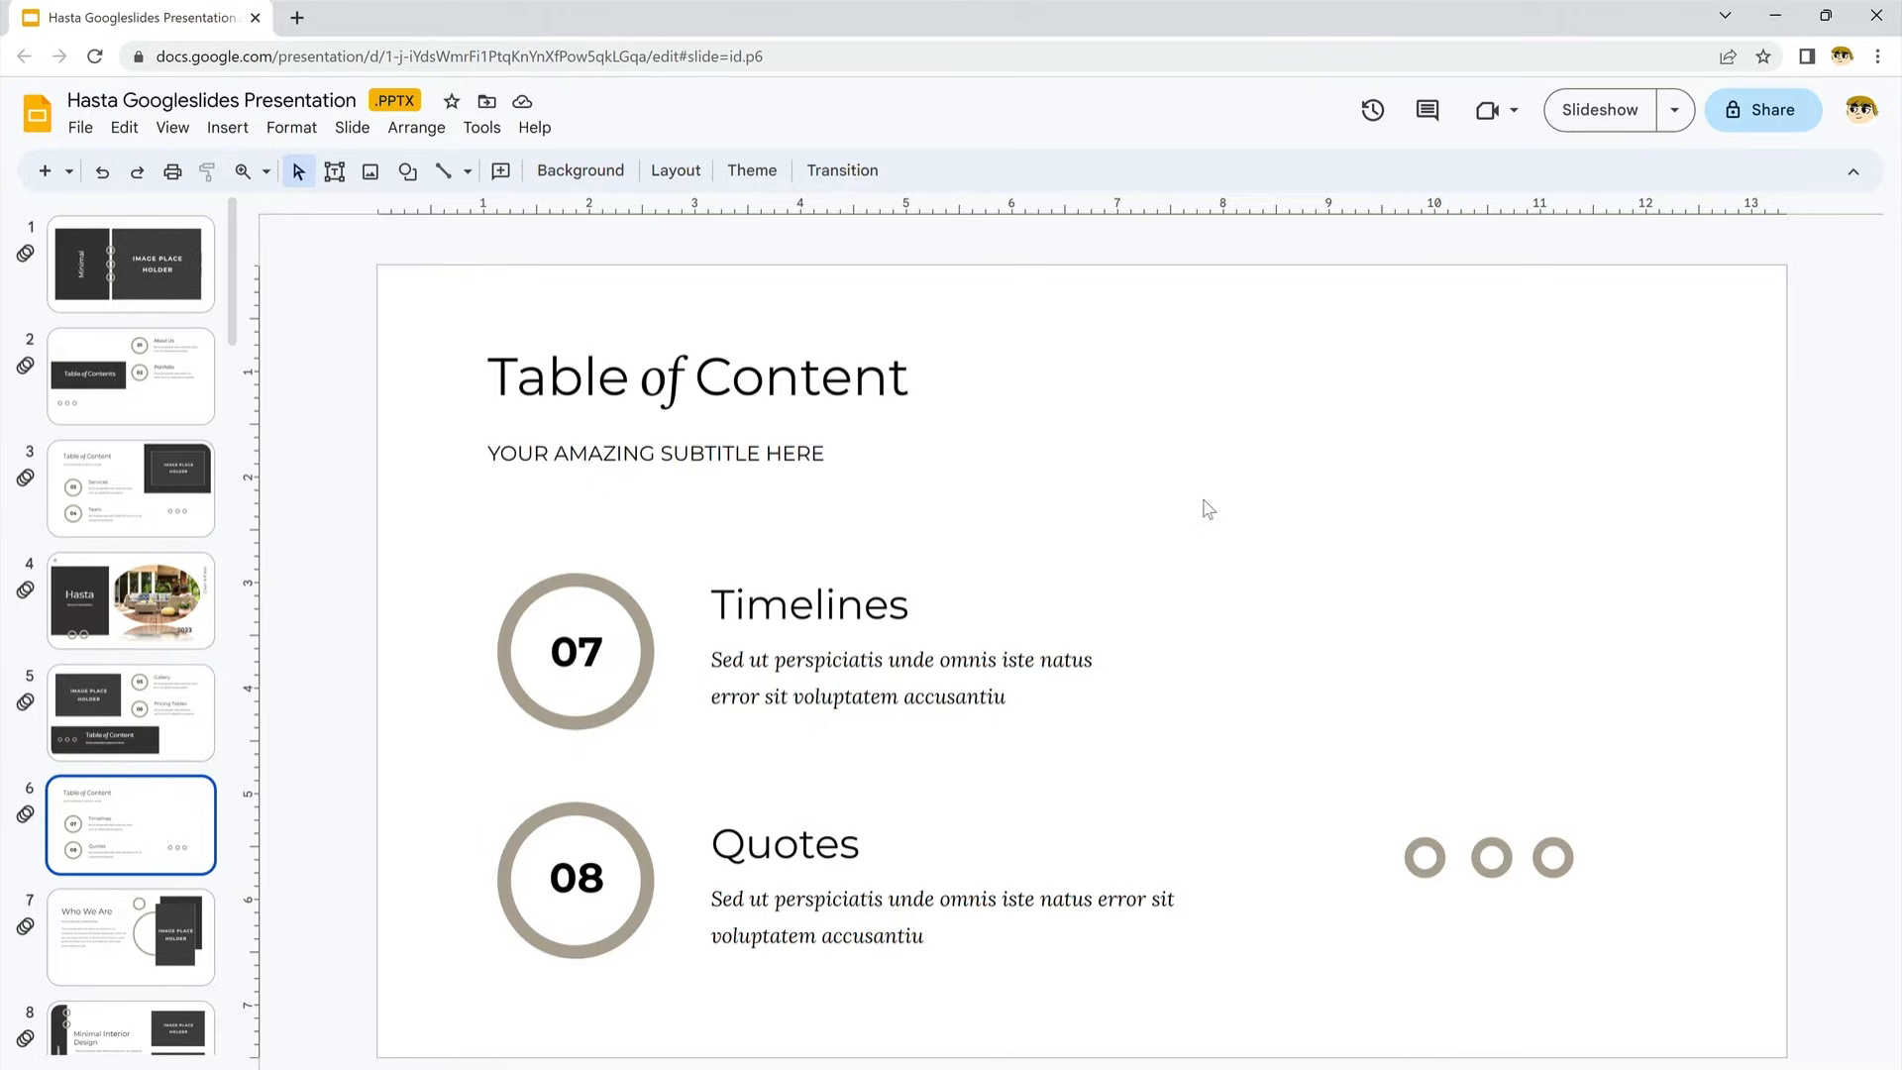
Set a Slide from right transition and apply it to all slides.
left_click(842, 171)
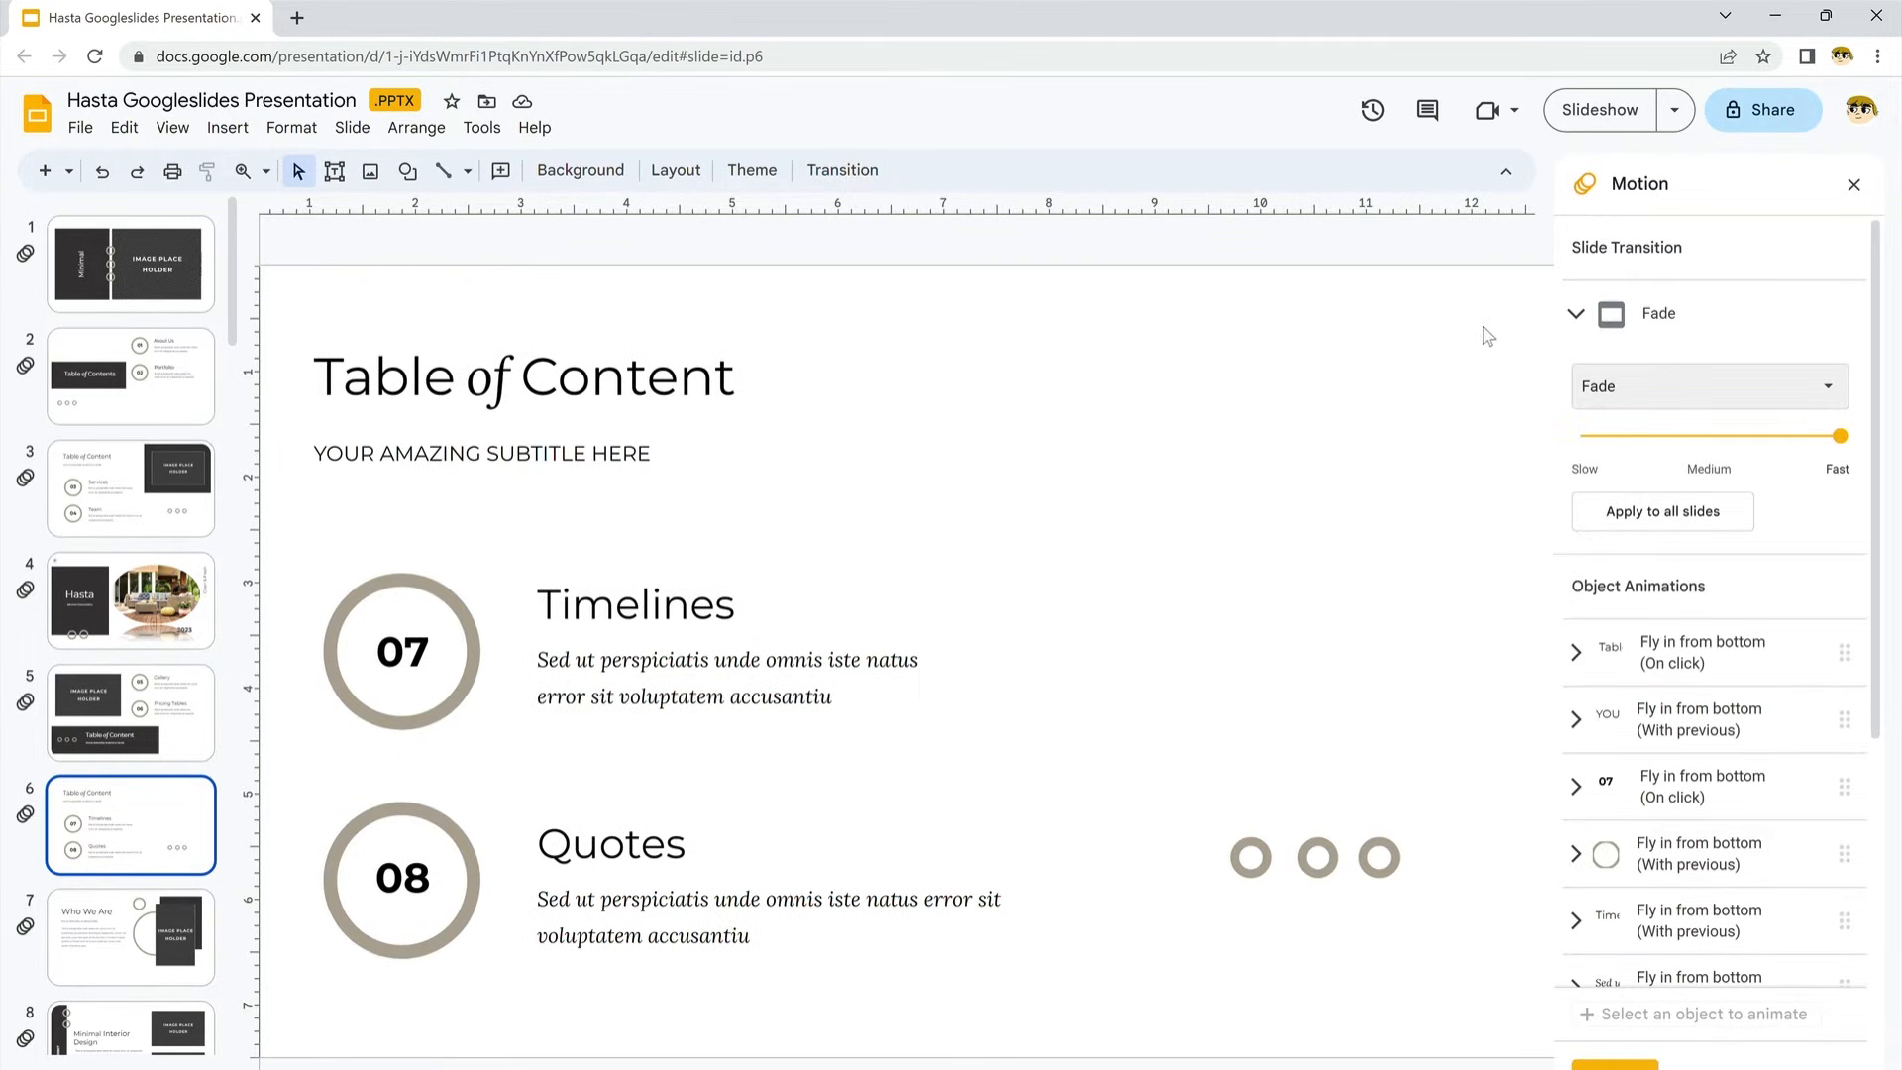
left_click(1706, 387)
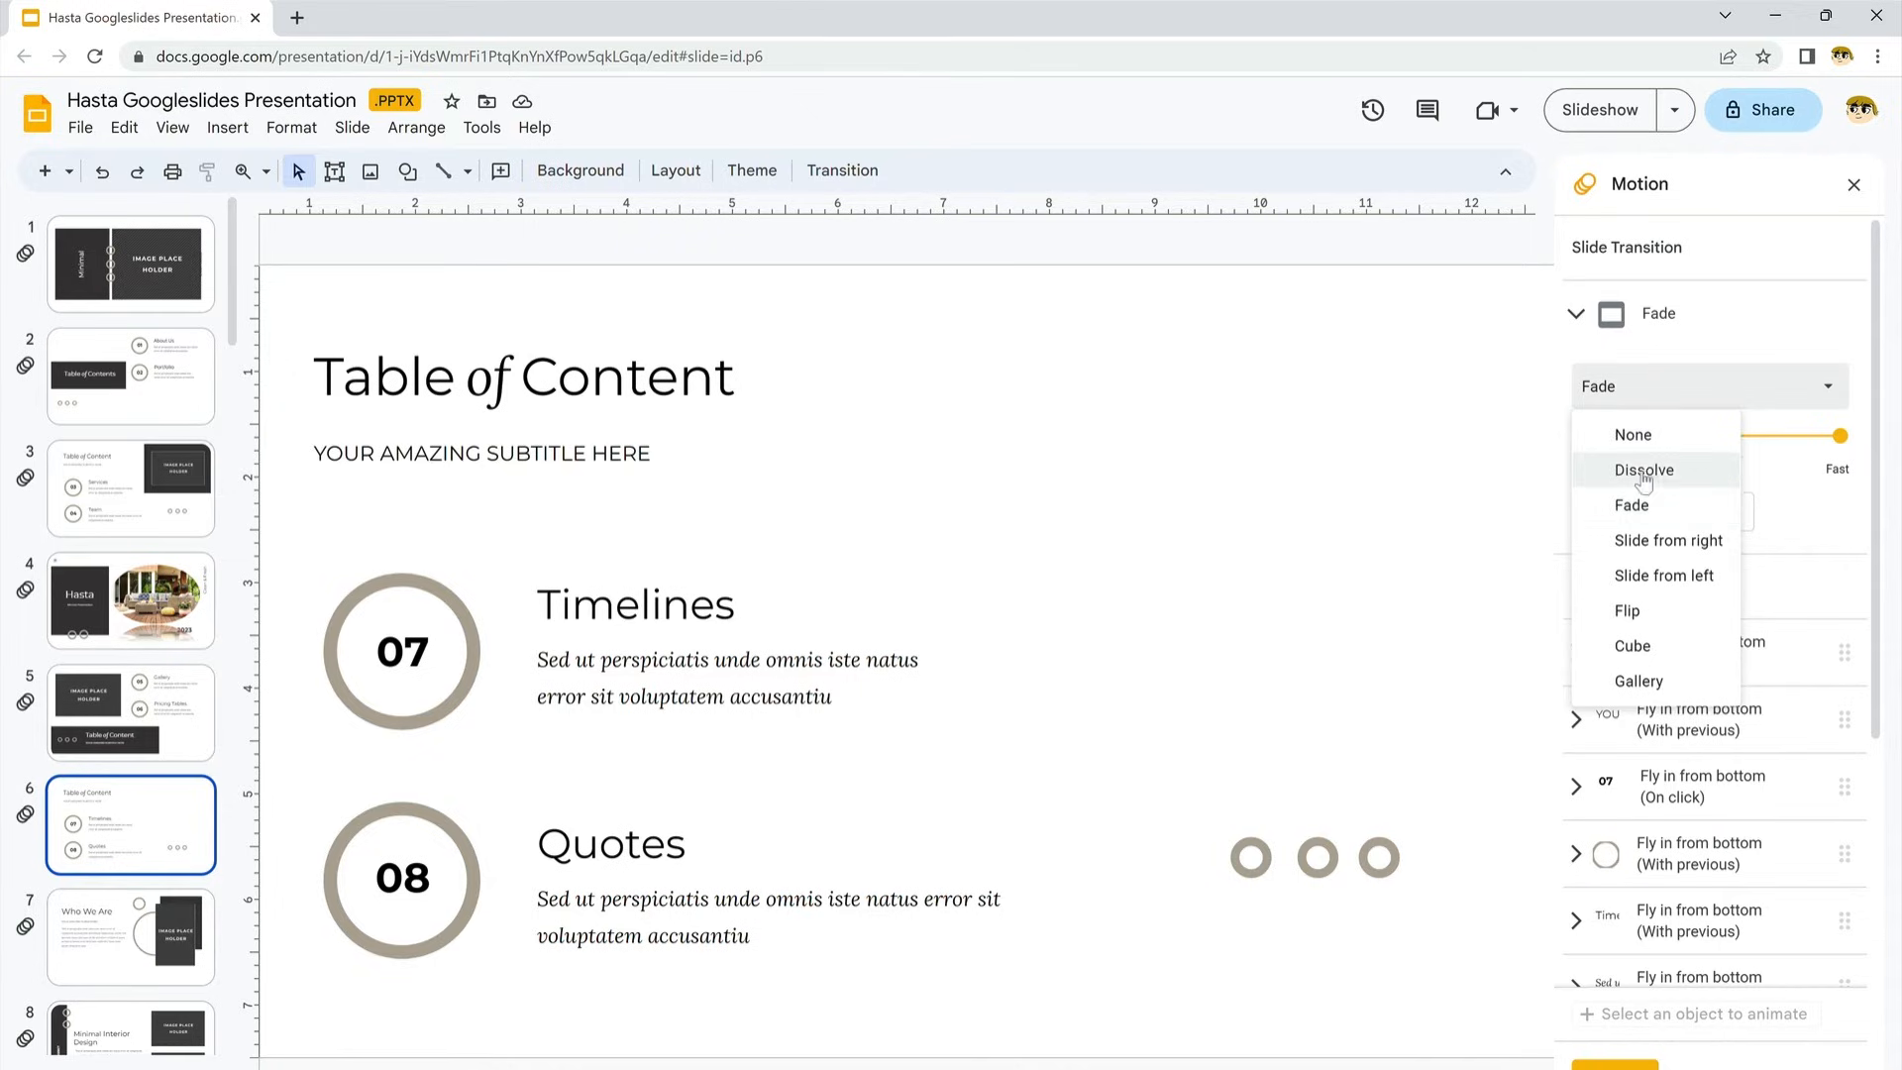
left_click(1666, 539)
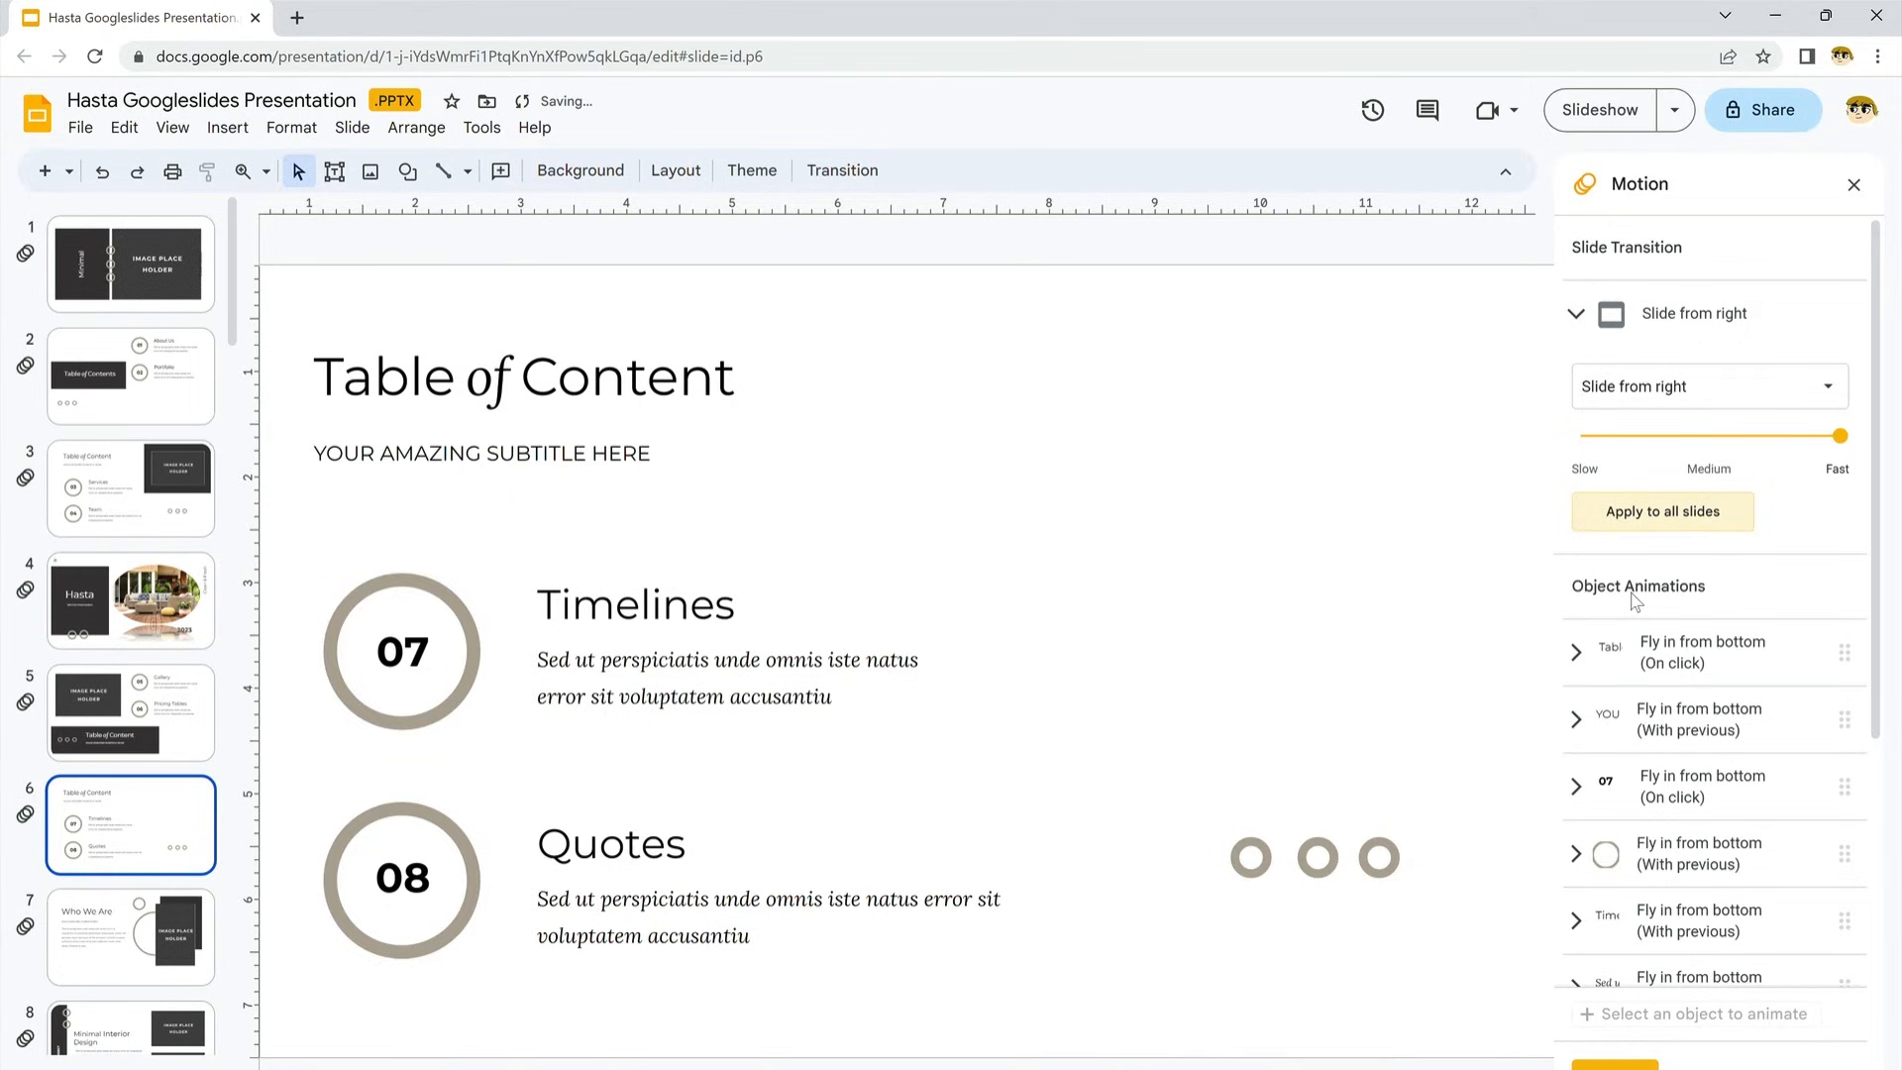
left_click(1855, 185)
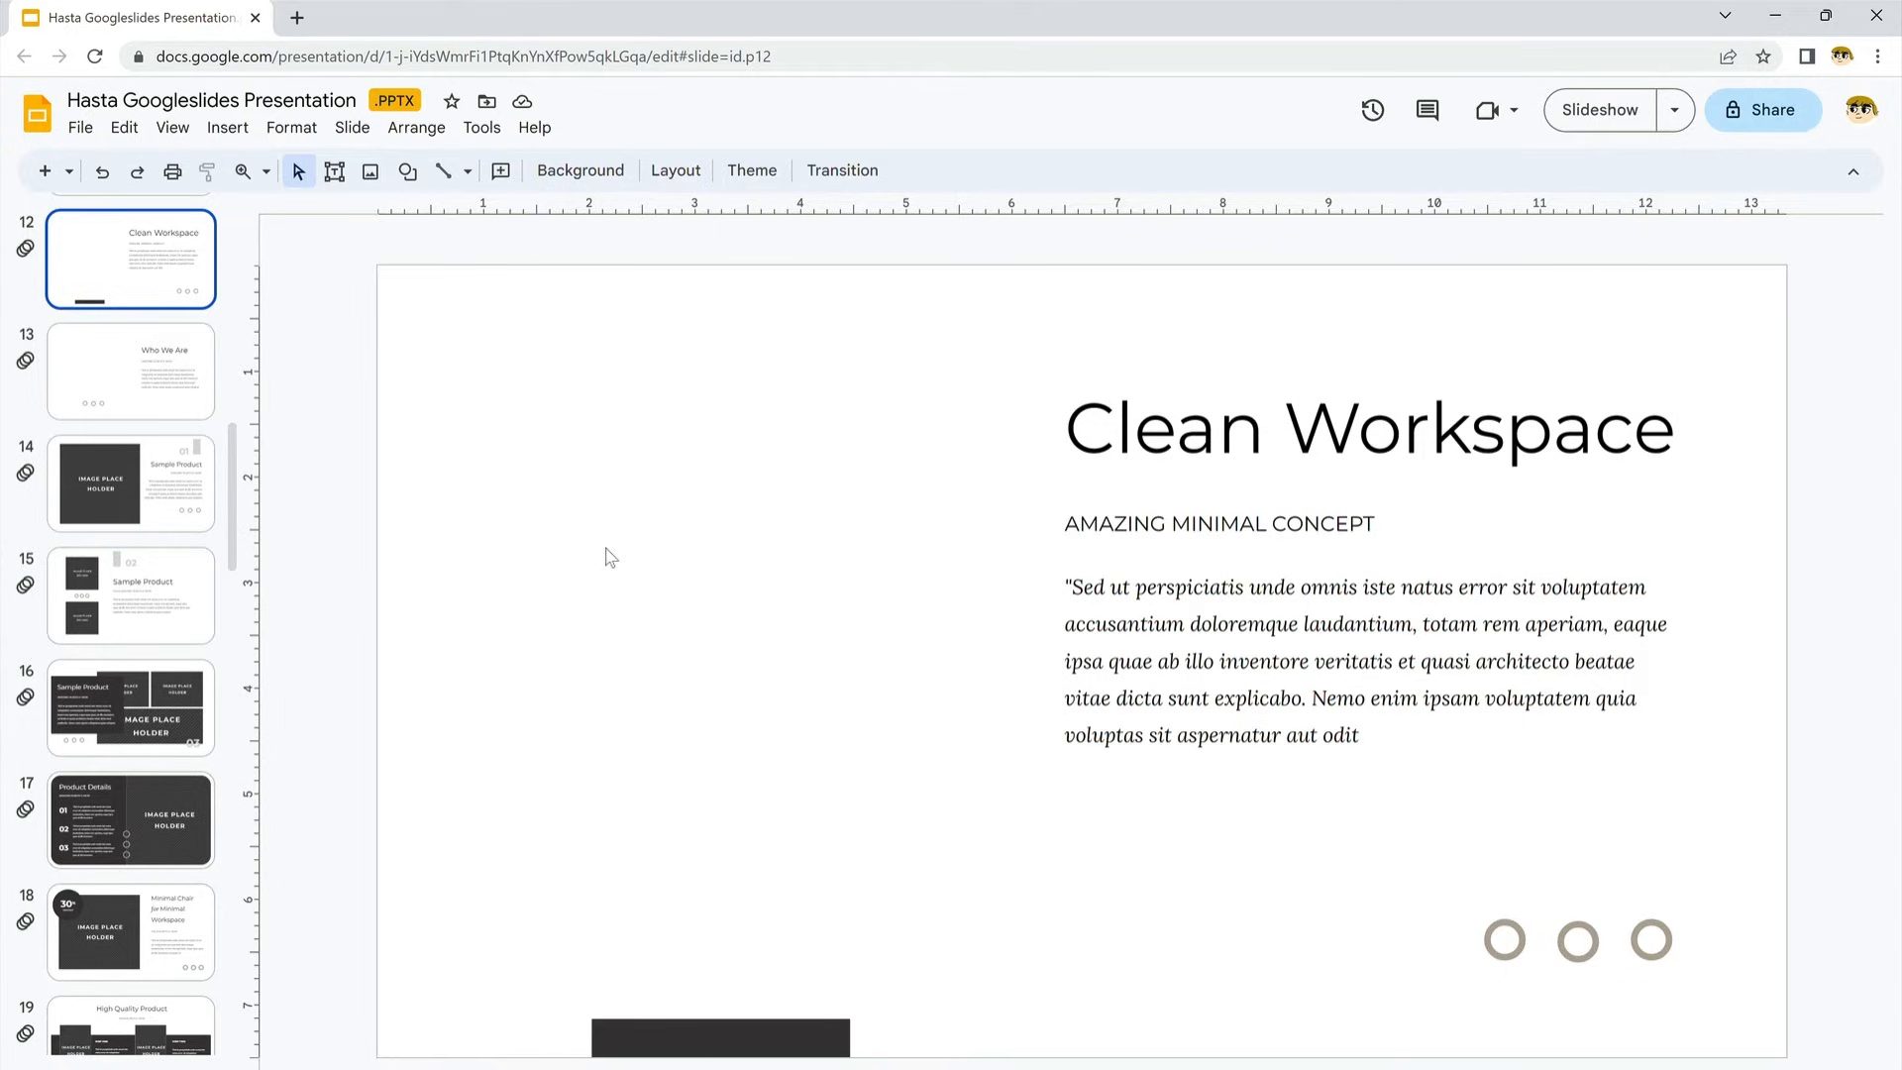
Bring up the Insert menu on the Clean Workspace slide.
left_click(226, 127)
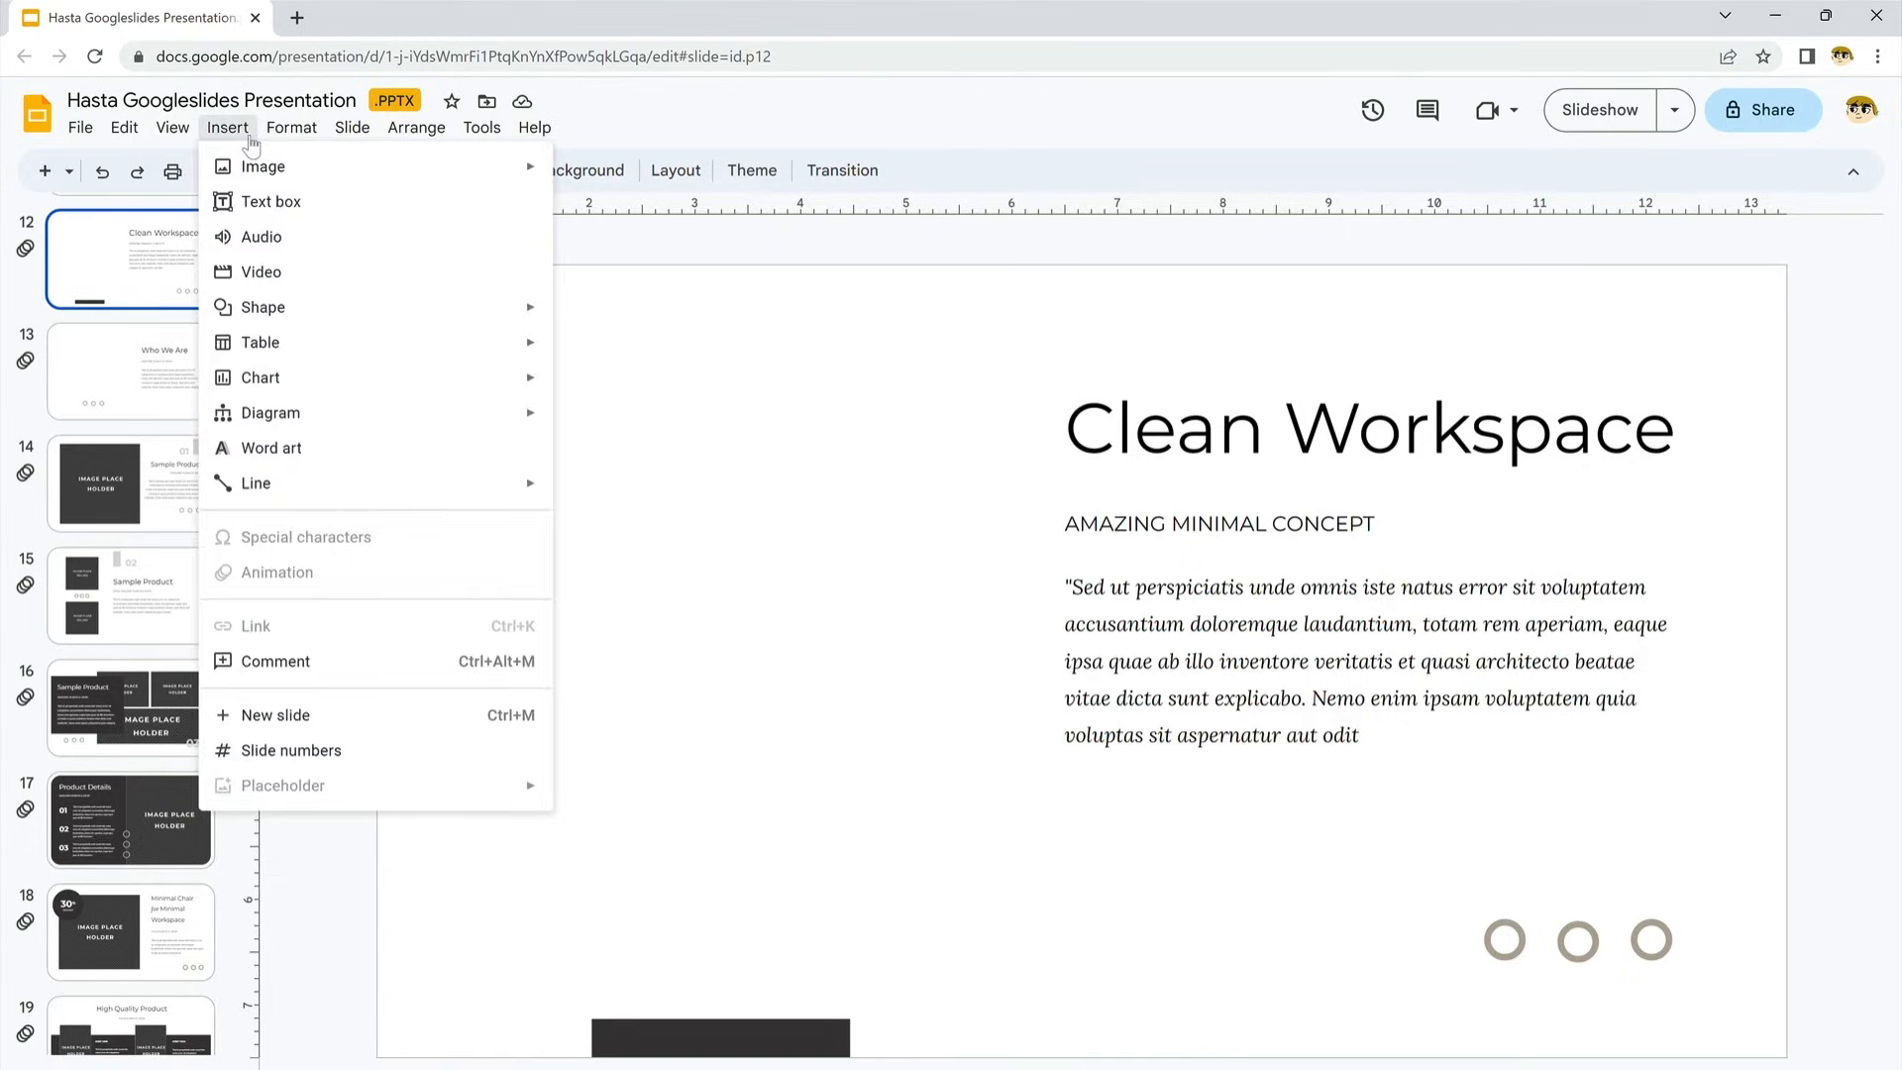
Embed the pasted YouTube video on 3D PowerPoint pyramids, then go to the Who We Are slide.
left_click(262, 272)
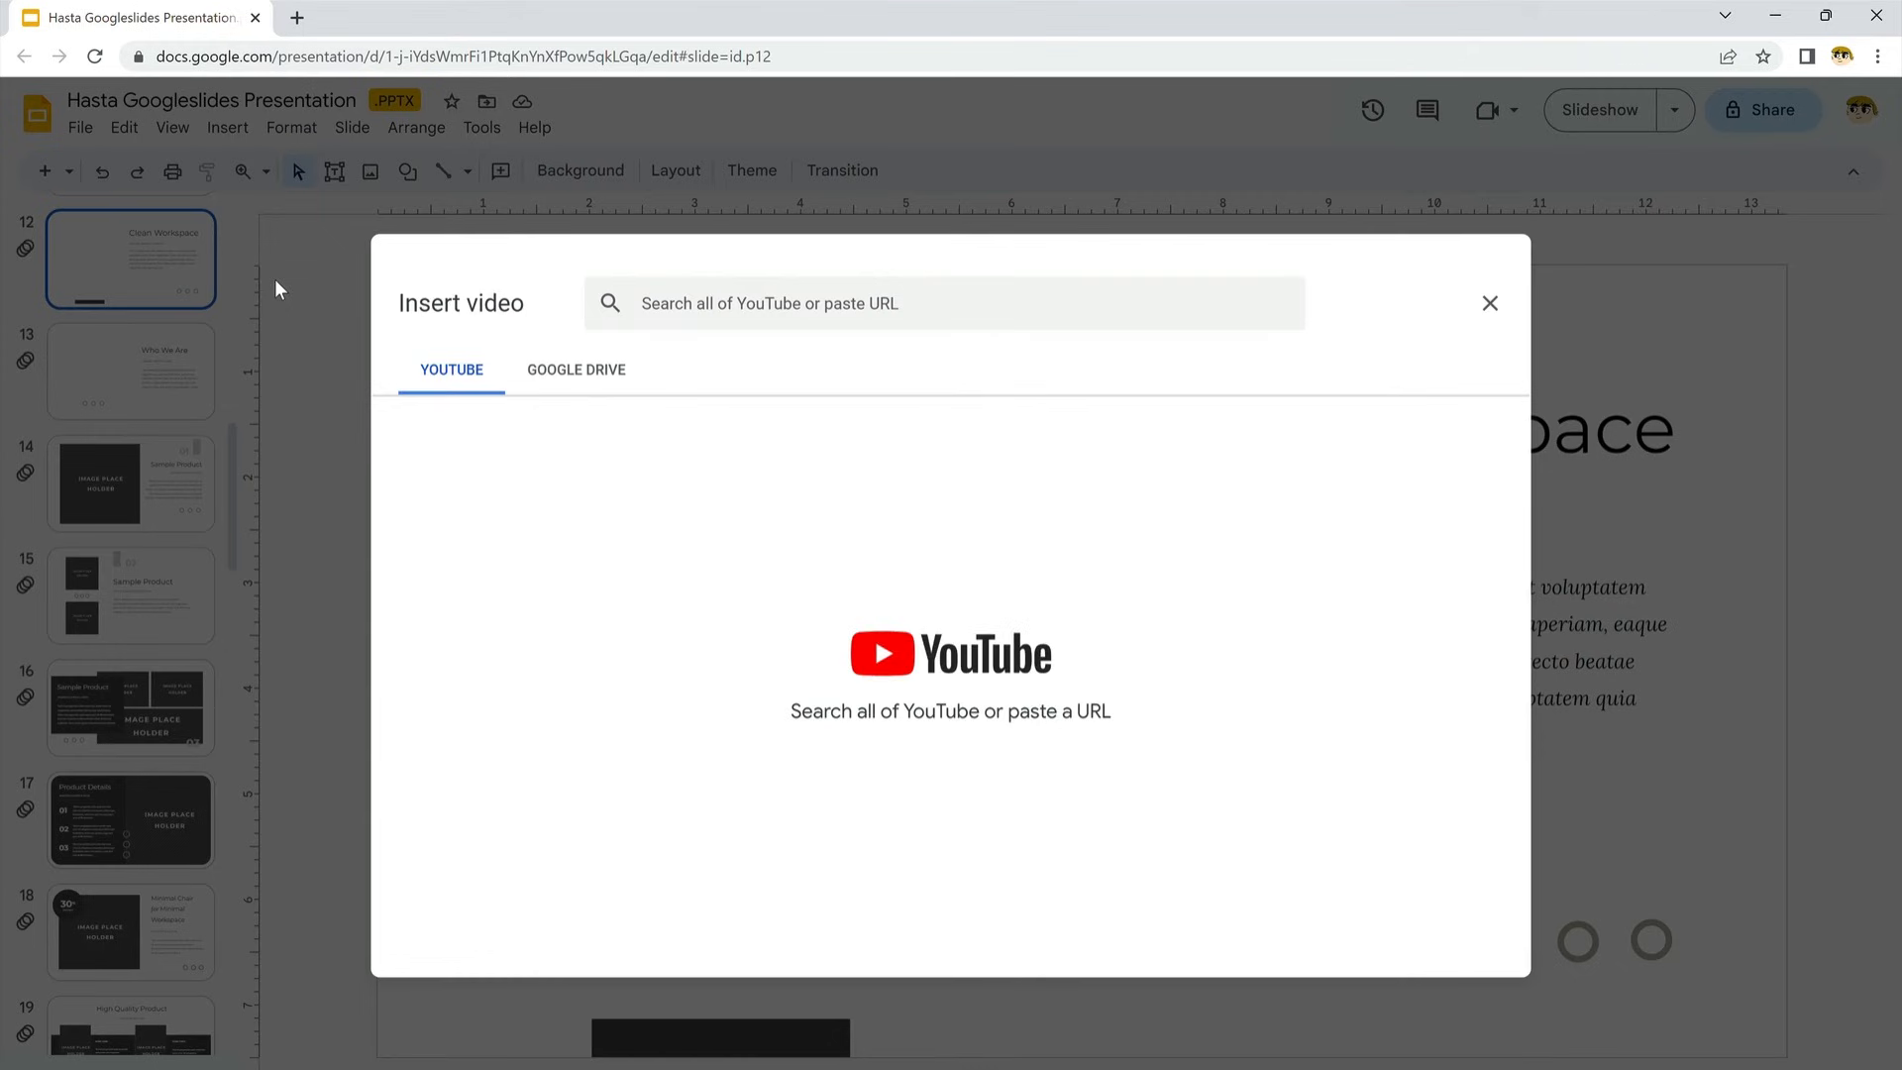
left_click(944, 303)
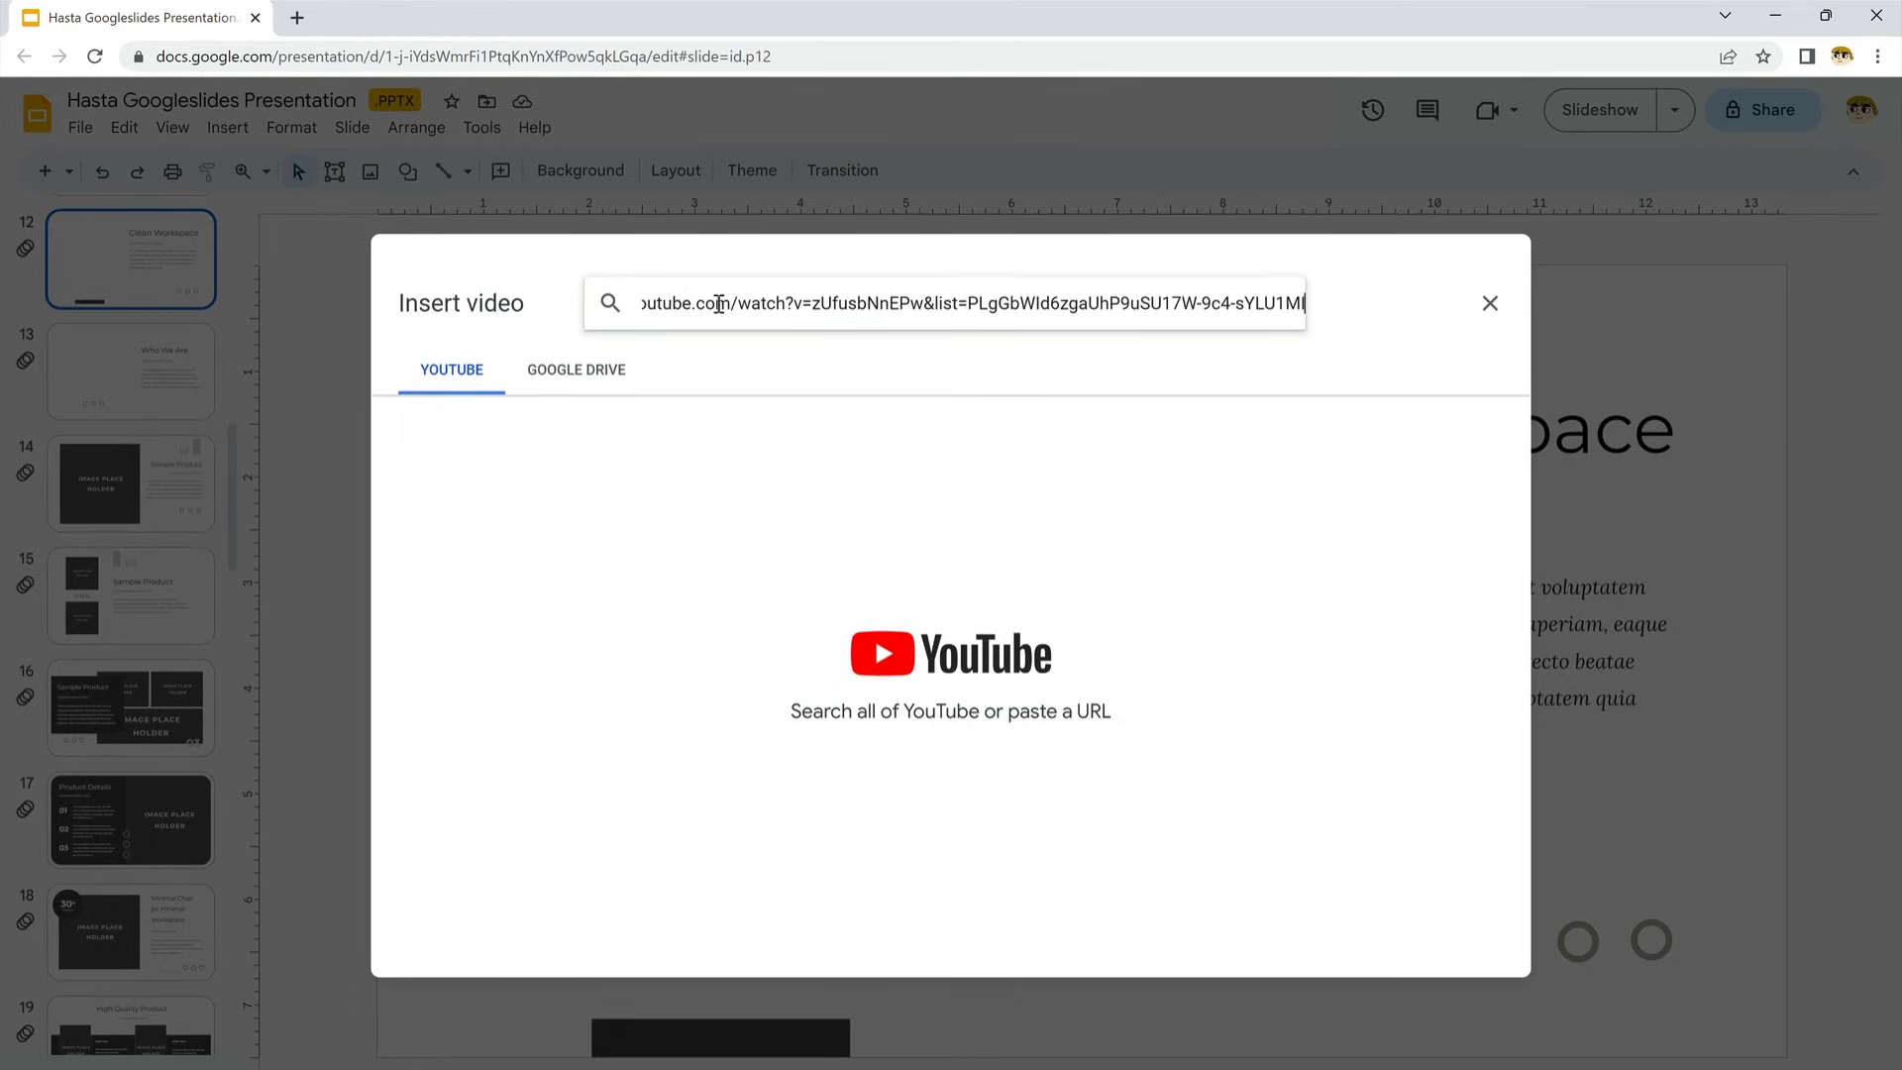
key("Enter")
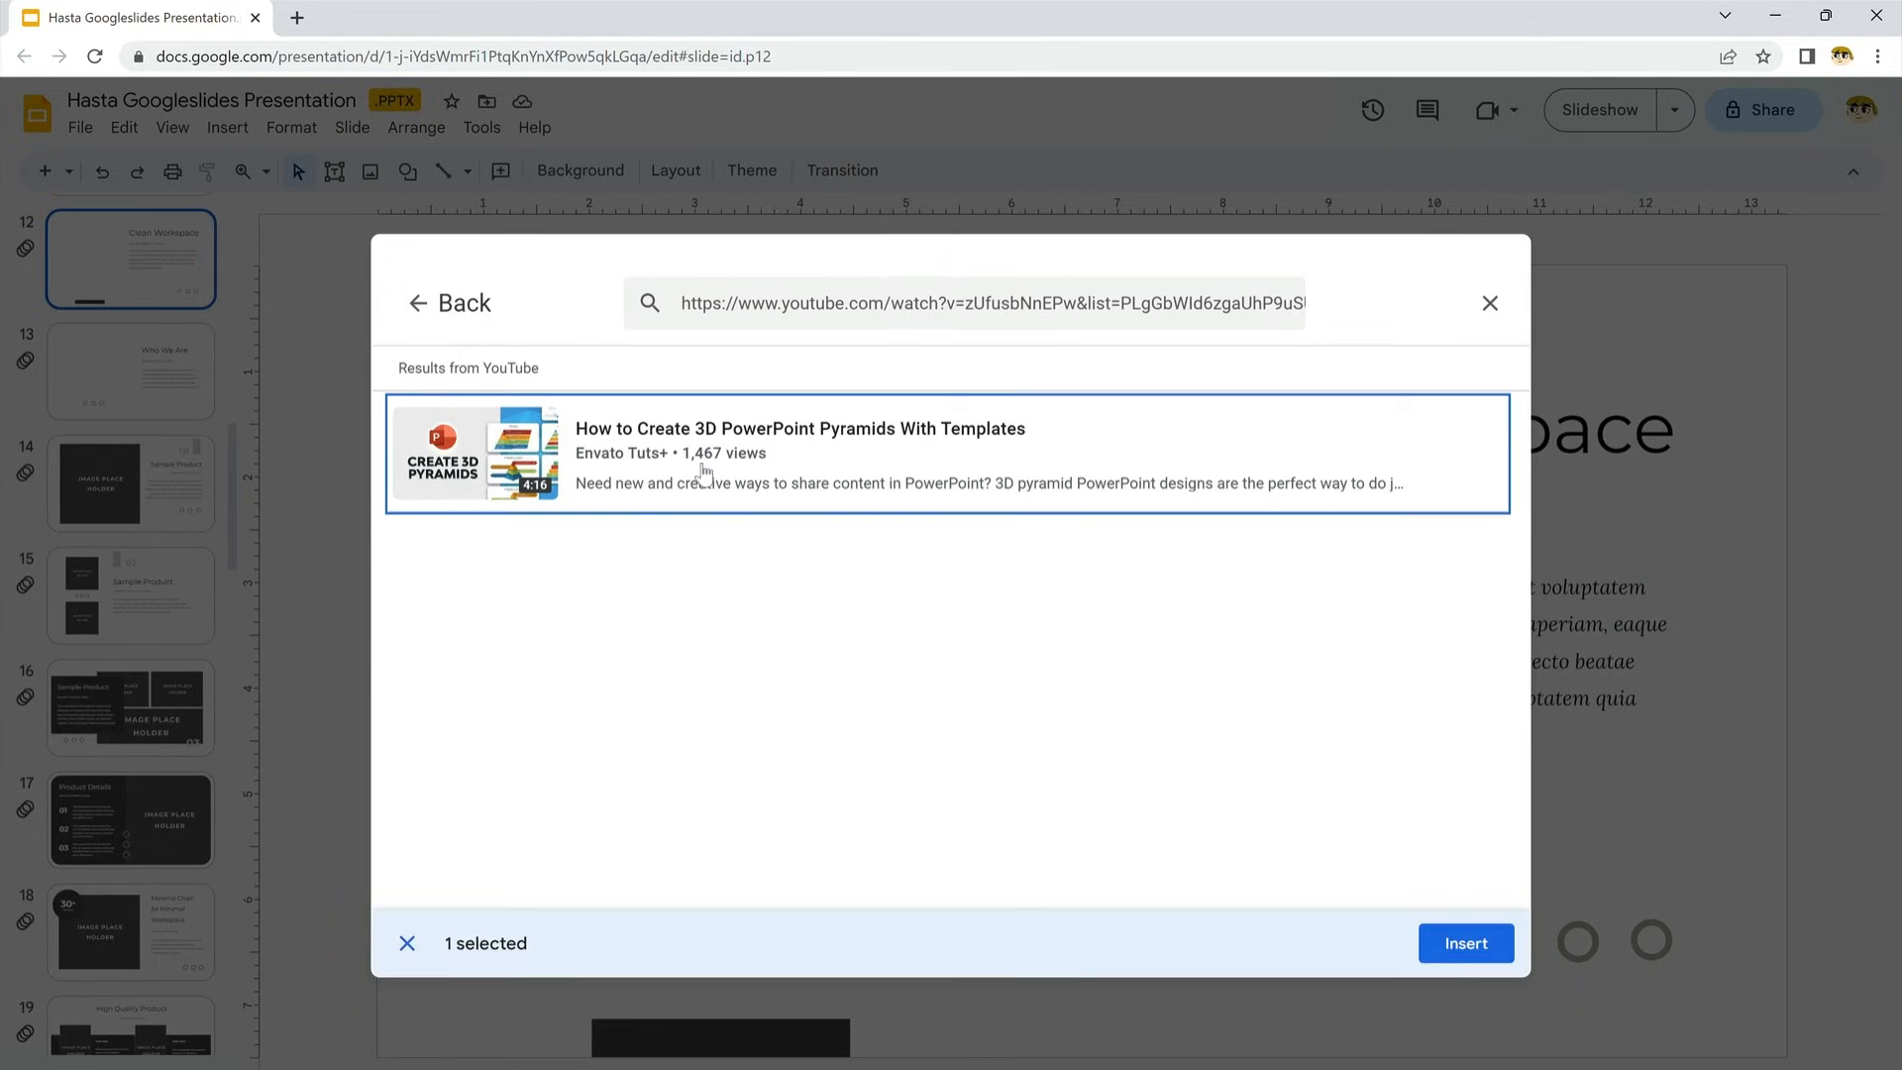
left_click(1466, 943)
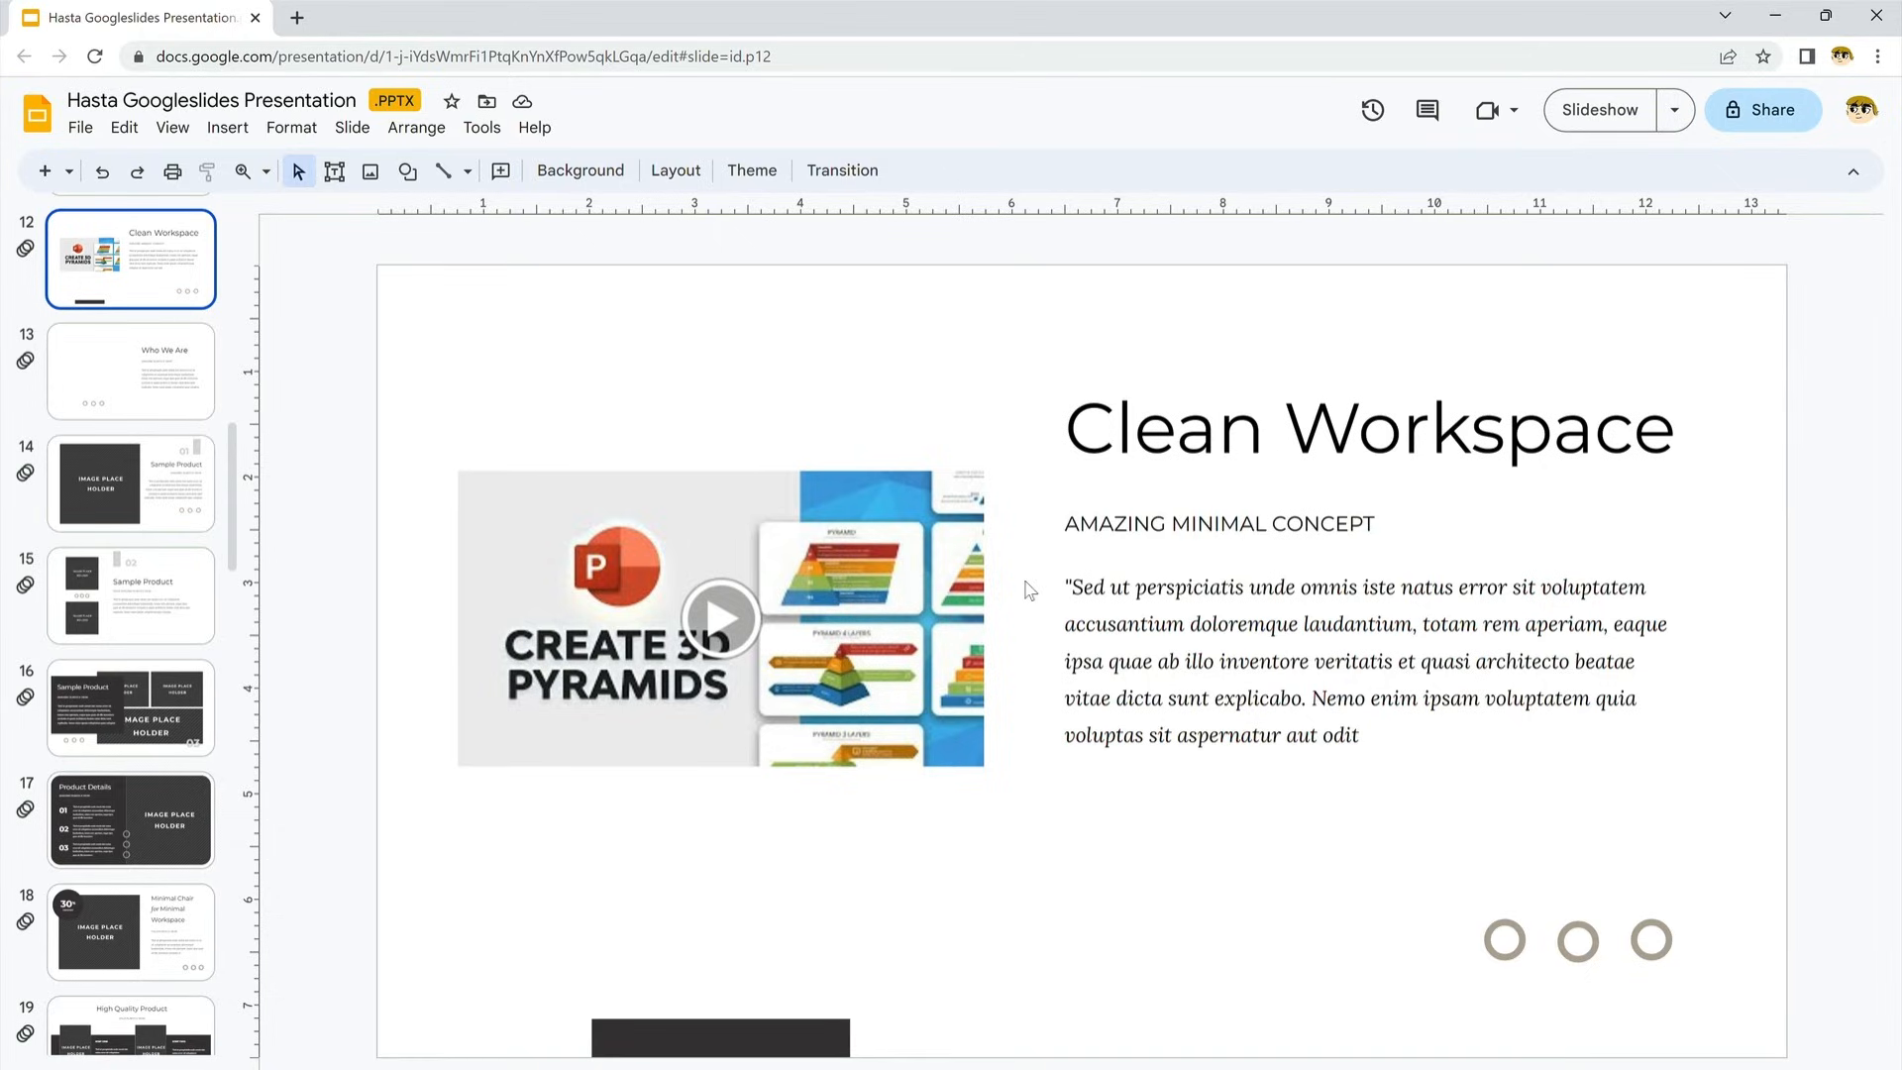
left_click(130, 370)
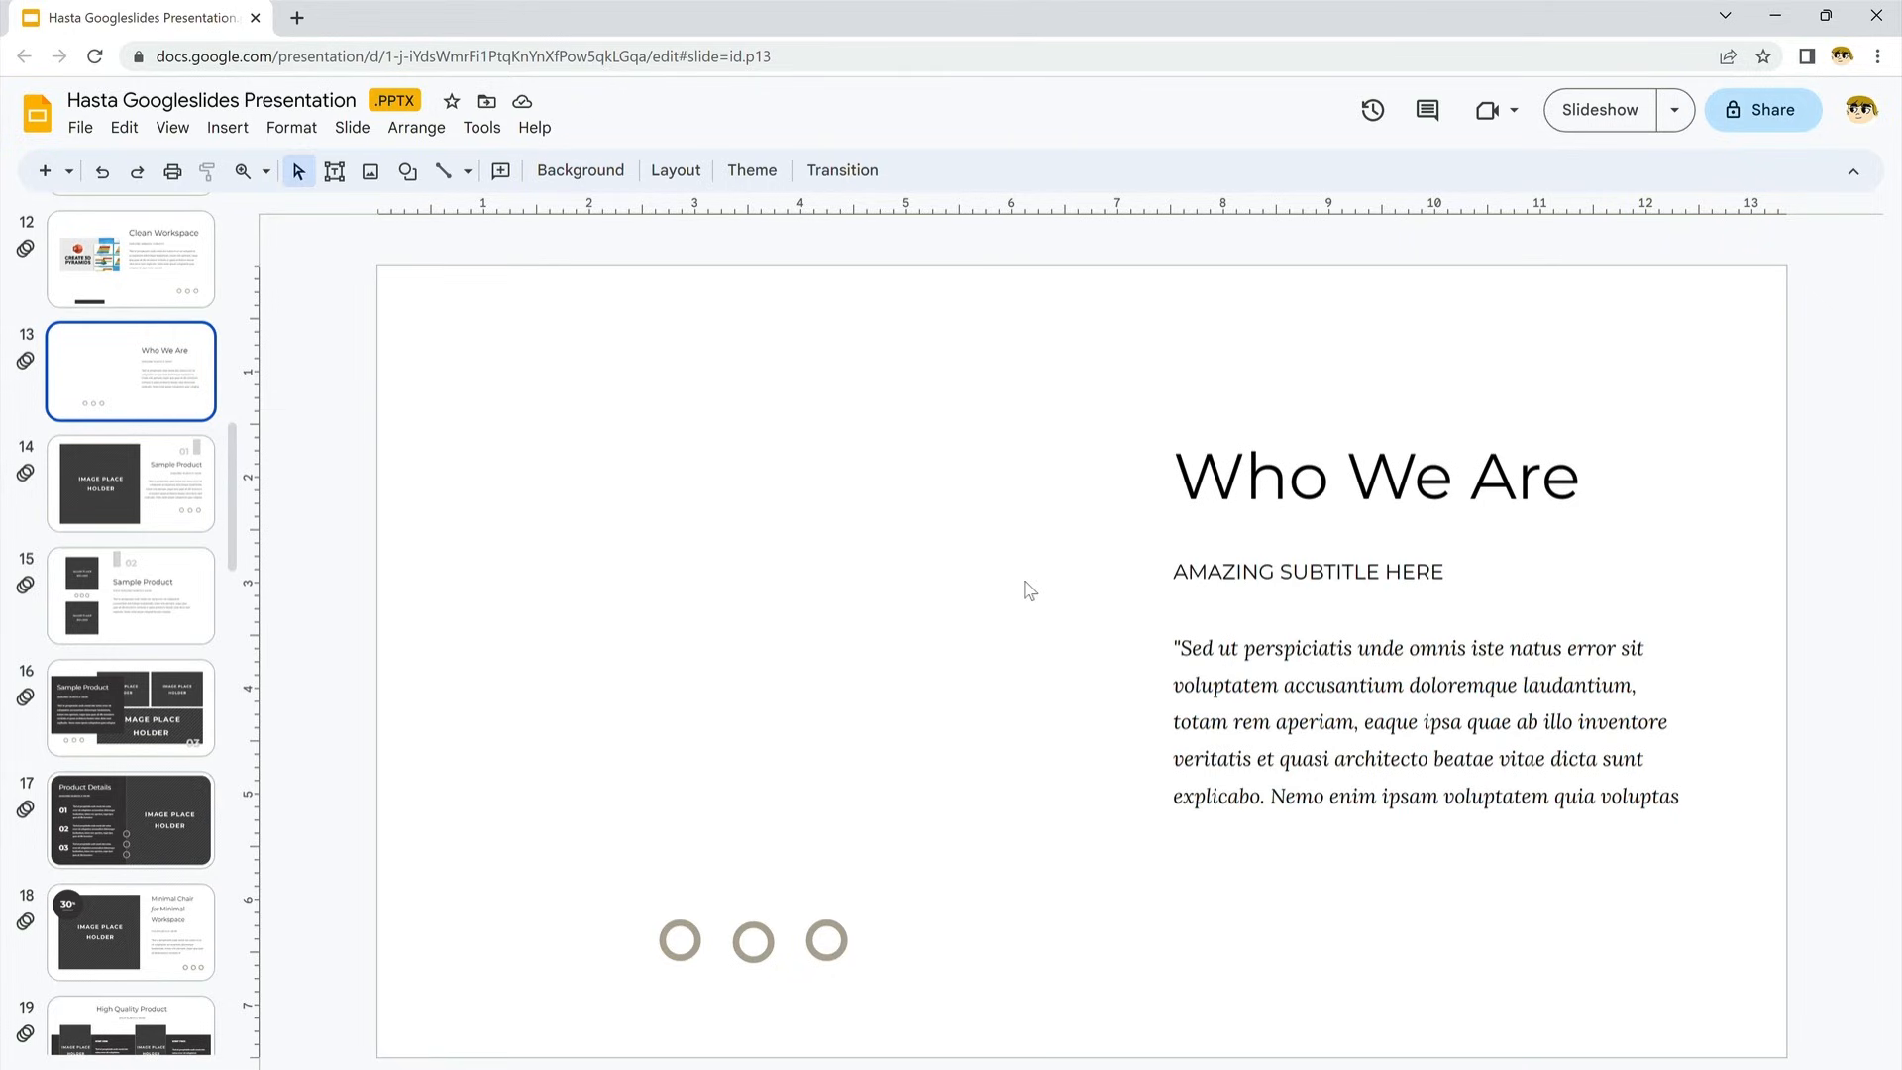
Turn on Voice type speaker notes and allow microphone access so dictation begins.
left_click(481, 127)
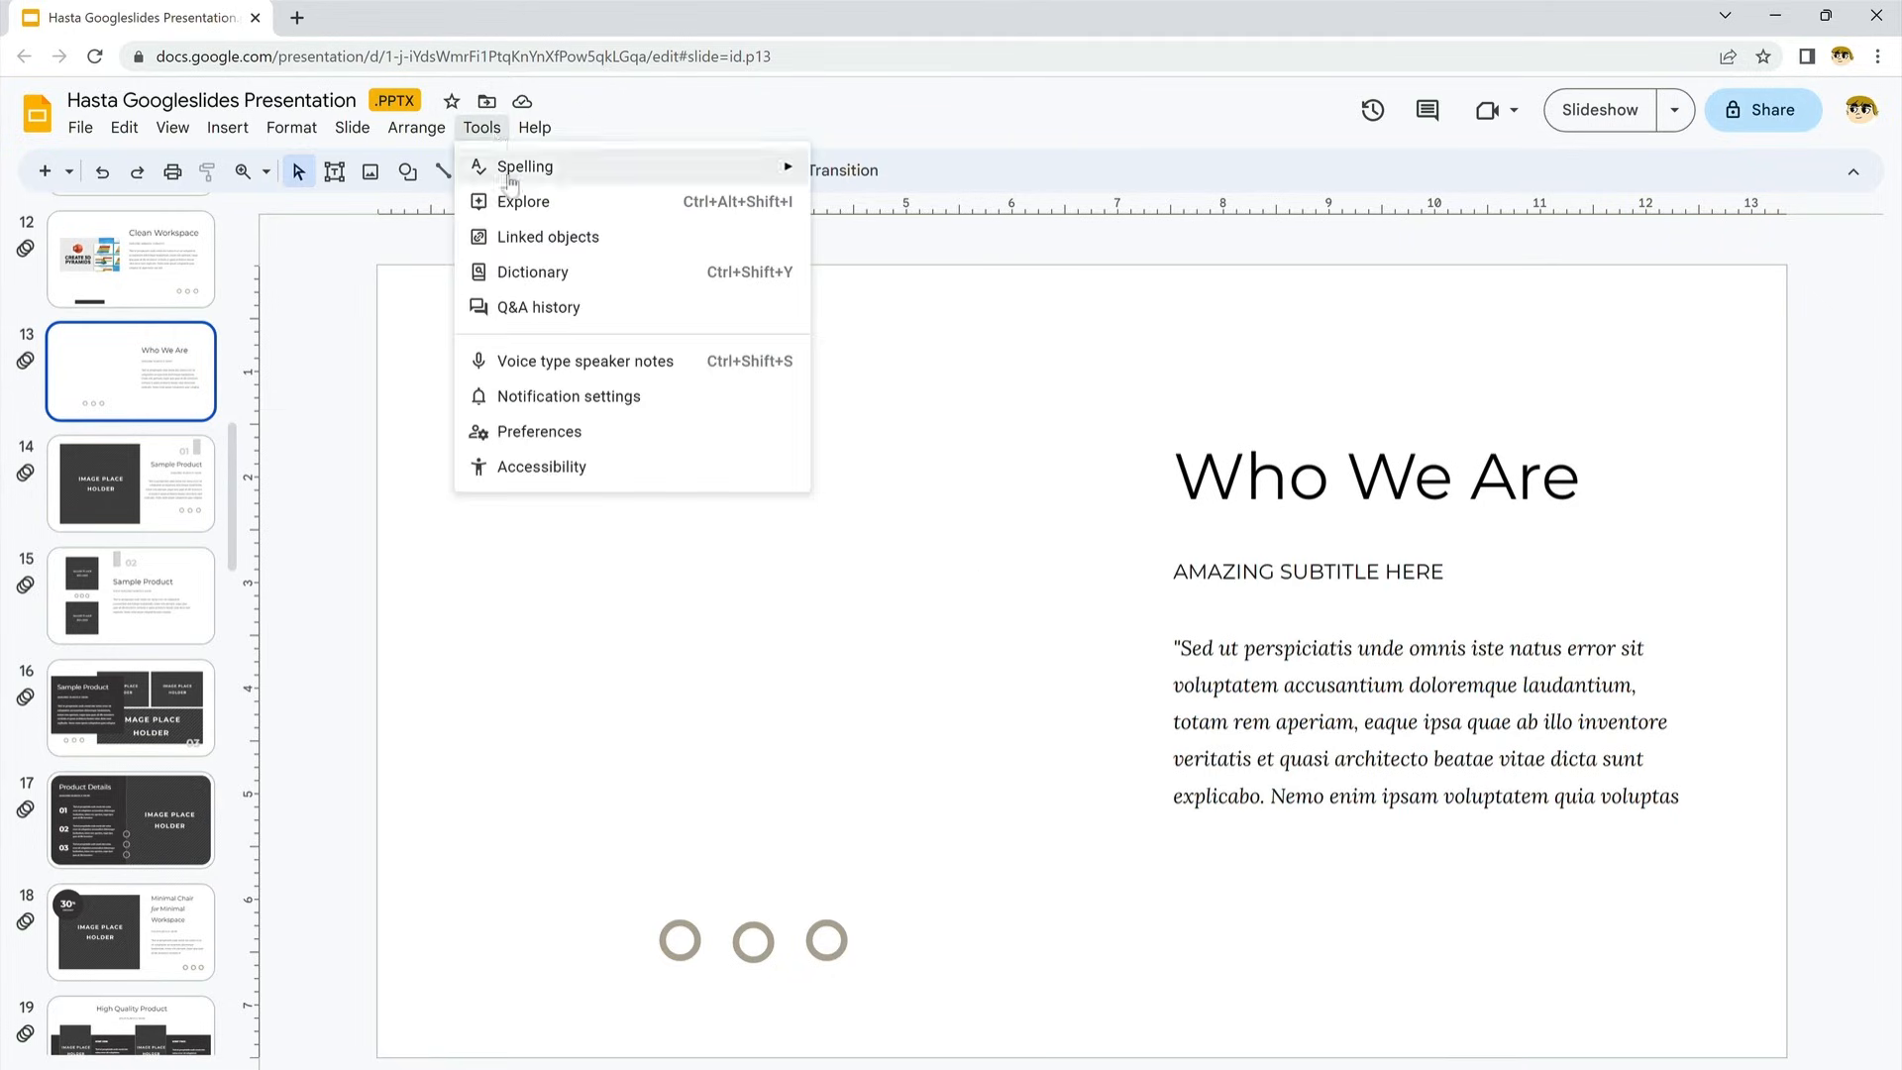
left_click(585, 361)
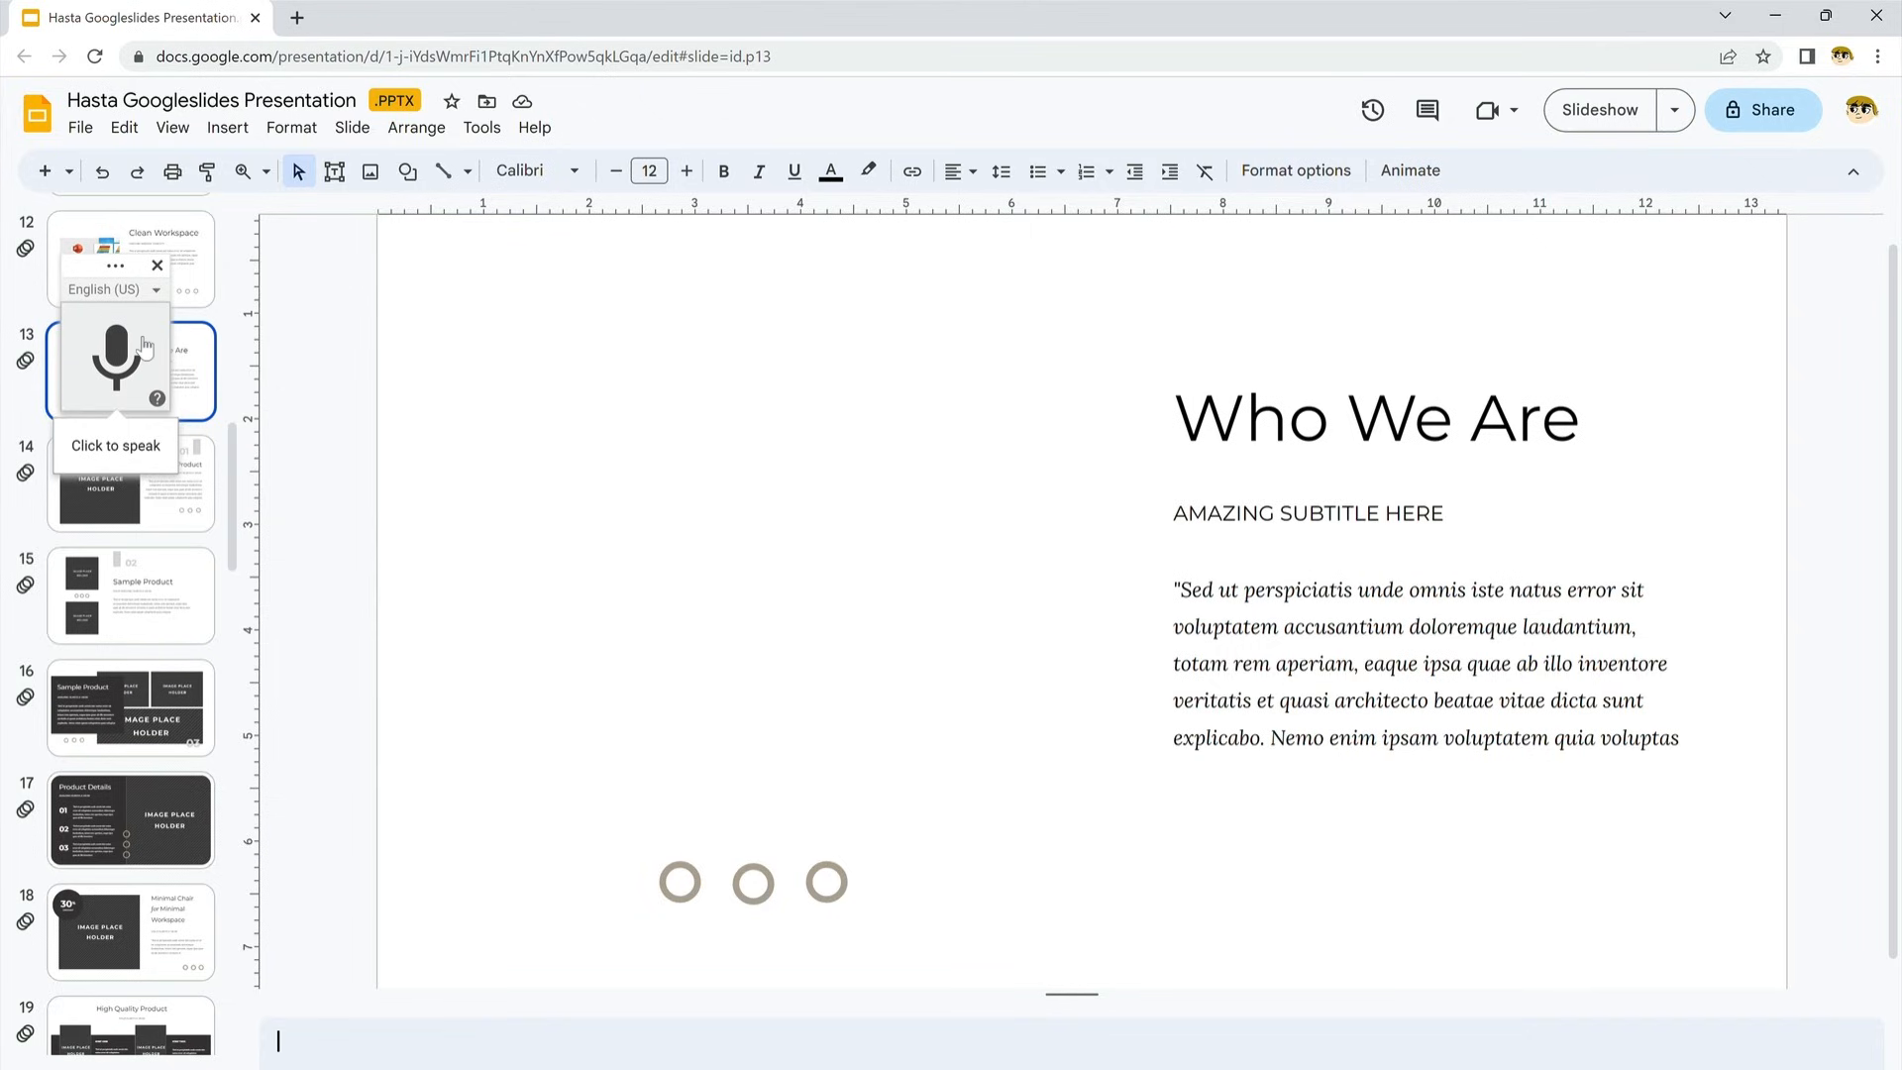
left_click(115, 359)
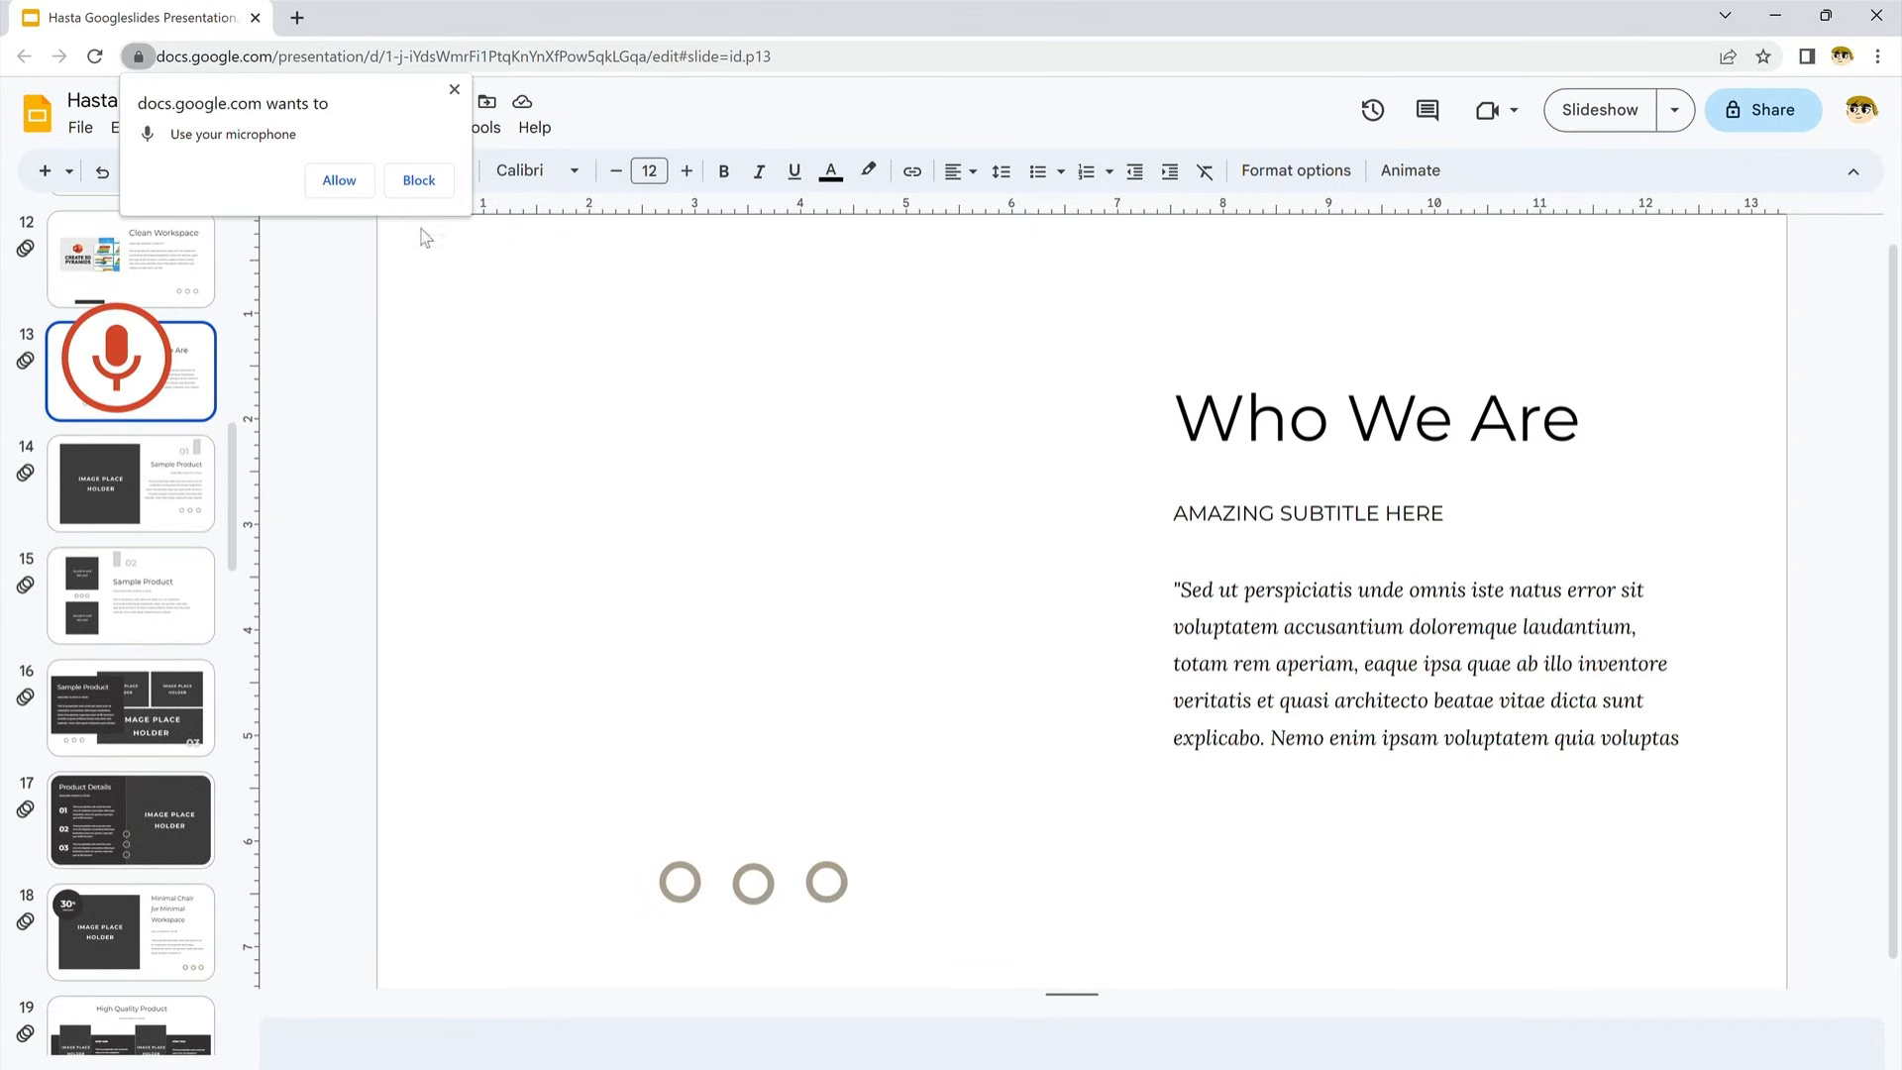
left_click(418, 181)
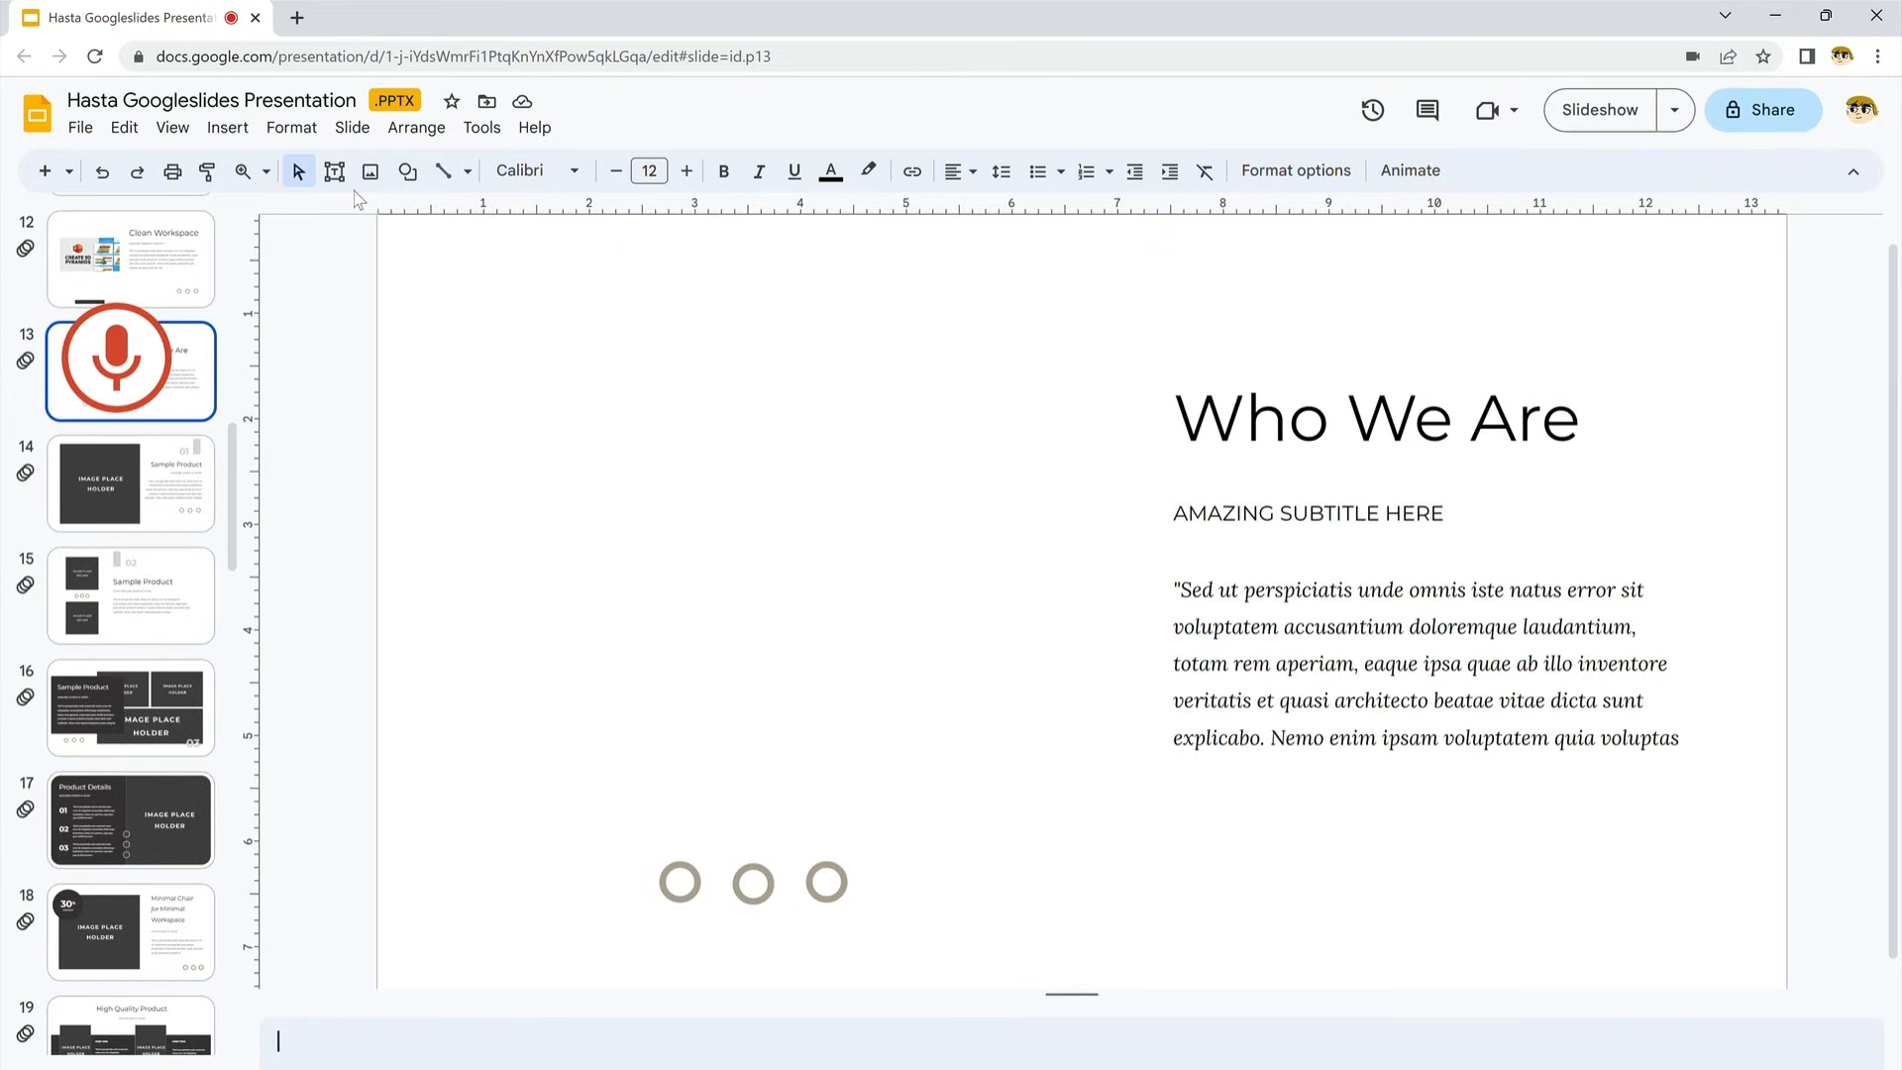
mouse_move(343, 212)
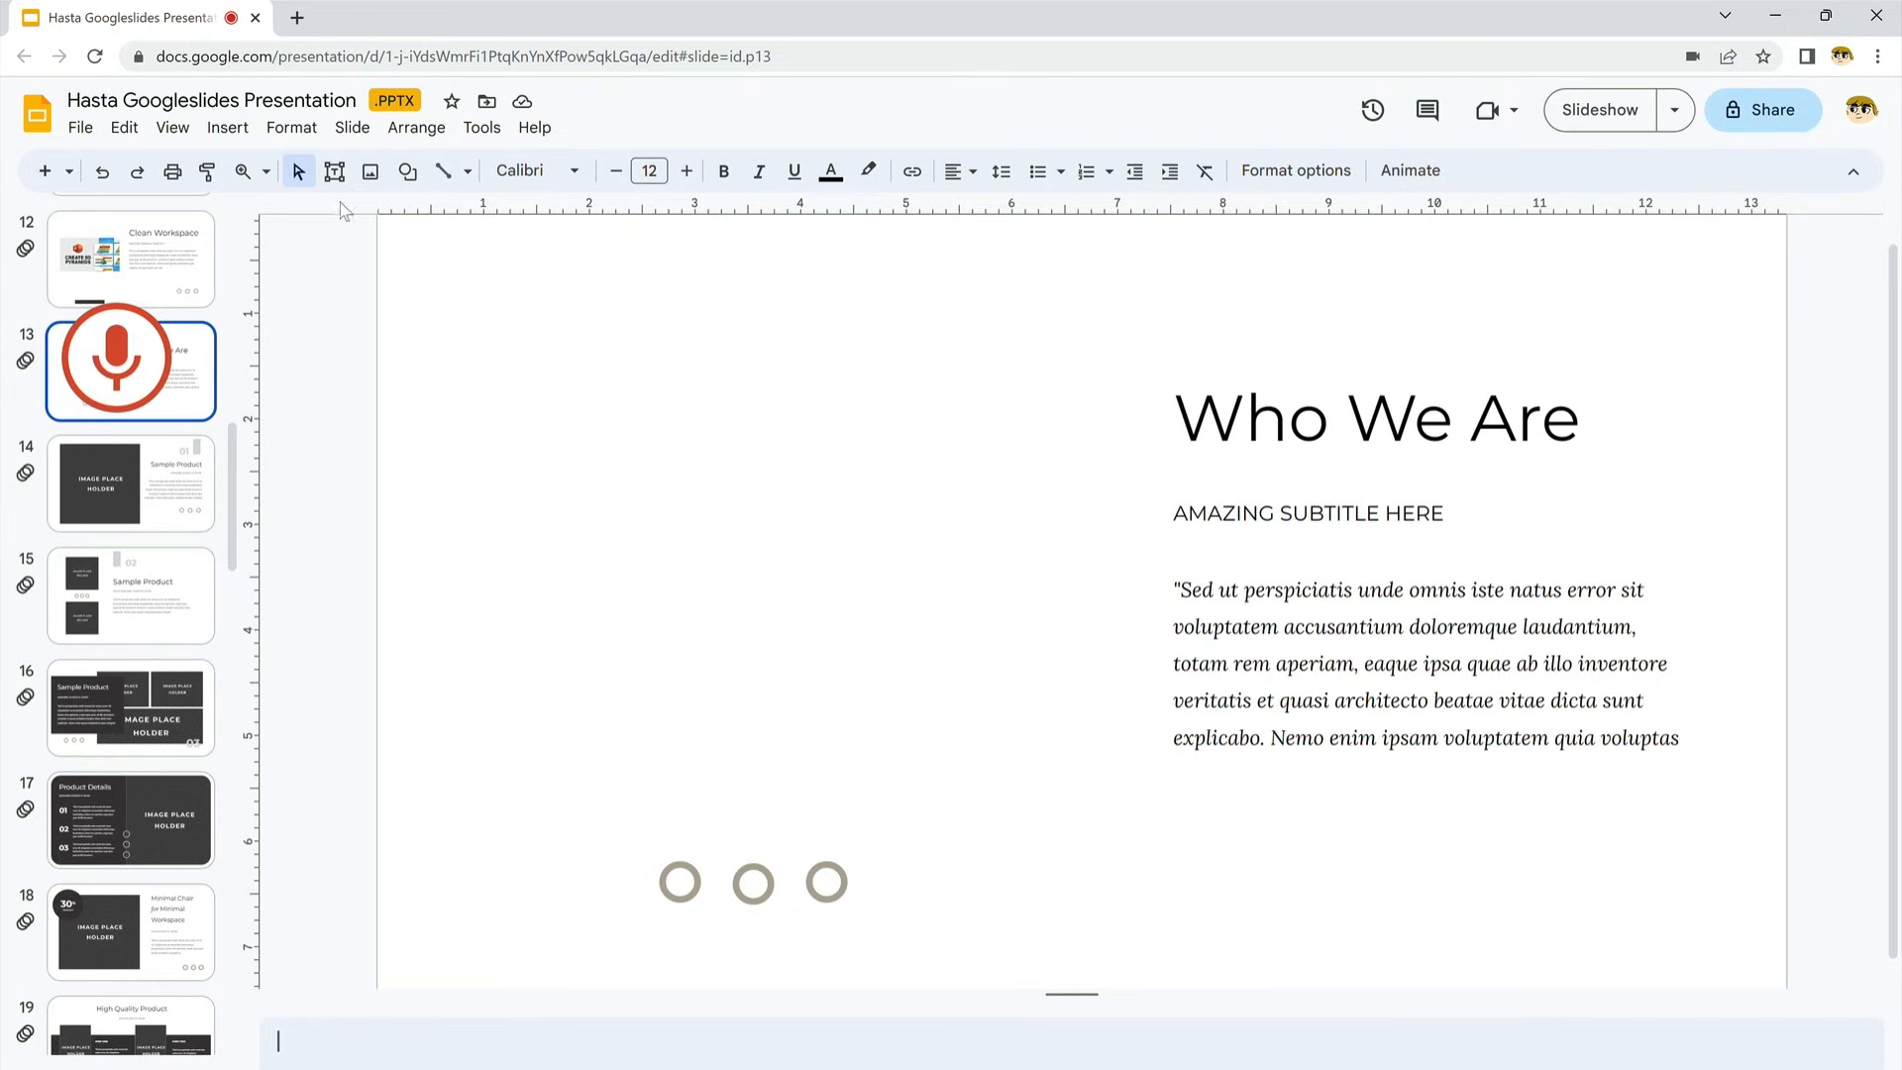